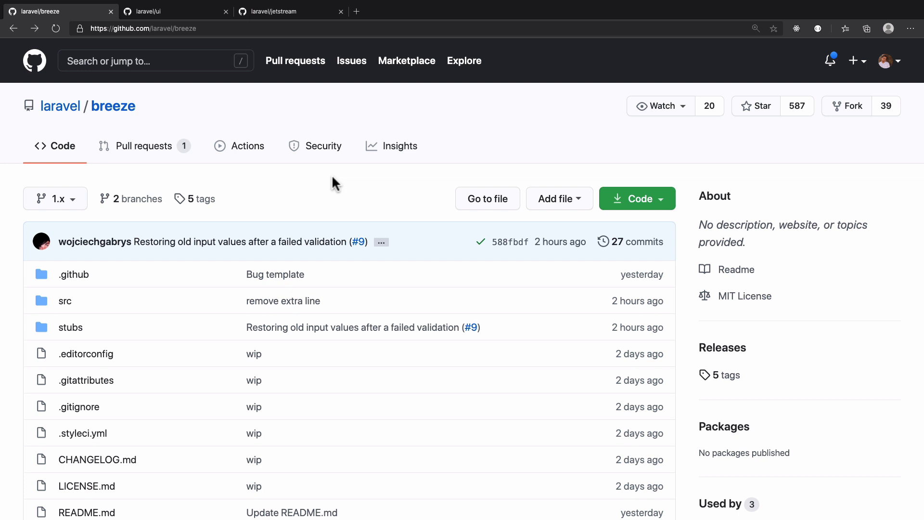
mouse_move(339, 190)
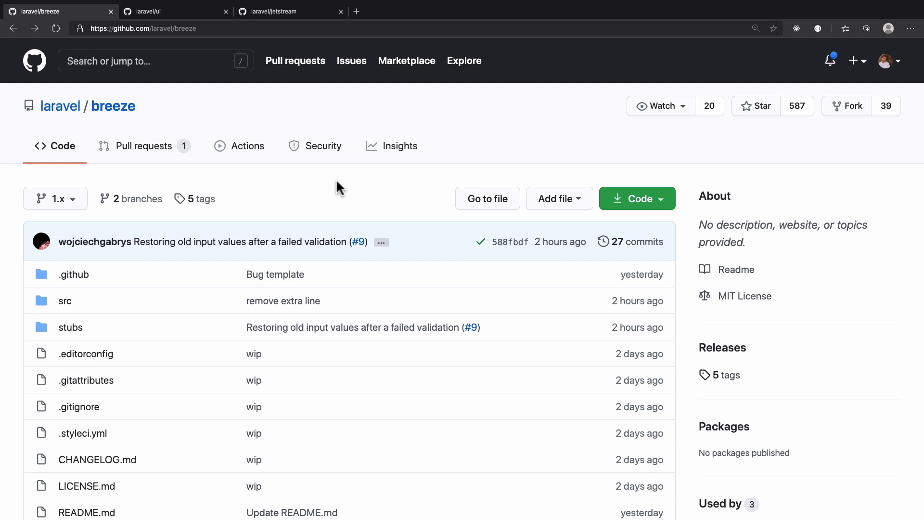
Switch from the laravel/breeze repository to the laravel/ui browser tab
click(171, 11)
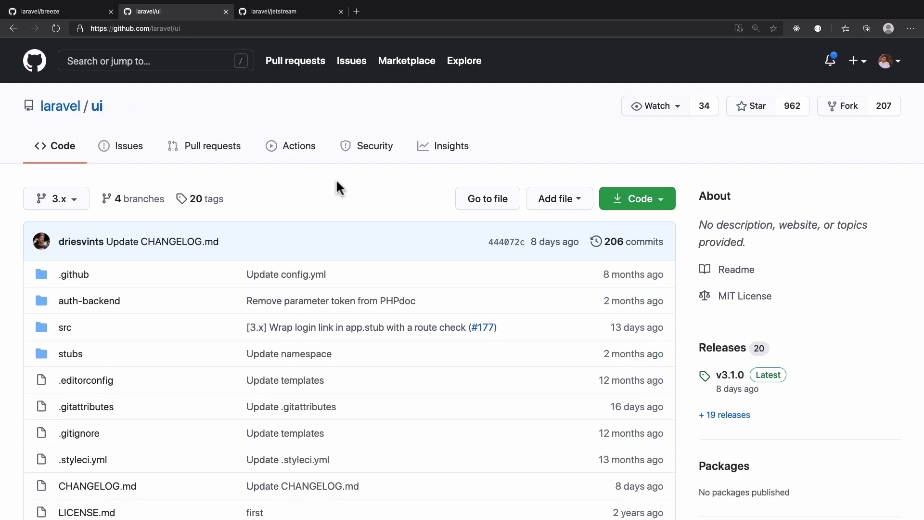
Read the Laravel UI README intro, highlighting 'authentication scaffolding', then move to the laravel/jetstream tab
scroll(down, 3)
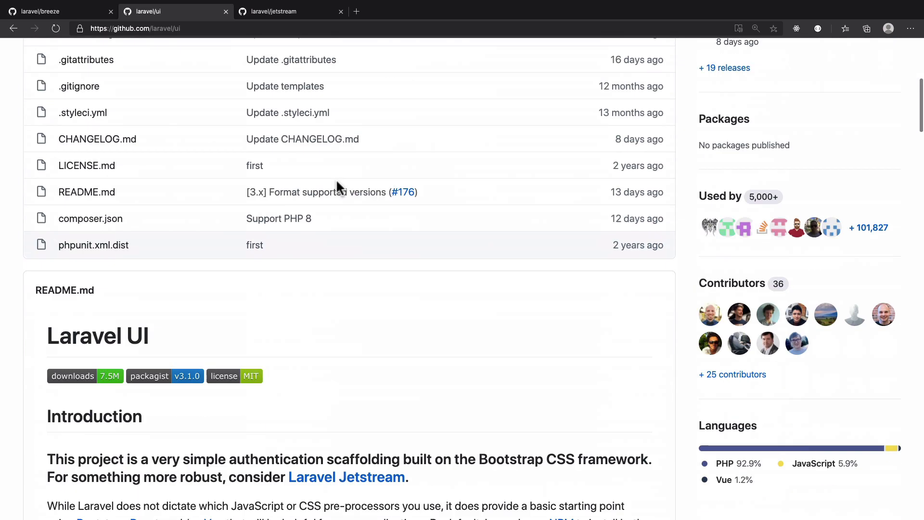
scroll(down, 3)
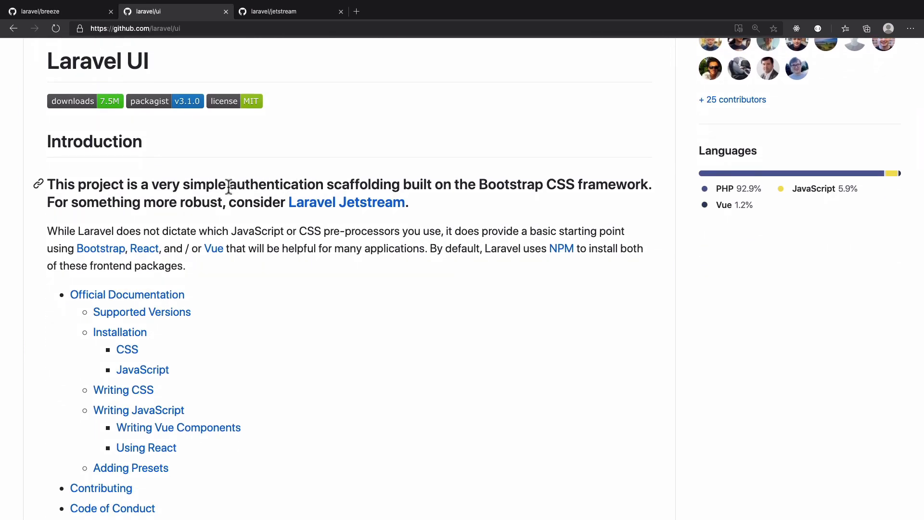
drag(229, 185, 399, 185)
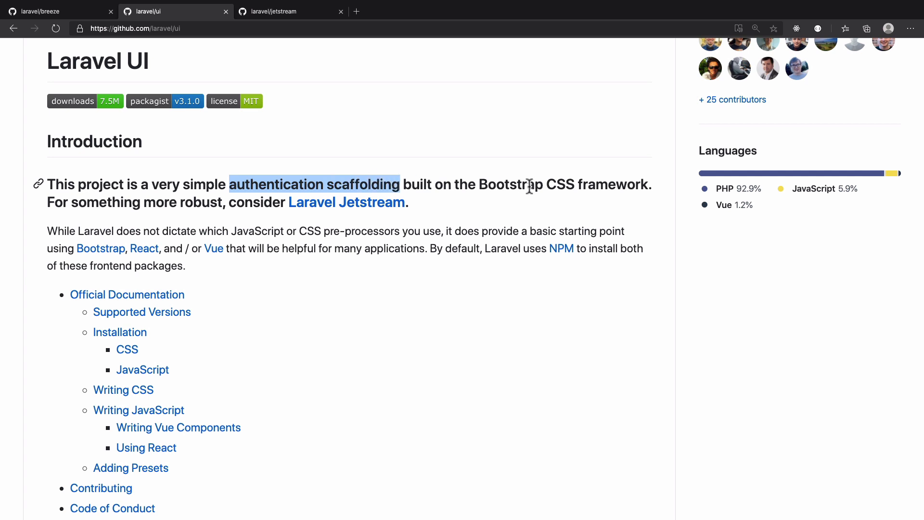
click(528, 186)
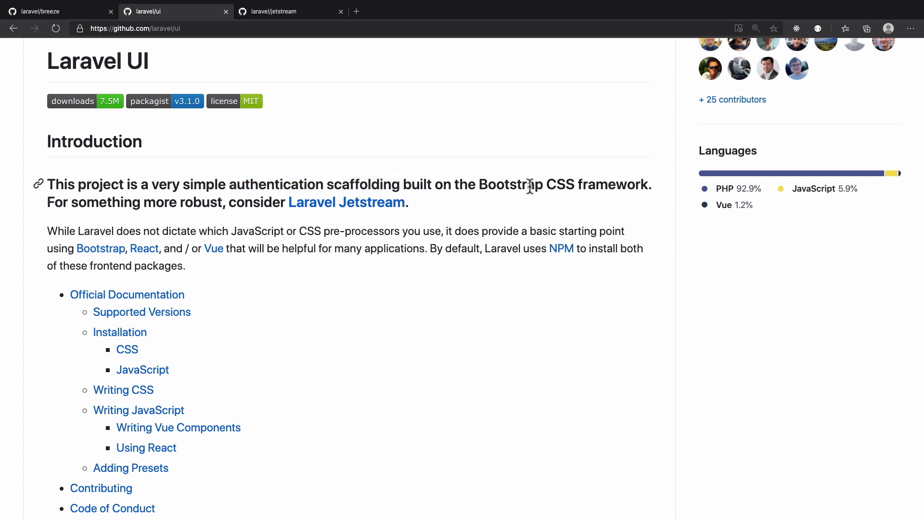
mouse_move(145, 264)
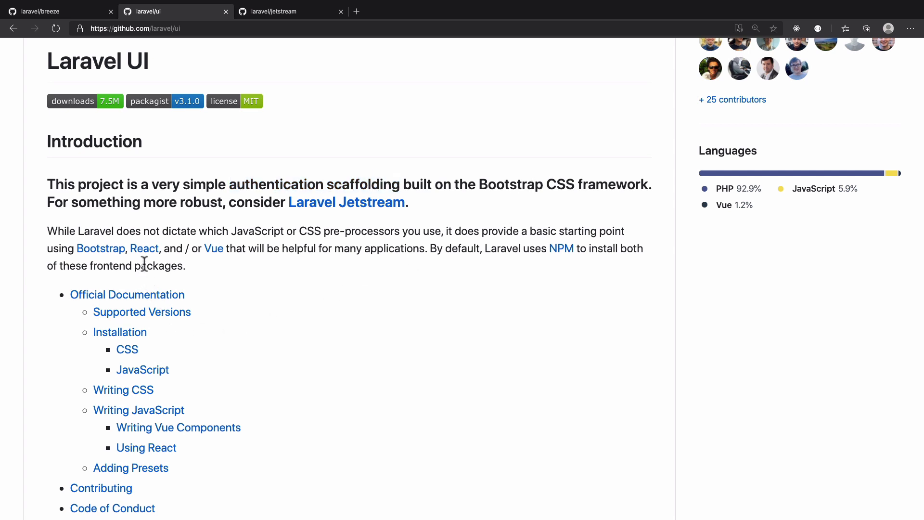
scroll(down, 3)
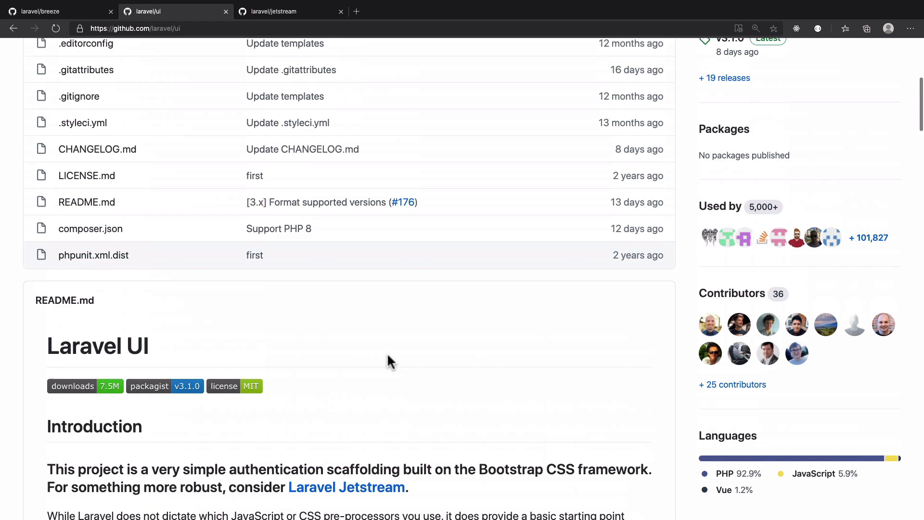
scroll(down, 3)
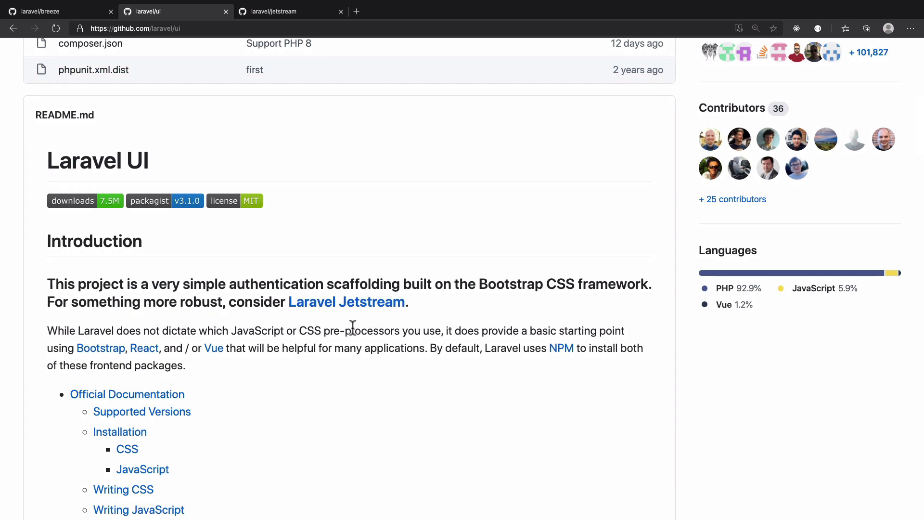
click(289, 11)
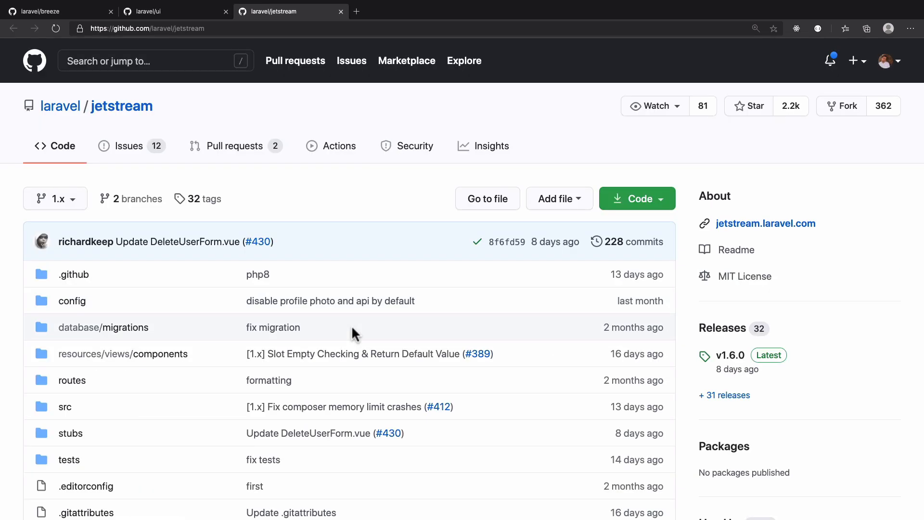
Read the Jetstream README intro and highlight the Tailwind CSS, Livewire and Inertia sentence
scroll(down, 3)
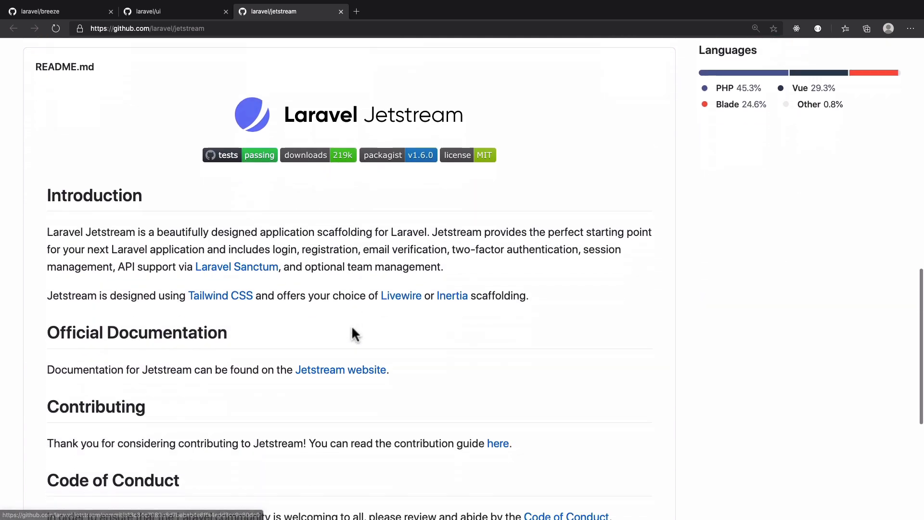
scroll(down, 3)
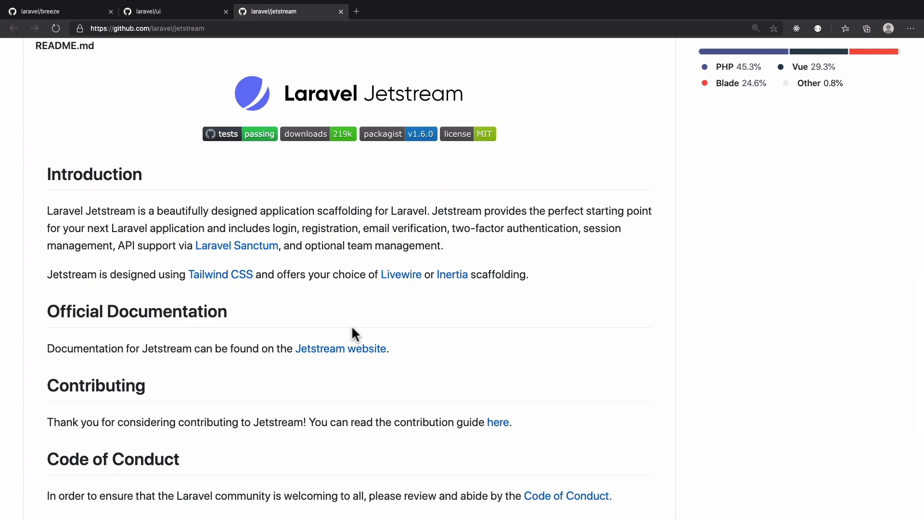
scroll(down, 3)
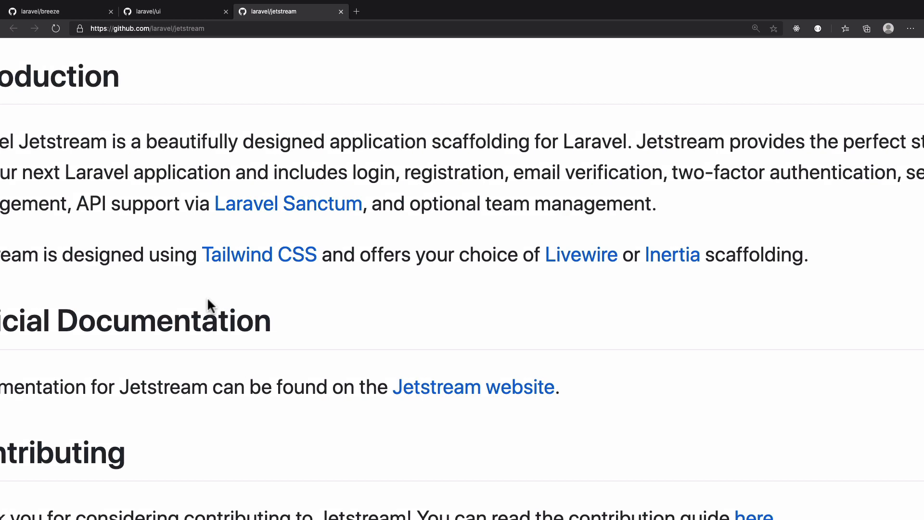
scroll(right, 3)
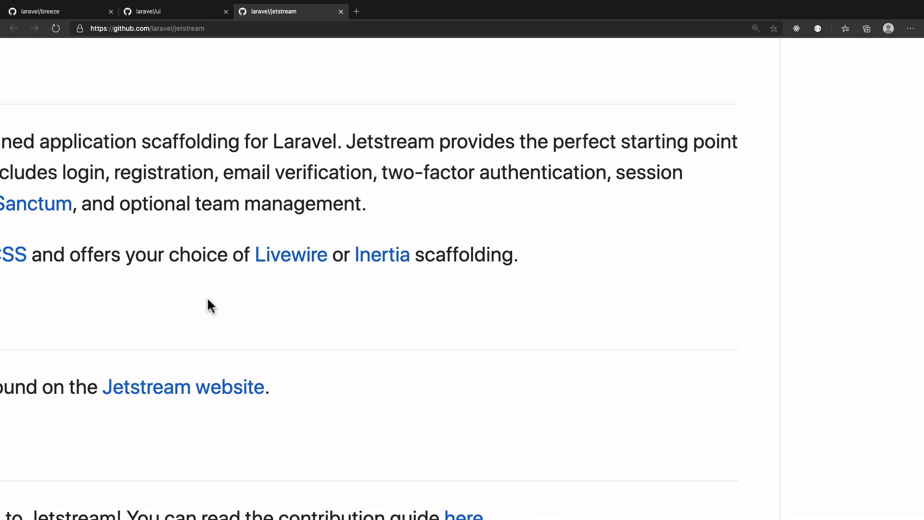
mouse_move(291, 254)
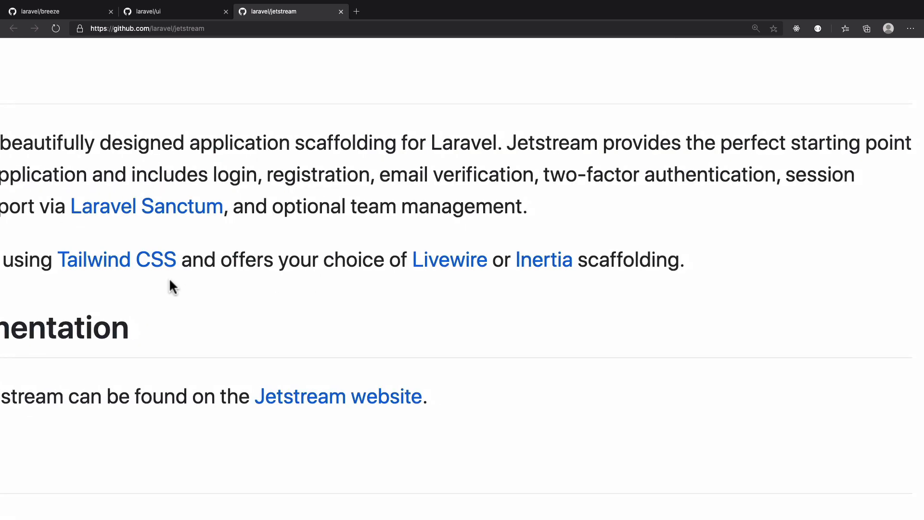
mouse_move(410, 297)
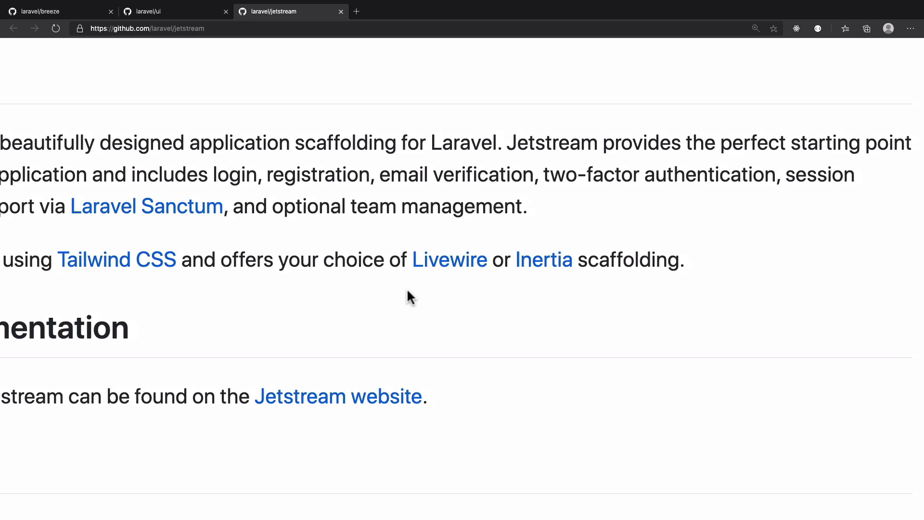
mouse_move(431, 292)
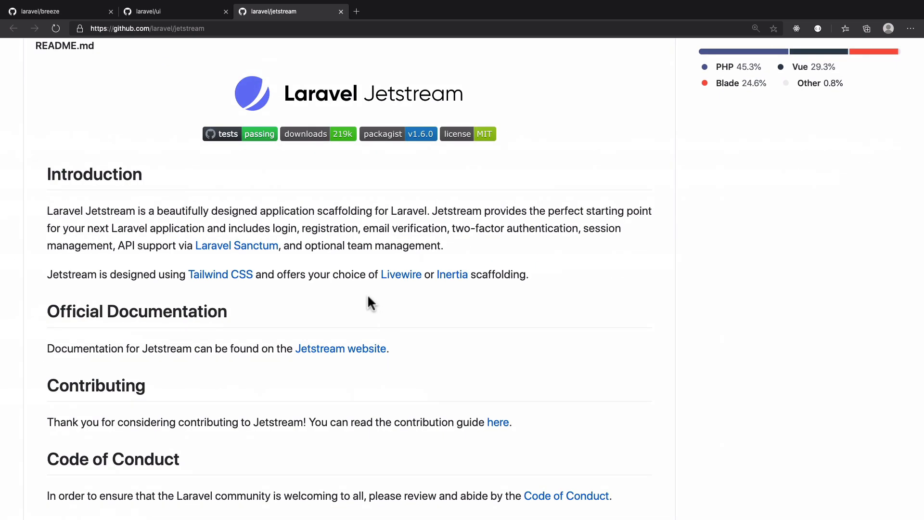
drag(134, 274, 529, 275)
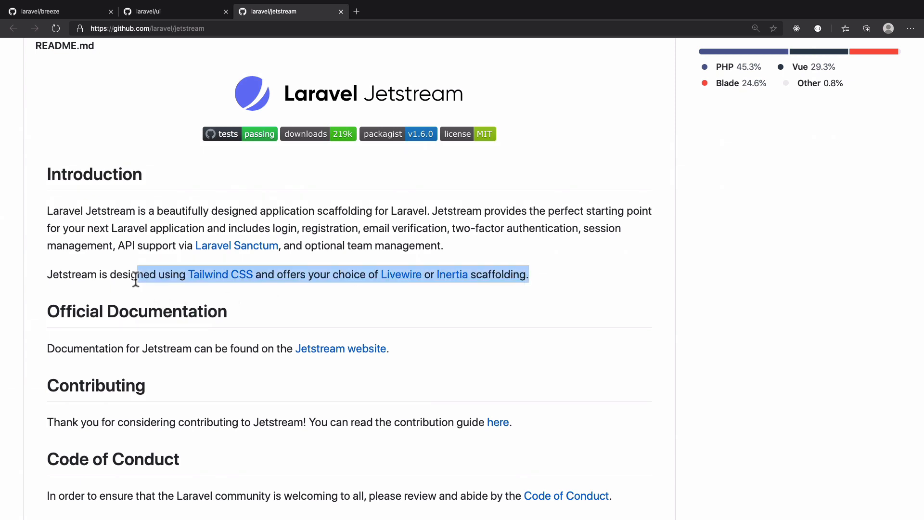
click(285, 314)
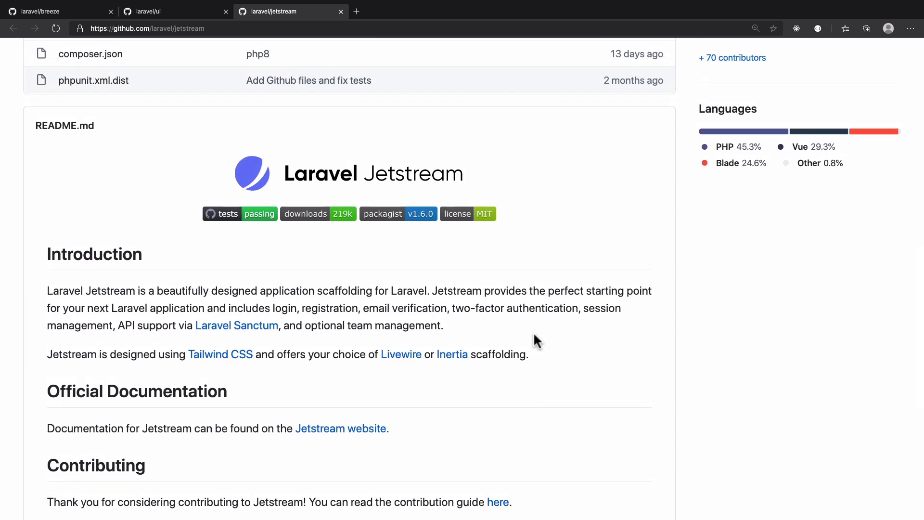
mouse_move(411, 320)
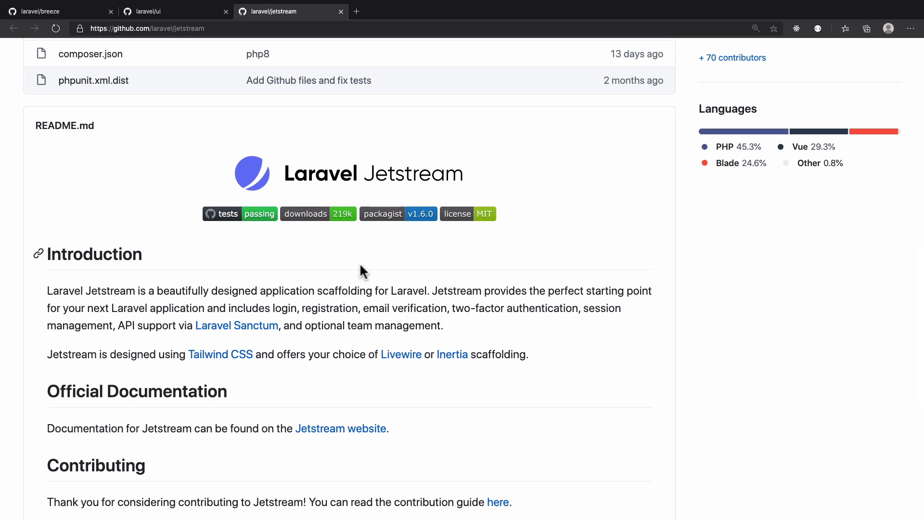
mouse_move(279, 170)
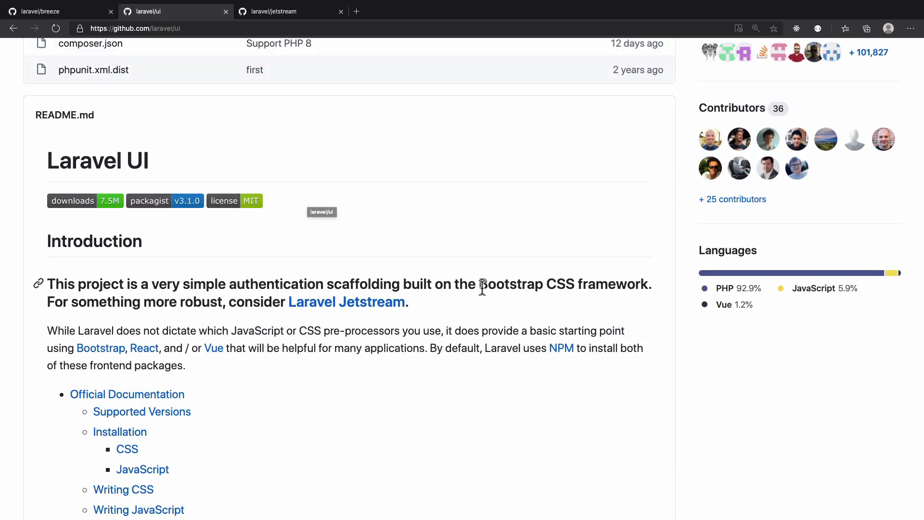
Read the laravel/breeze README introduction and highlight the word Blade
drag(480, 284, 575, 284)
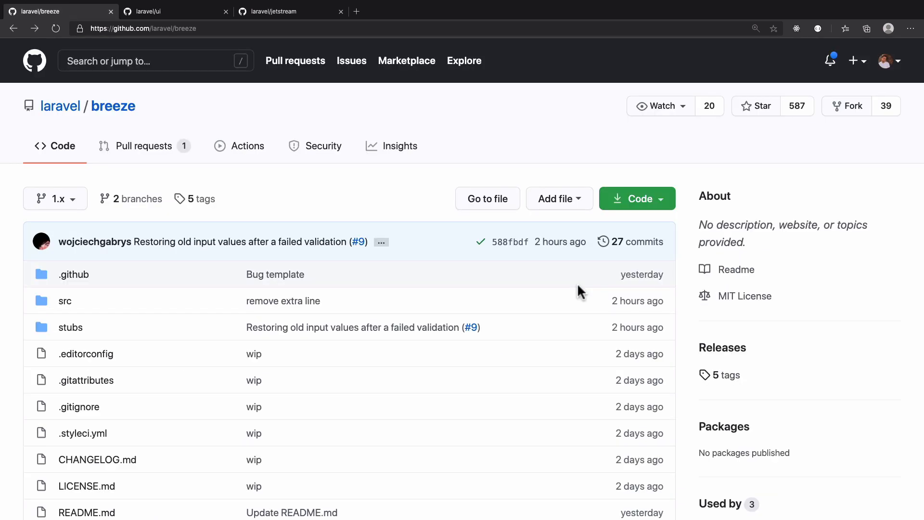
scroll(down, 3)
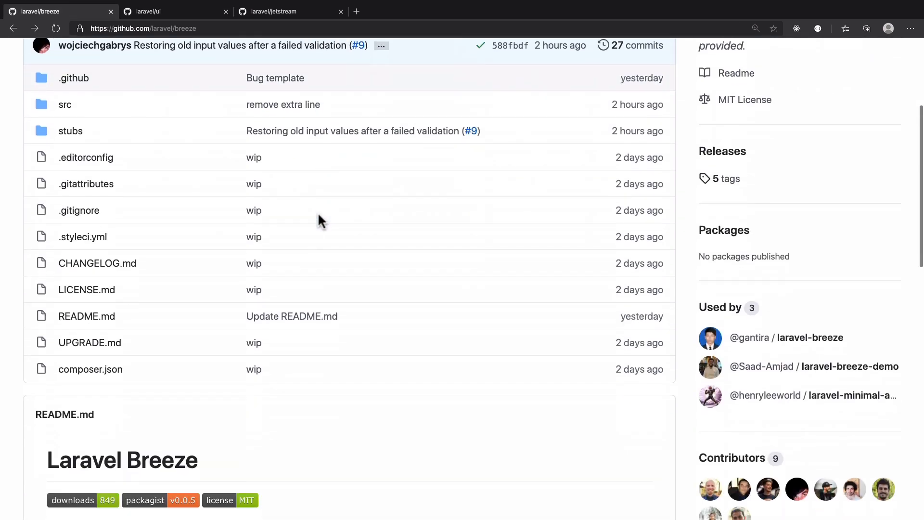
scroll(down, 3)
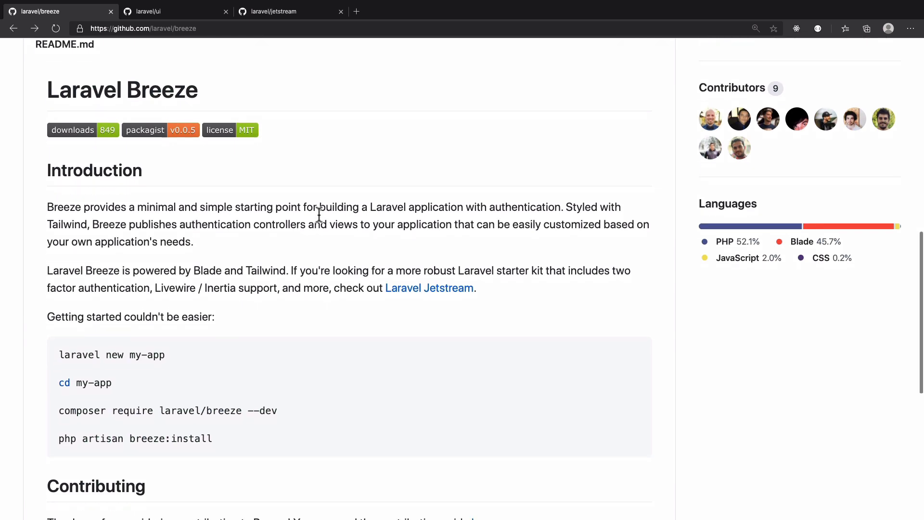
scroll(down, 3)
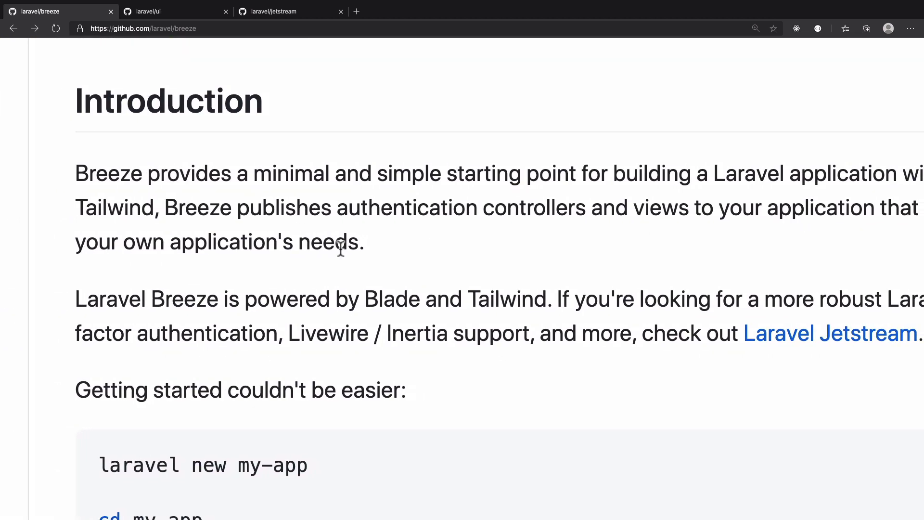
mouse_move(382, 293)
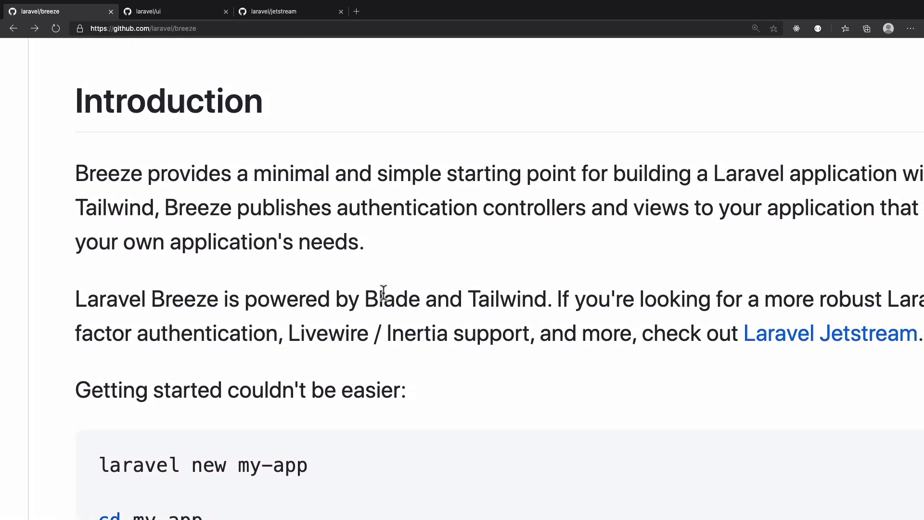
double_click(339, 299)
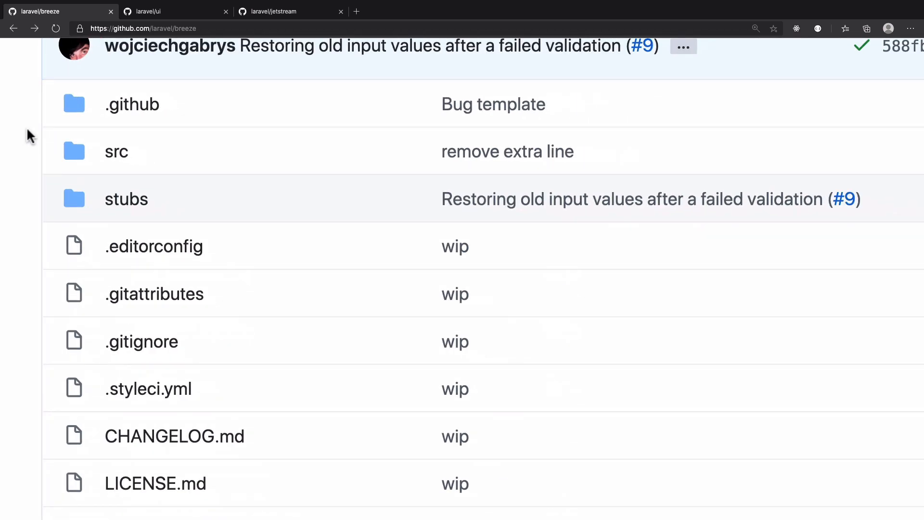
Browse the Breeze src and stubs folders, return to the repository root and scroll to the README
click(117, 151)
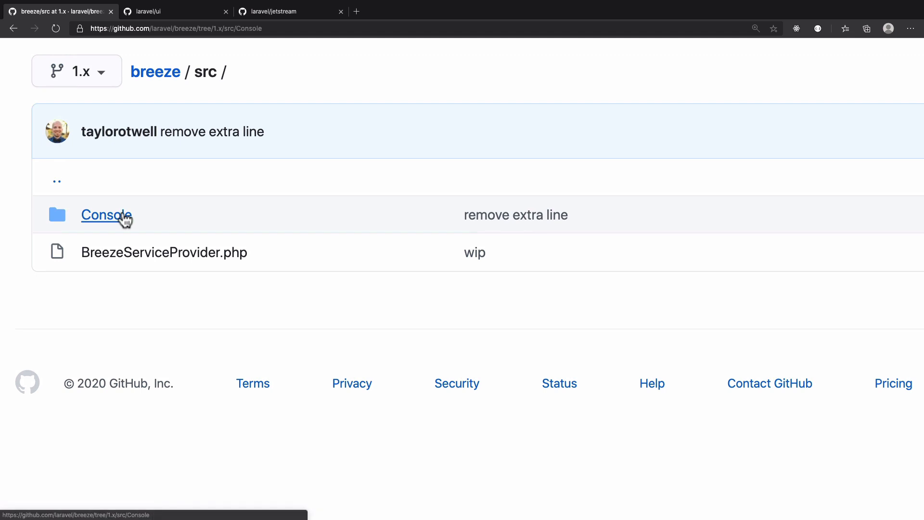
click(13, 28)
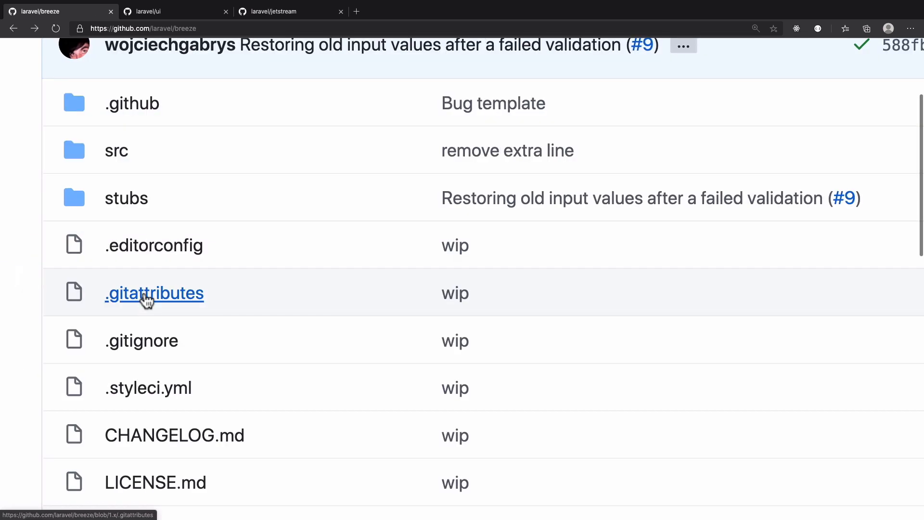
mouse_move(130, 219)
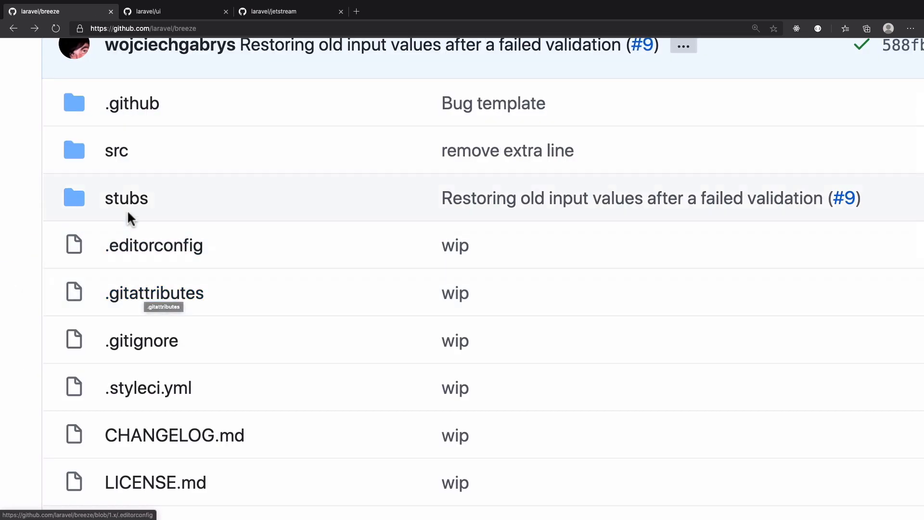
click(126, 198)
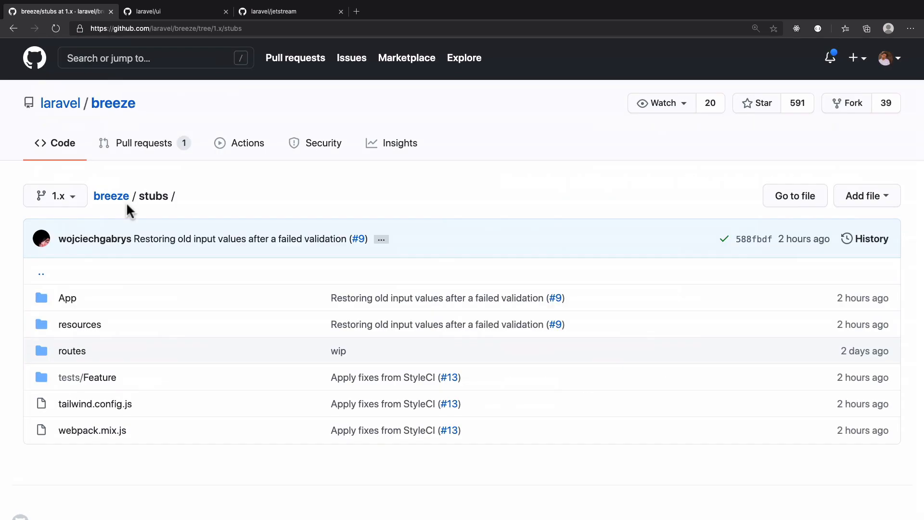
click(111, 196)
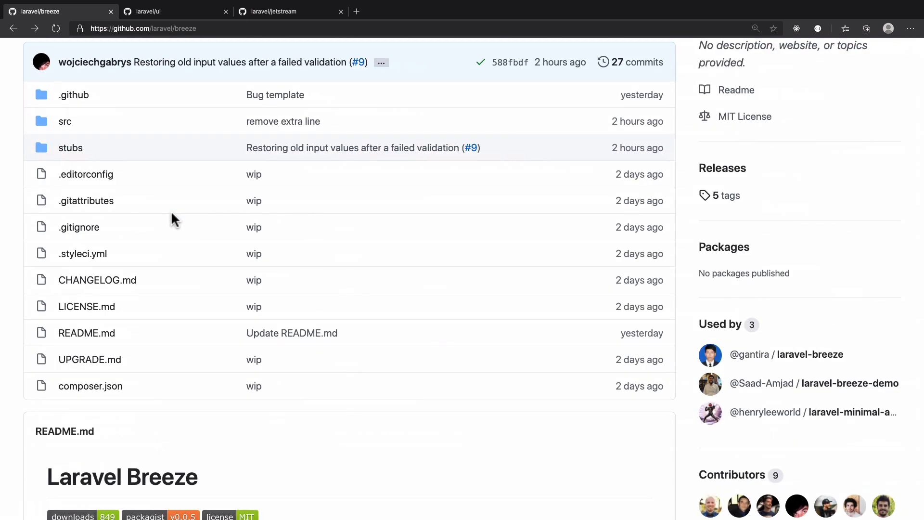
scroll(down, 3)
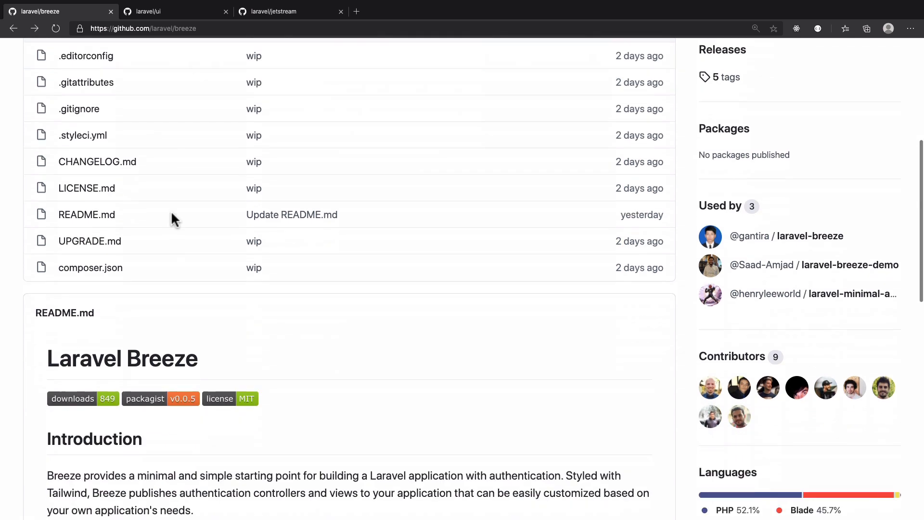
scroll(down, 3)
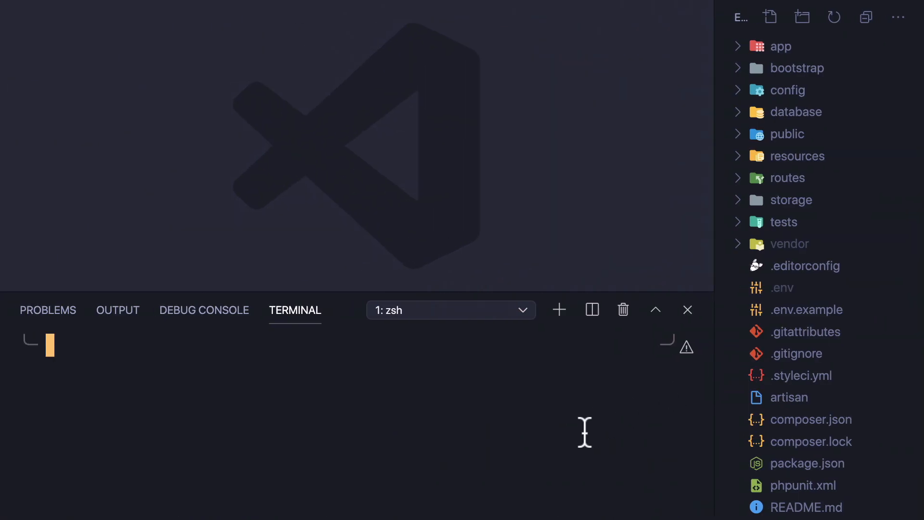
Start the local Laravel development server from the terminal using the 'pa' serve alias
text(pa)
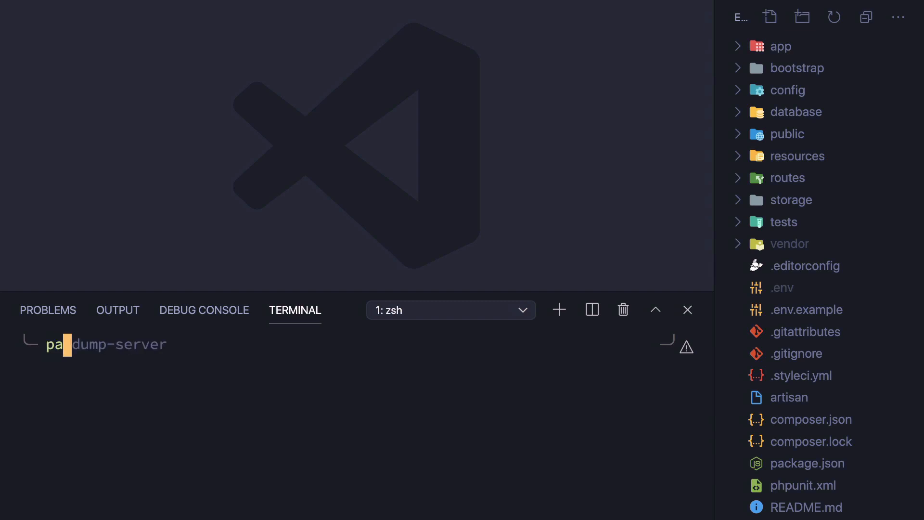
key(Enter)
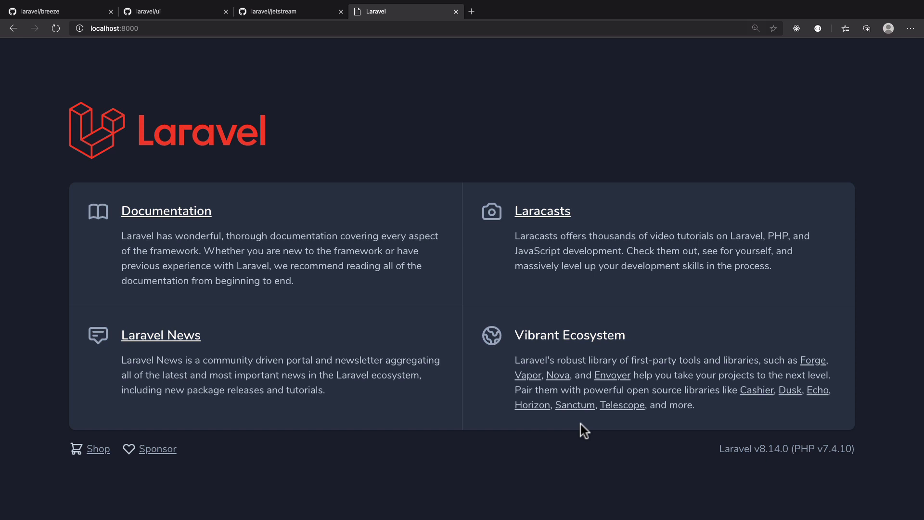
mouse_move(863, 78)
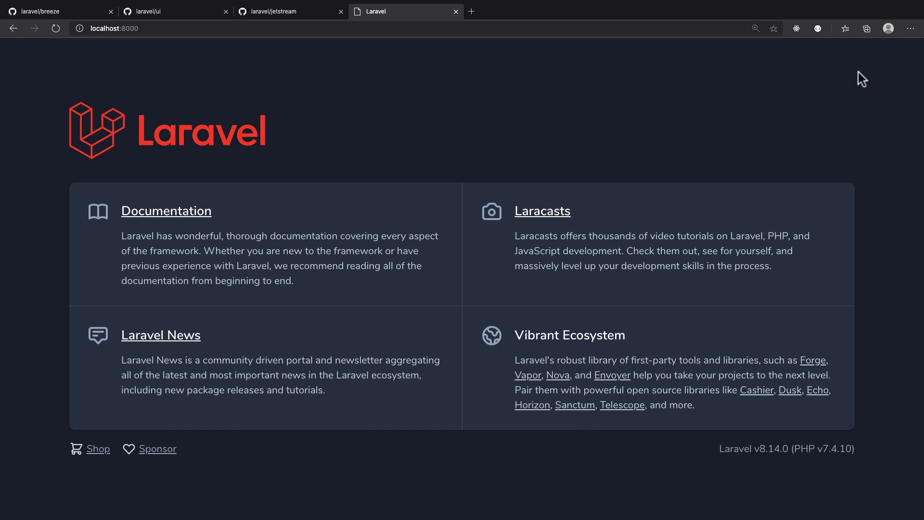
View the Laravel welcome page at localhost:8000 in a new browser tab
click(53, 12)
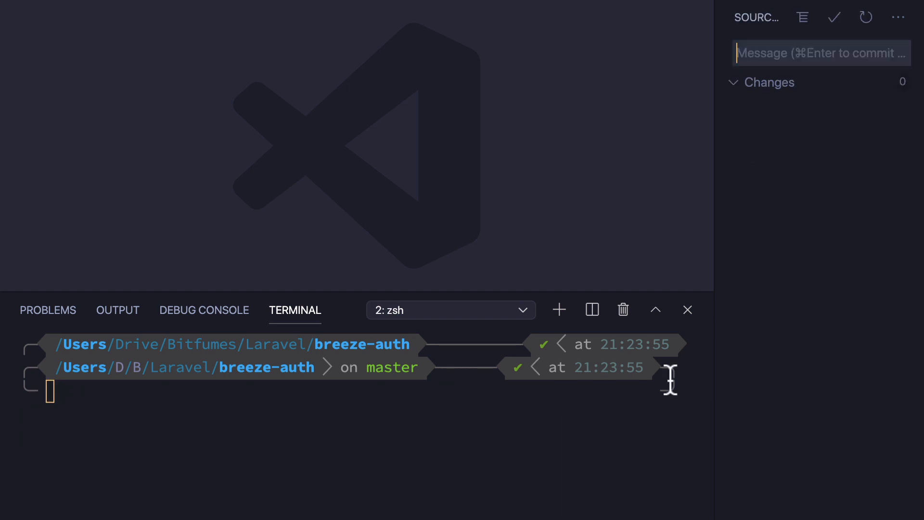
mouse_move(843, 254)
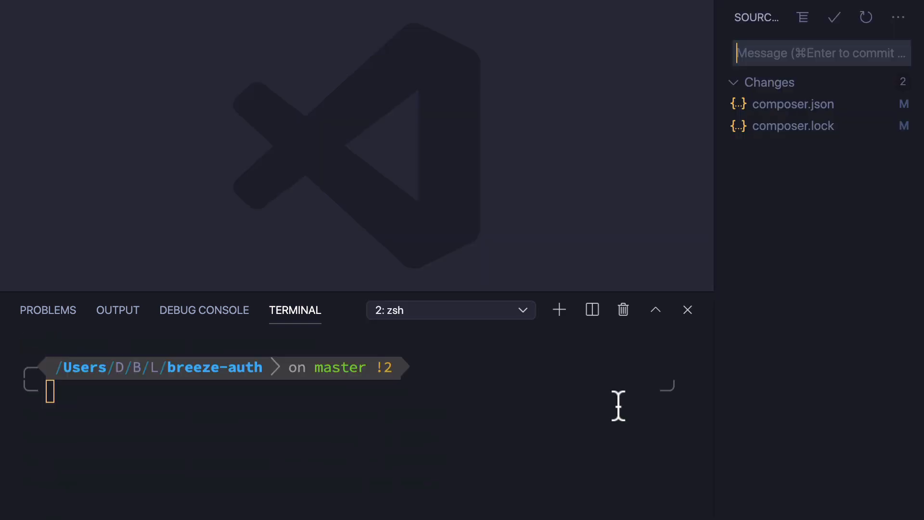
Open the modified composer.json from the Source Control changes list
click(793, 104)
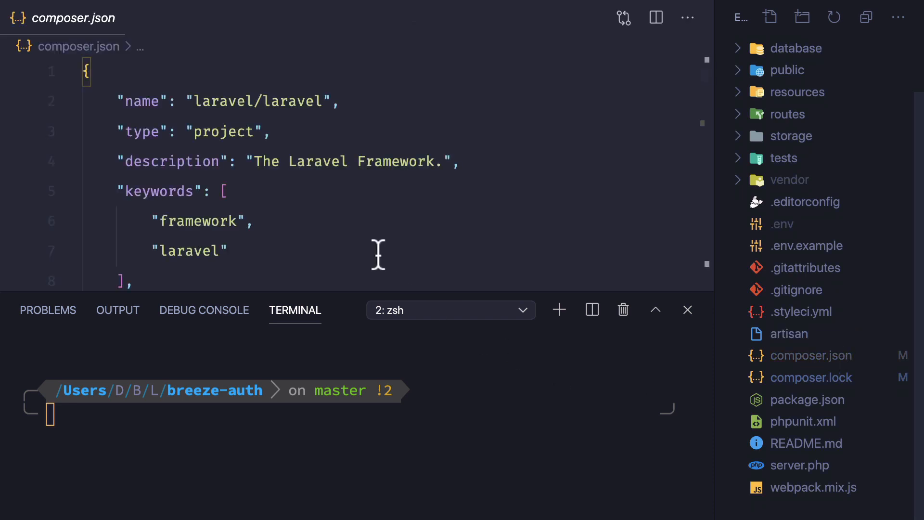
Review composer.json's require-dev block showing laravel/breeze ^0.0.5, then the require block
scroll(down, 3)
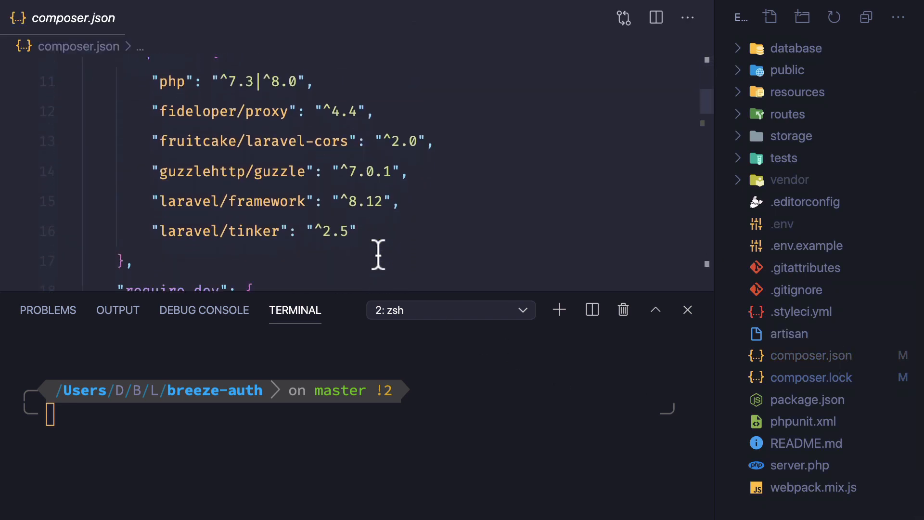
scroll(down, 3)
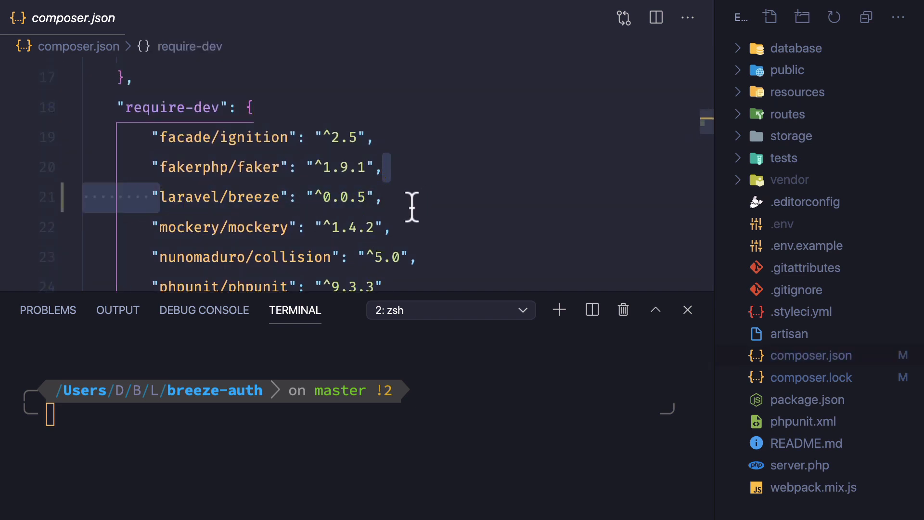
double_click(172, 107)
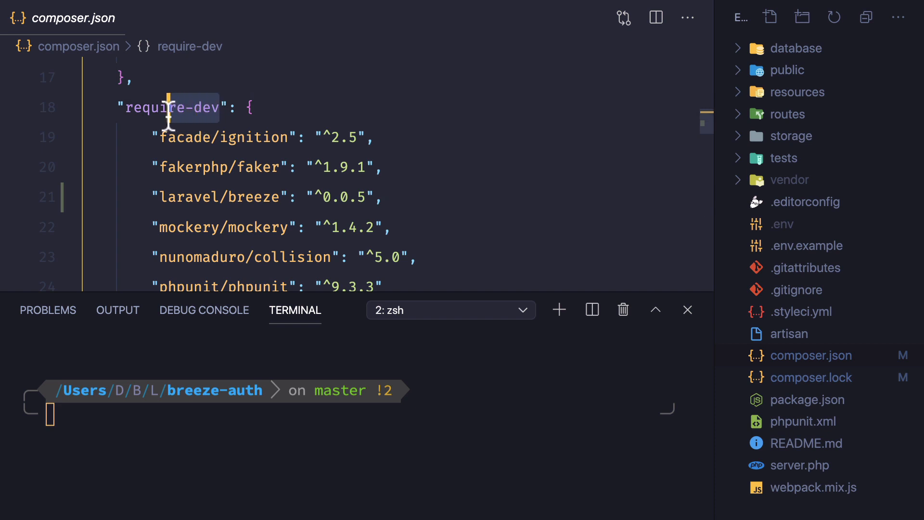
mouse_move(170, 107)
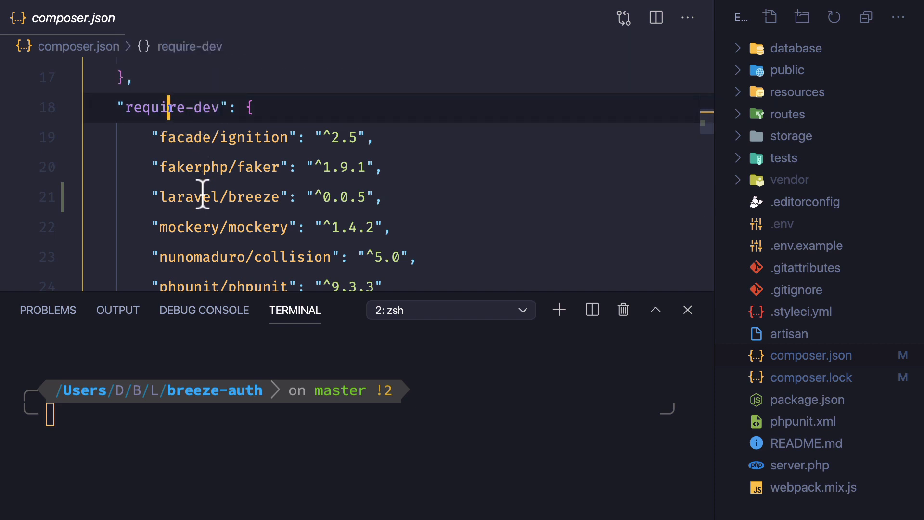
double_click(222, 196)
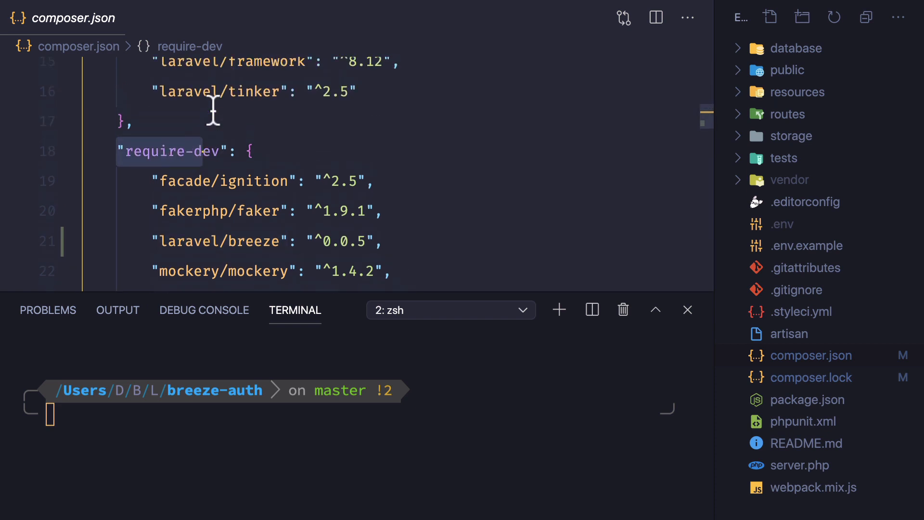
scroll(up, 3)
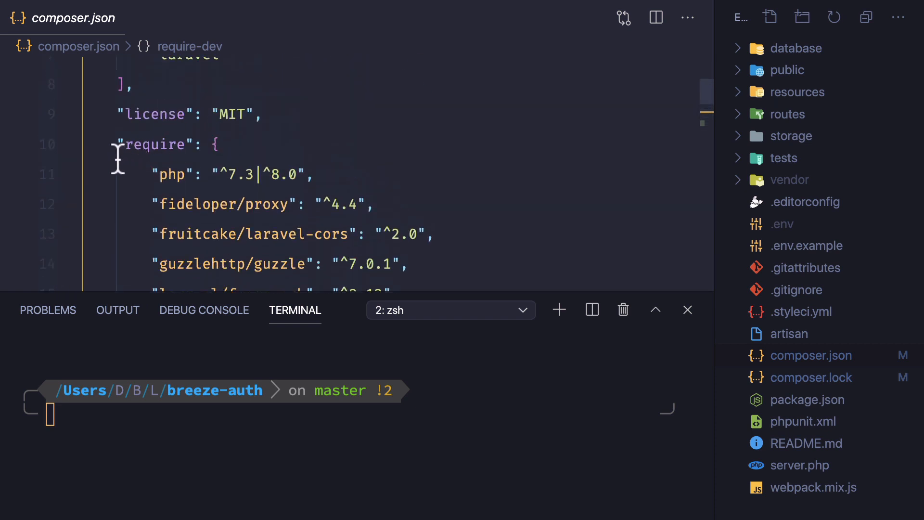
double_click(154, 145)
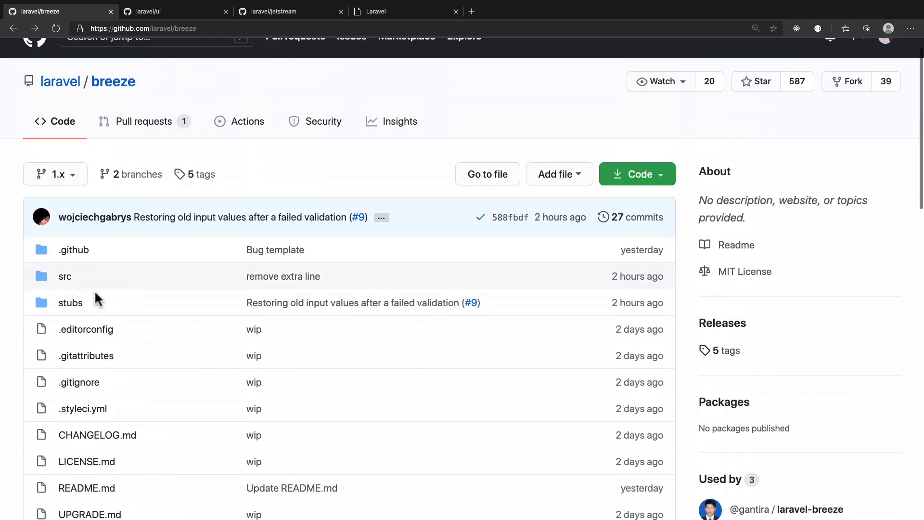
click(65, 276)
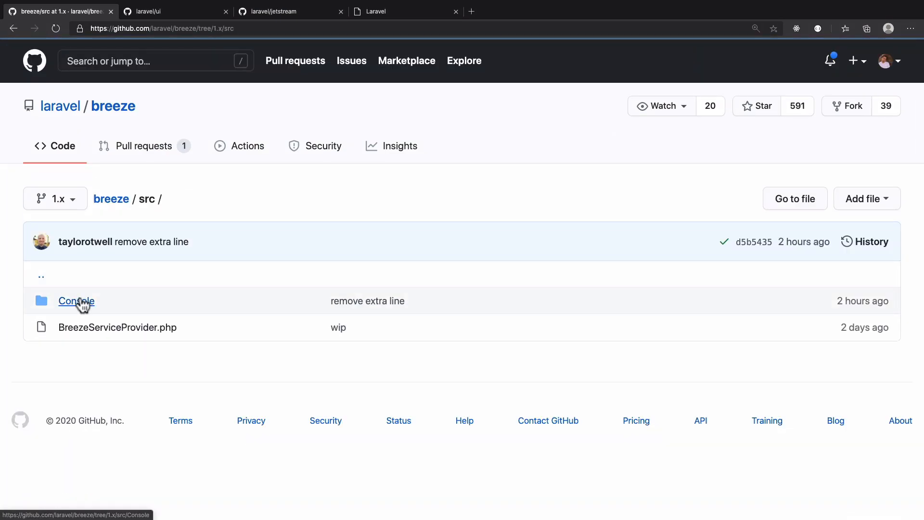
click(75, 301)
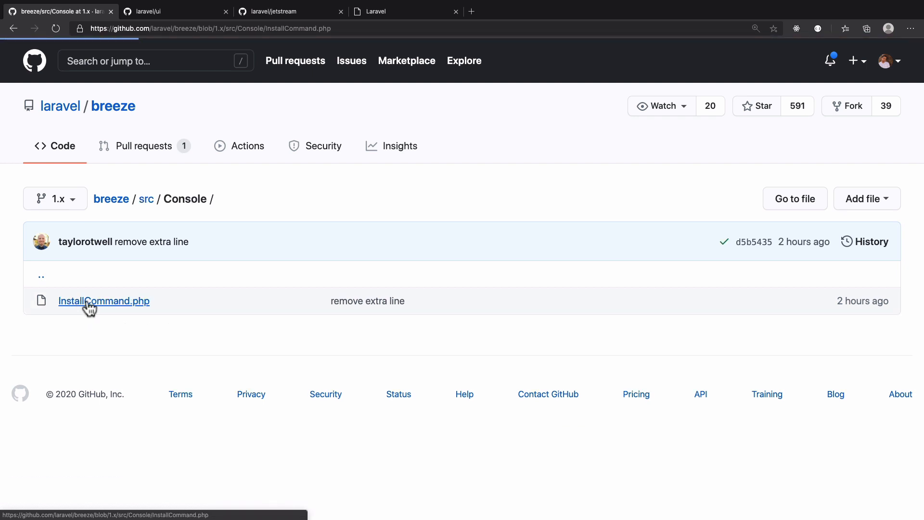
click(103, 301)
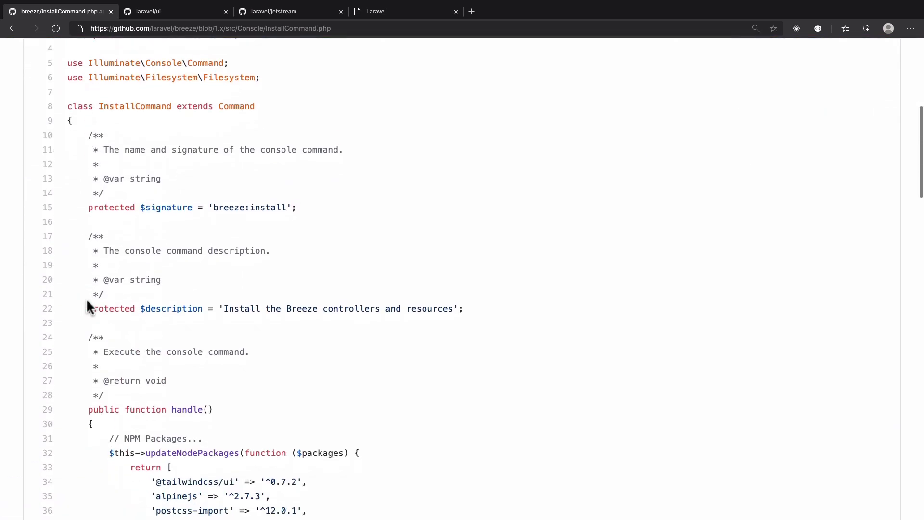
scroll(down, 3)
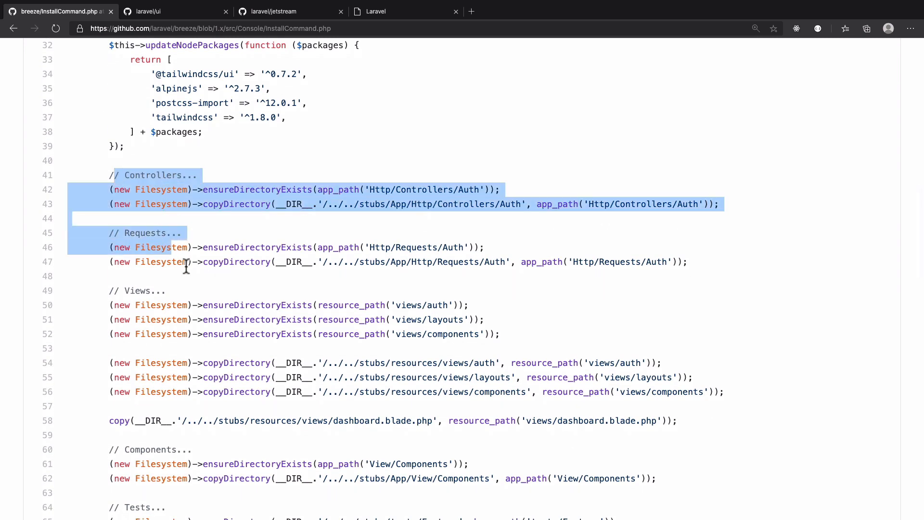
scroll(down, 3)
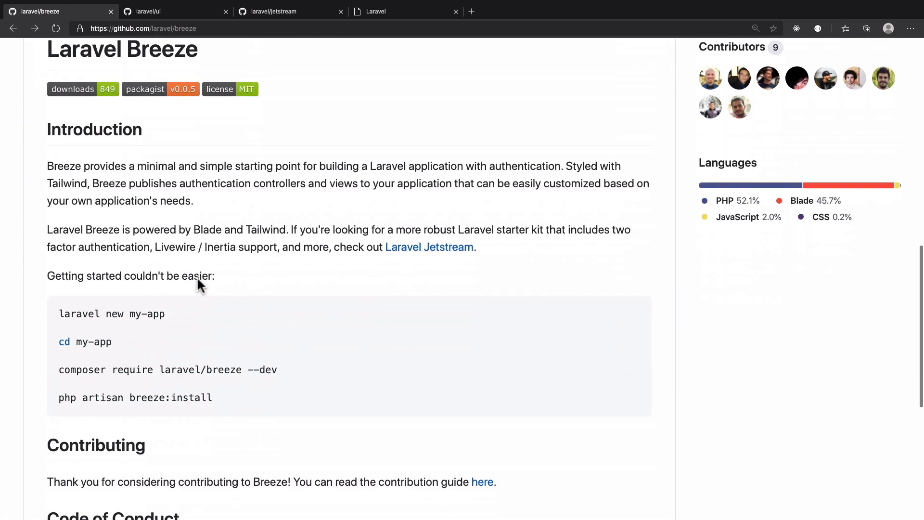
scroll(down, 3)
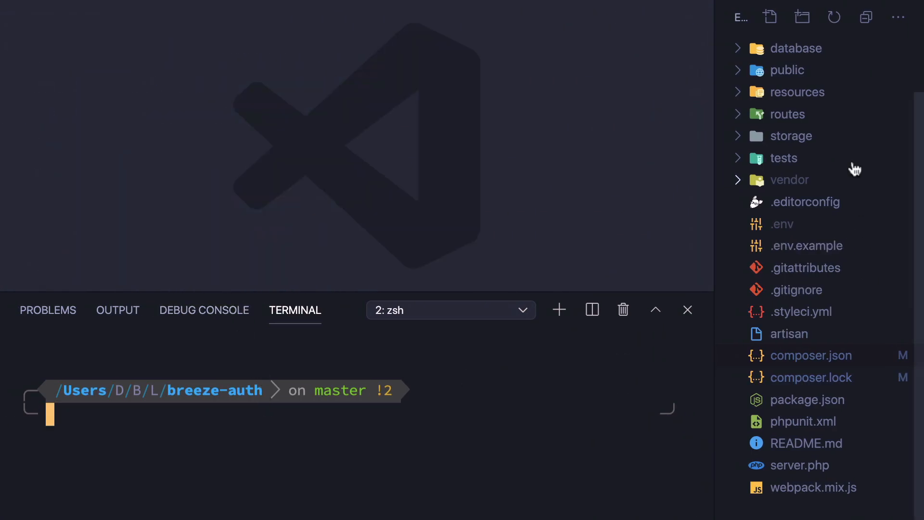
Run php artisan breeze:install, inspect the new tailwind.config.js, then enter npm install && npm run dev
text(php artisan breeze:install)
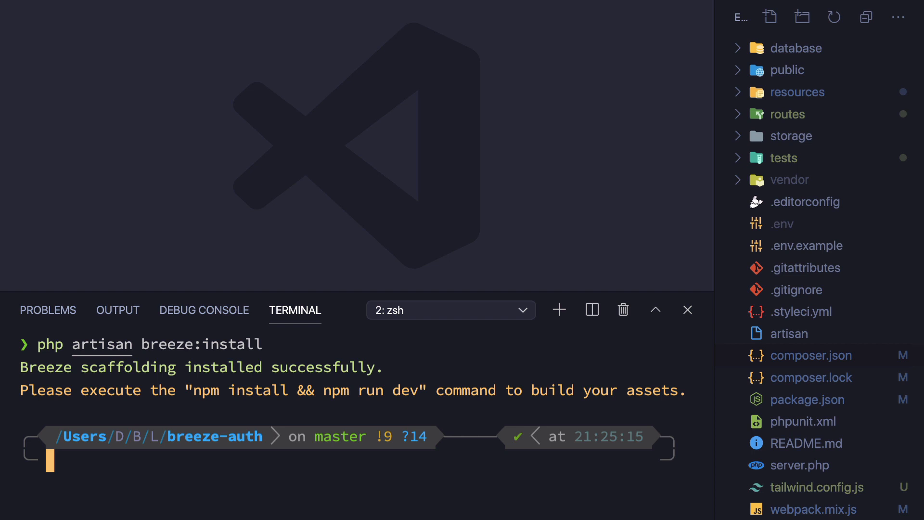
mouse_move(747, 420)
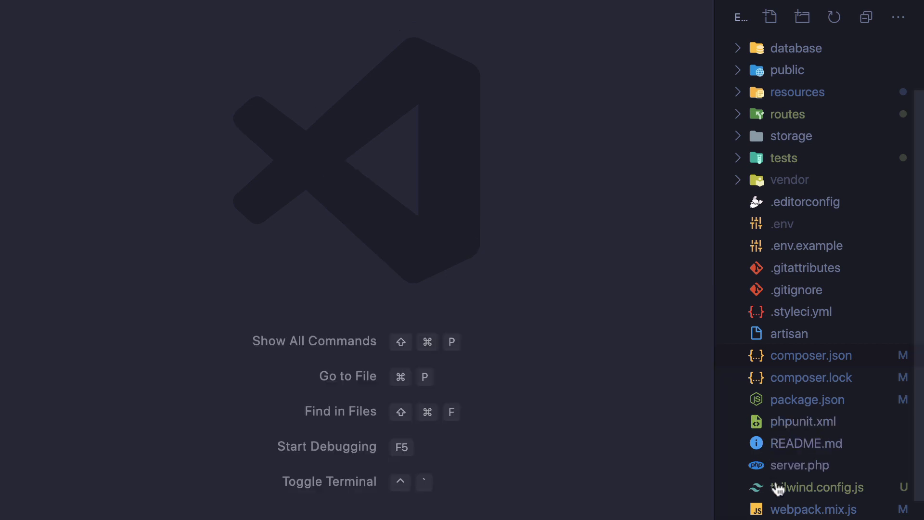
click(817, 487)
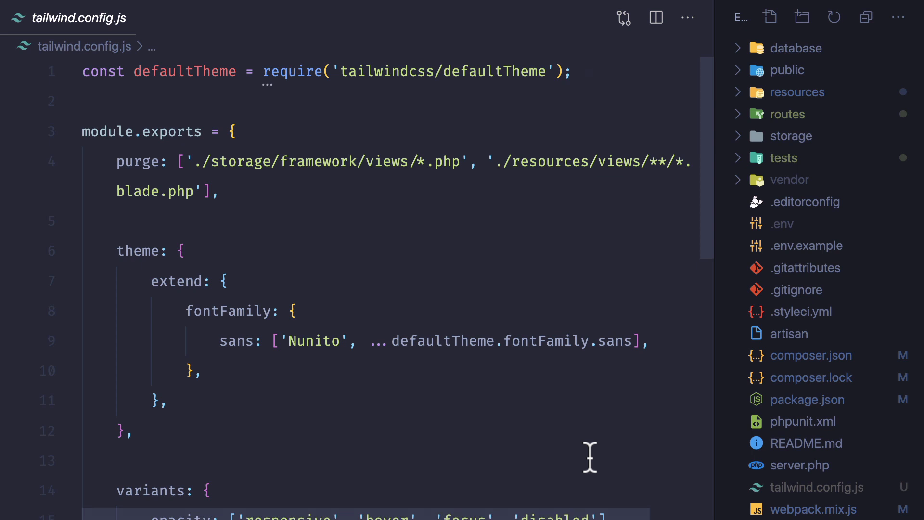
scroll(down, 3)
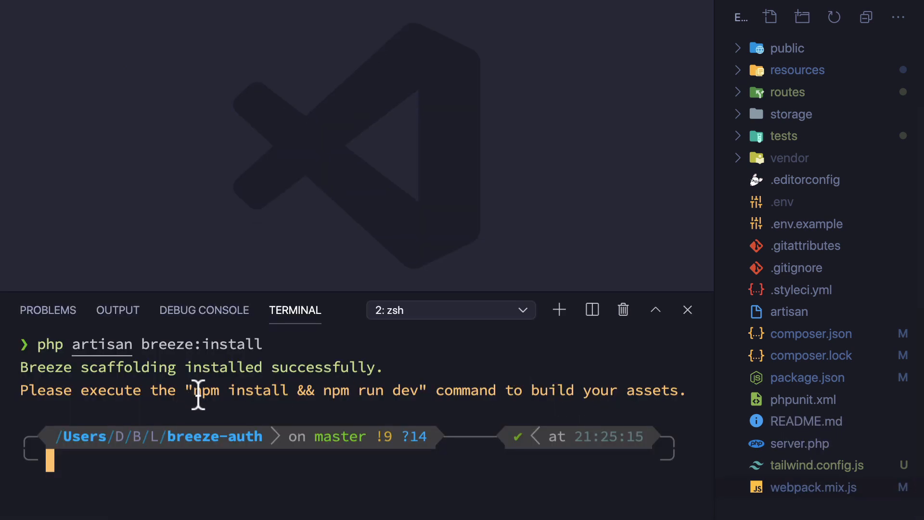
mouse_move(420, 403)
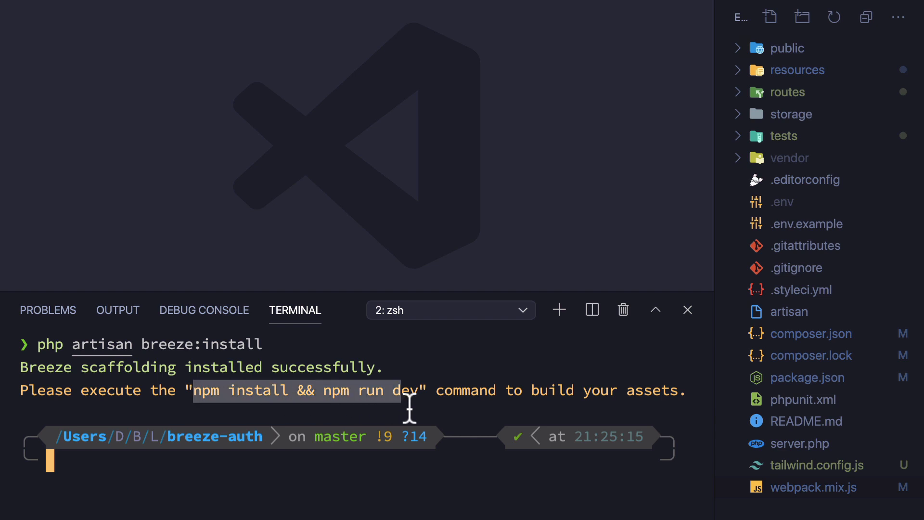
text(npm install && npm run dev)
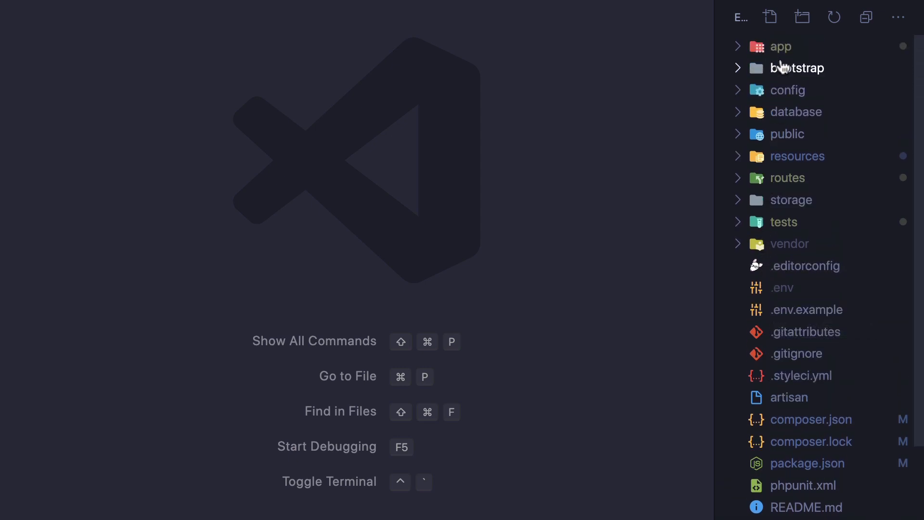
Open routes/auth.php from the Explorer and read the register, login and password reset routes
click(788, 177)
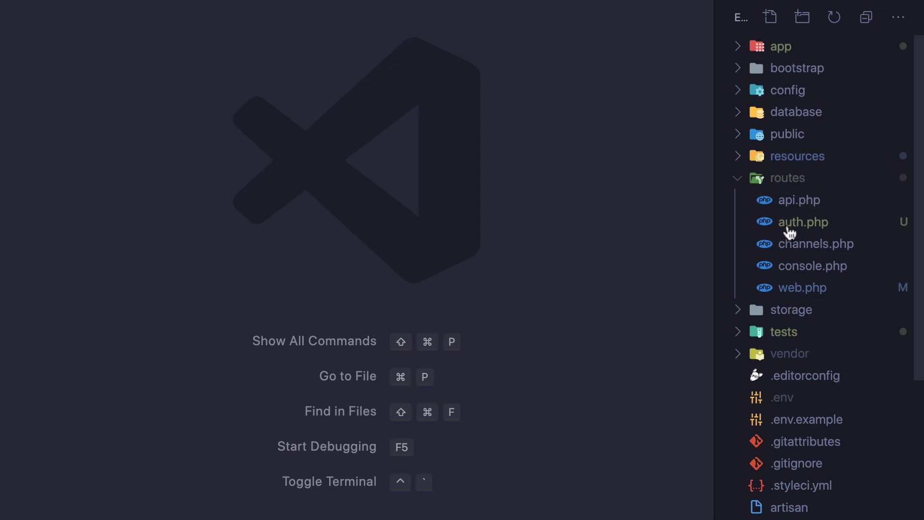
mouse_move(803, 222)
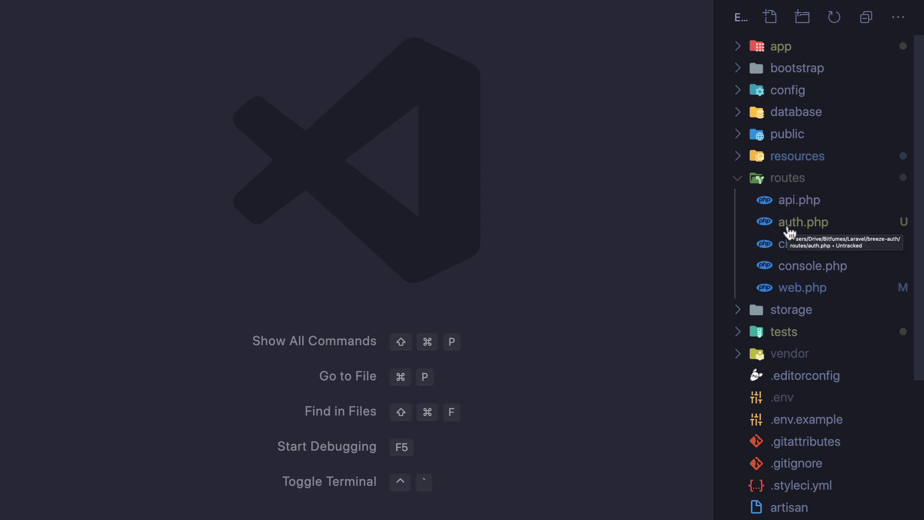
click(803, 221)
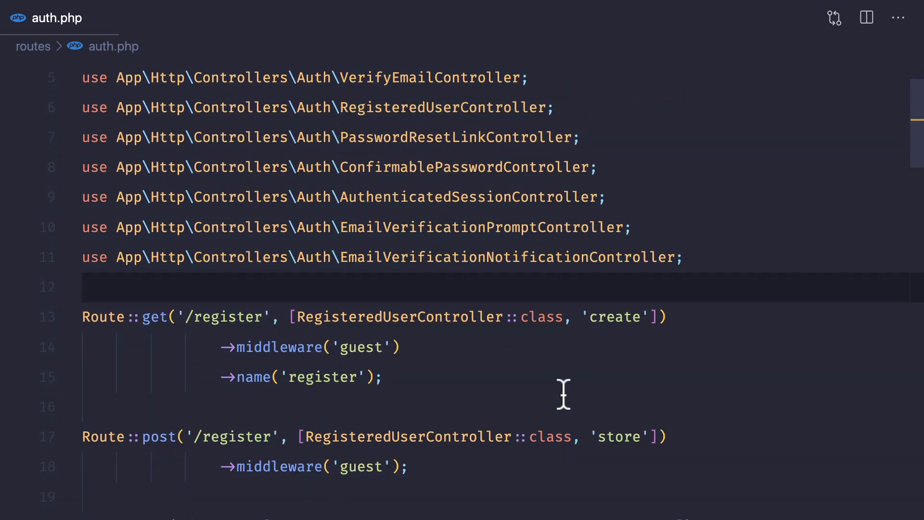
scroll(down, 3)
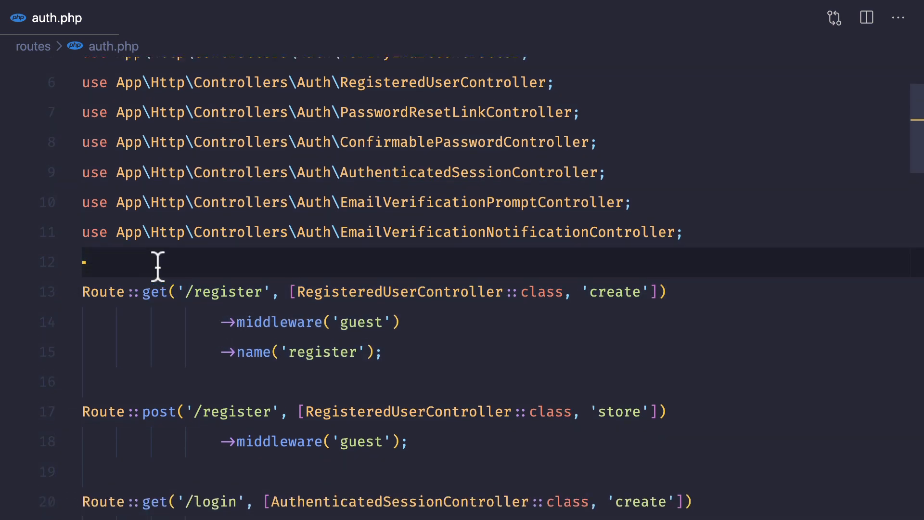
scroll(down, 3)
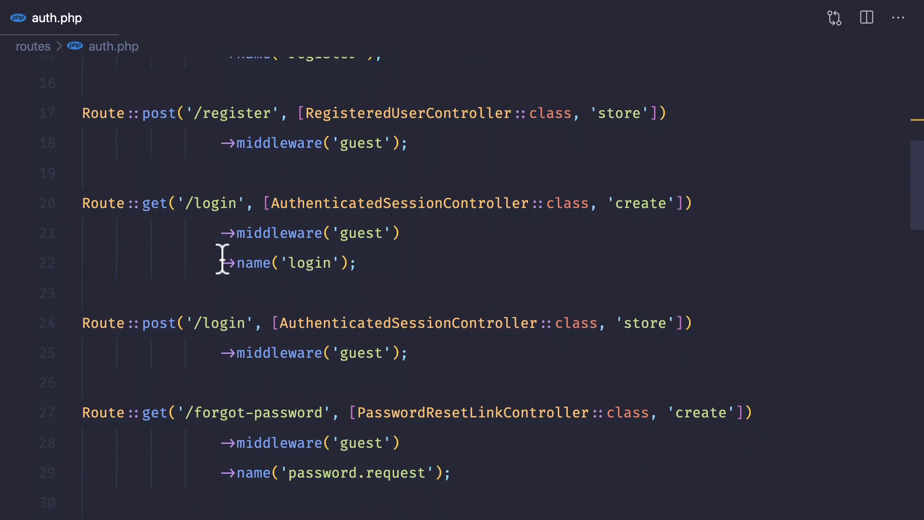
scroll(down, 3)
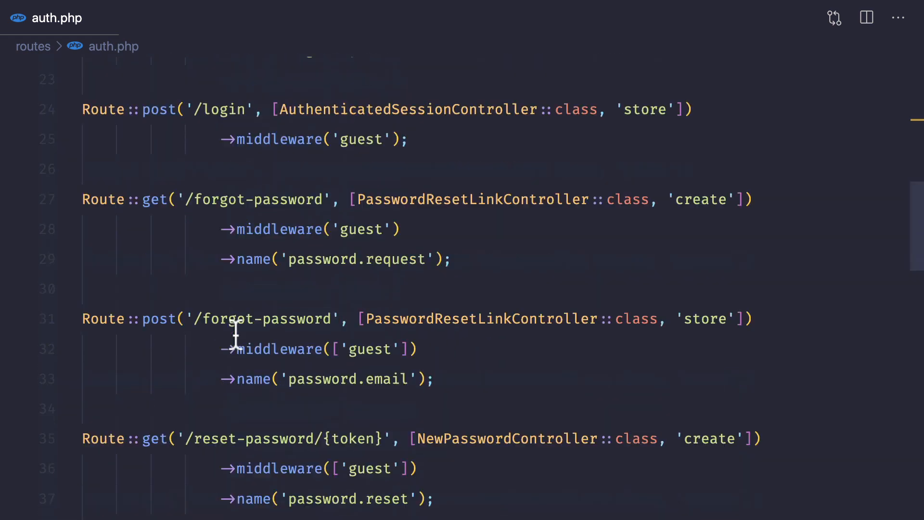
Continue through the email verification routes down to the final logout route
scroll(down, 3)
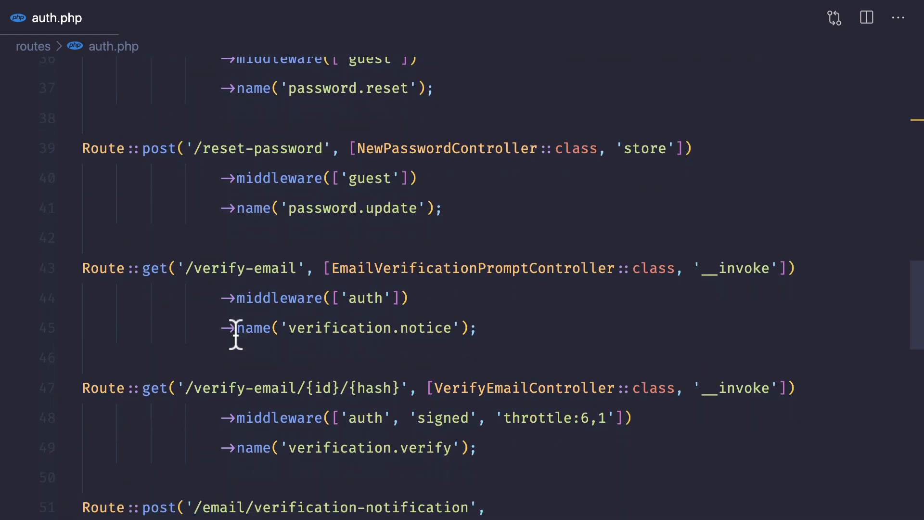
scroll(down, 3)
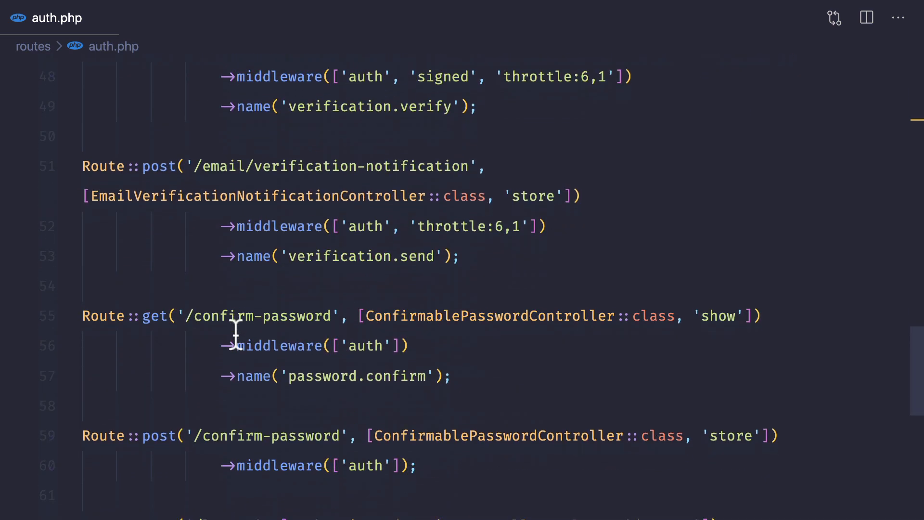
scroll(down, 3)
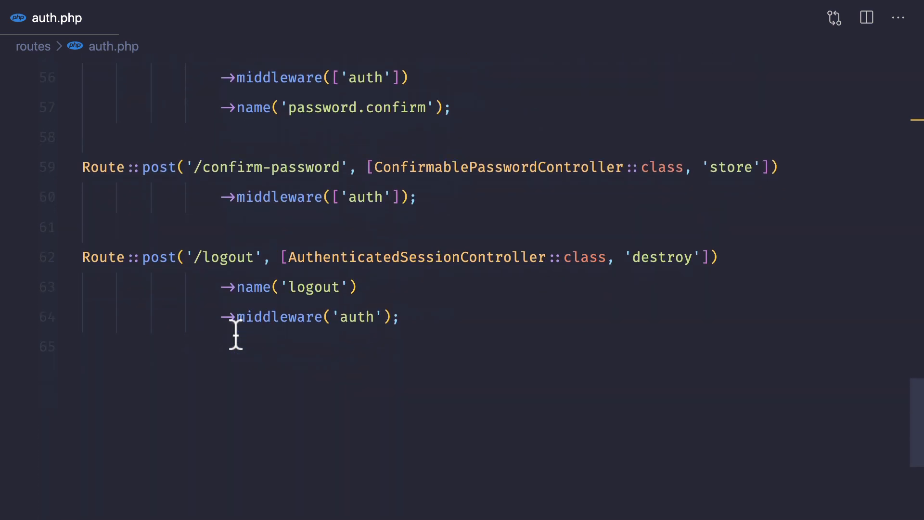
click(236, 227)
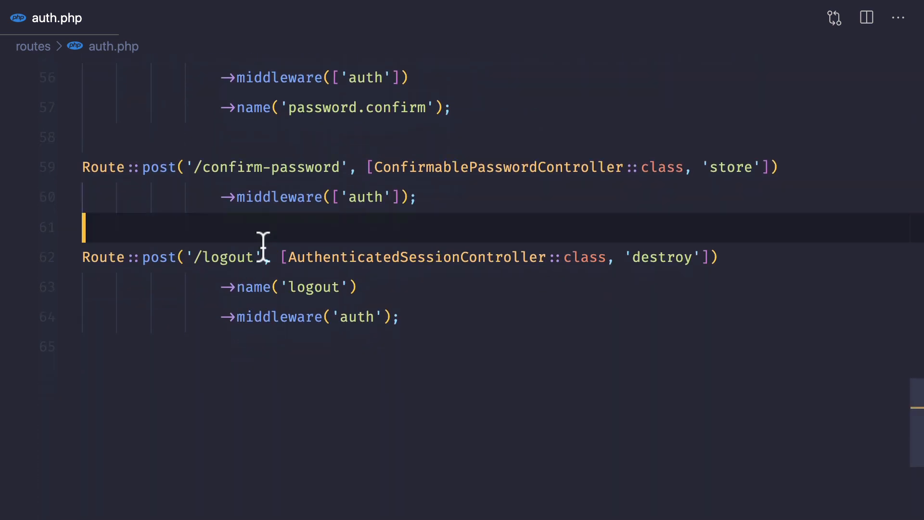
scroll(up, 3)
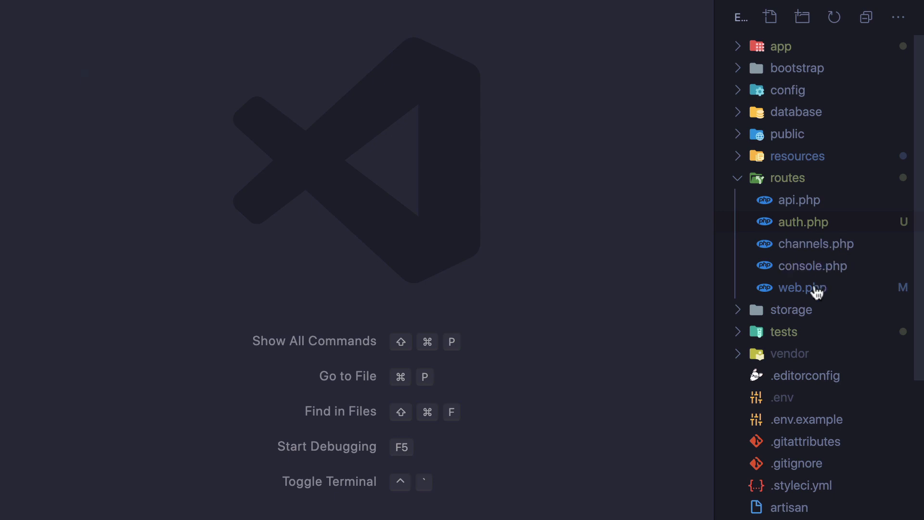
Collapse routes and expand app > Http > Controllers to reach the Auth controllers folder
click(801, 288)
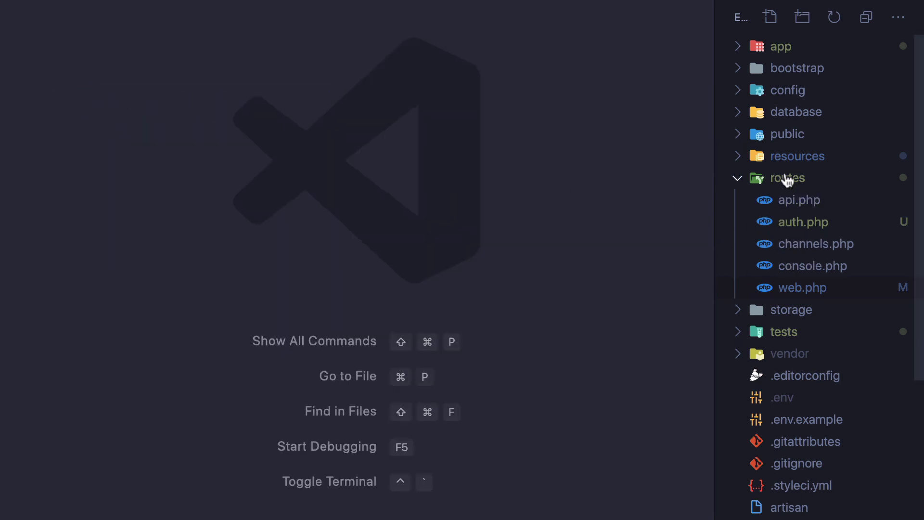
click(787, 177)
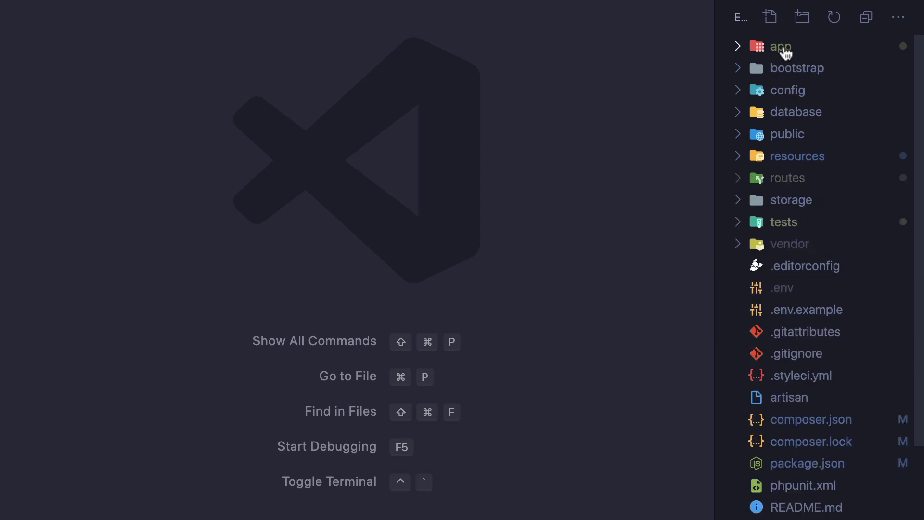
click(780, 46)
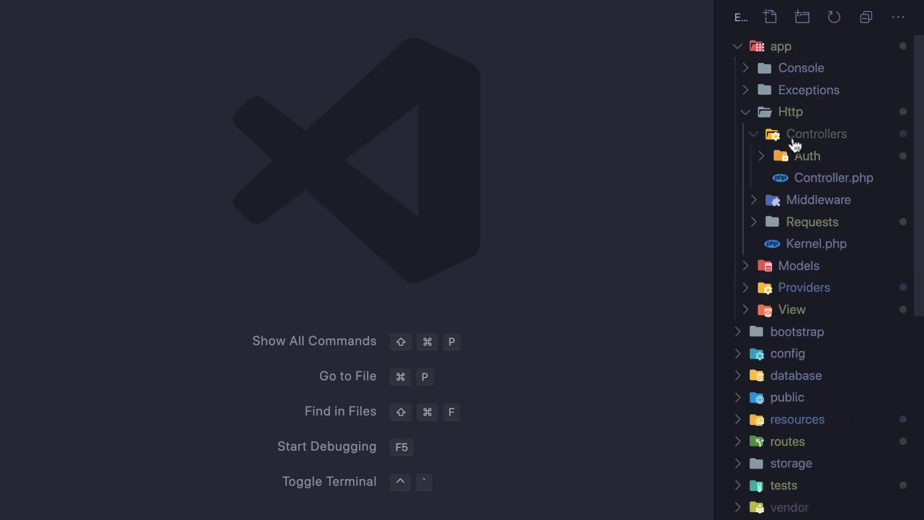
click(807, 156)
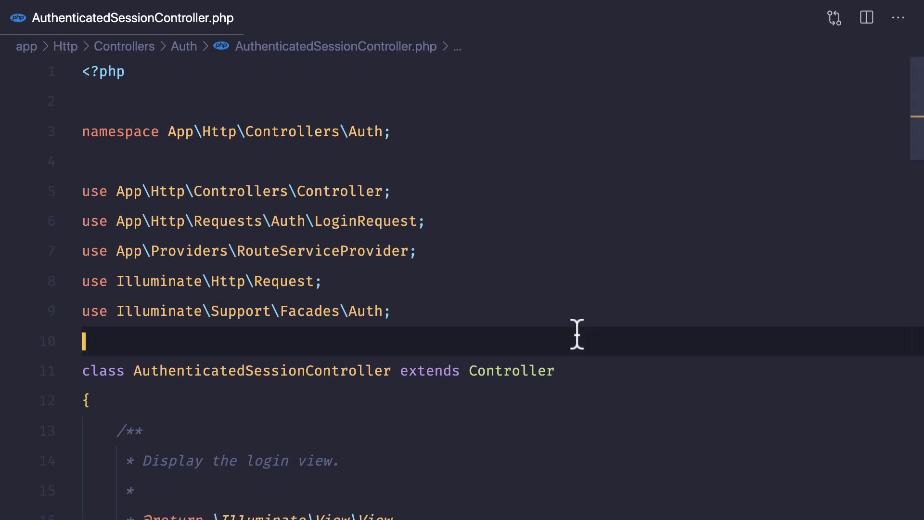
Read AuthenticatedSessionController's create, store and destroy methods
scroll(down, 3)
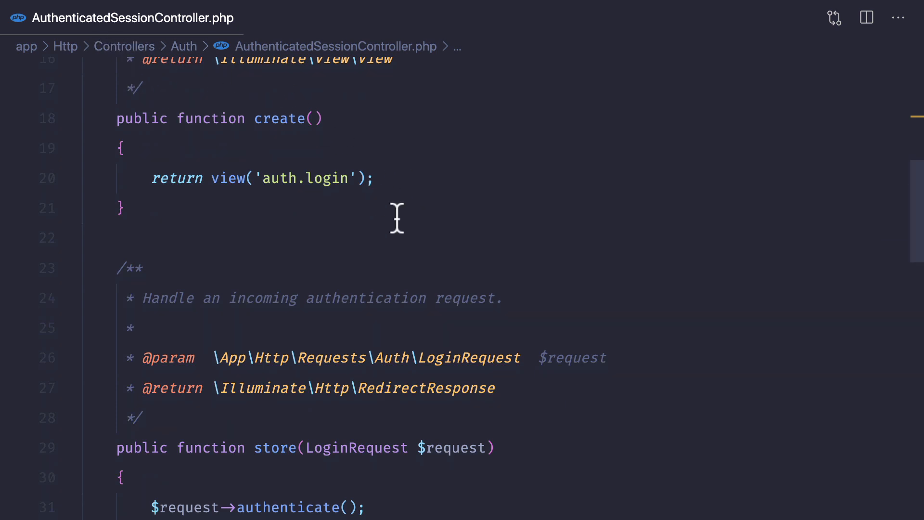
scroll(down, 3)
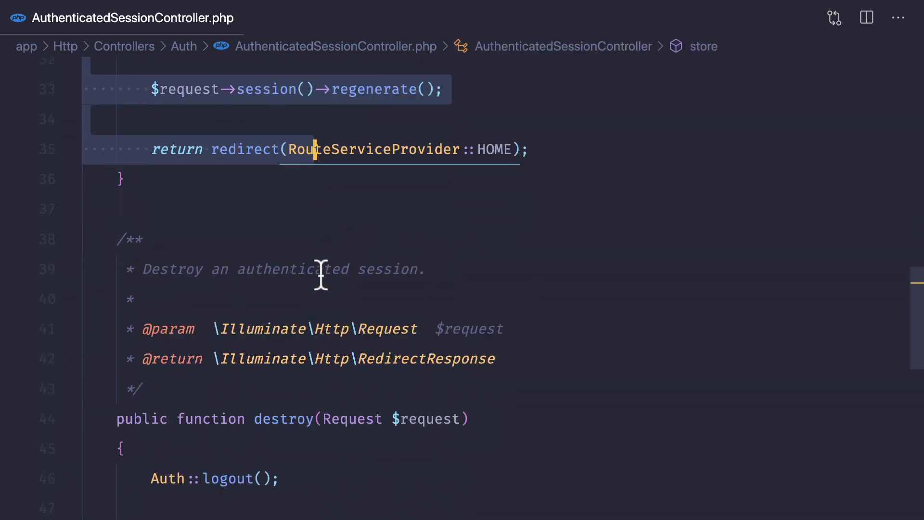
scroll(down, 3)
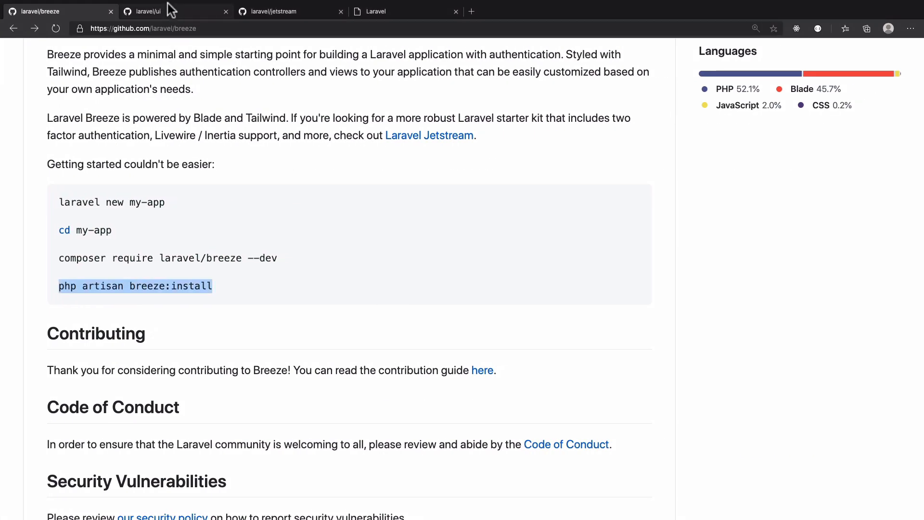
Browse the laravel/ui src folder on GitHub, then return to the controller in VS Code
click(144, 12)
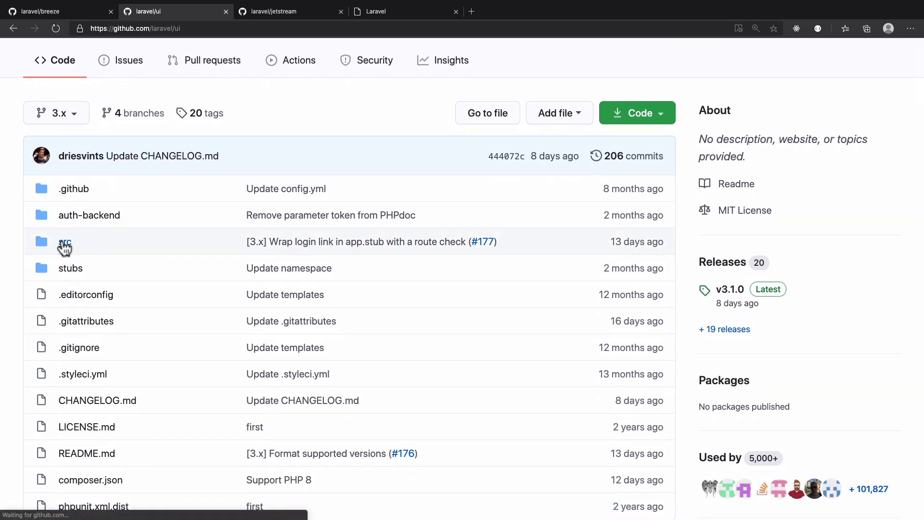
click(65, 241)
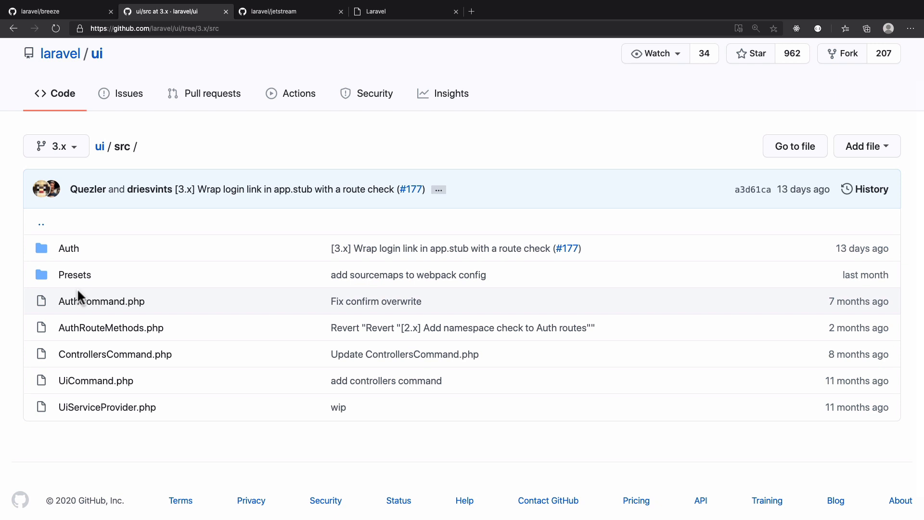
mouse_move(31, 306)
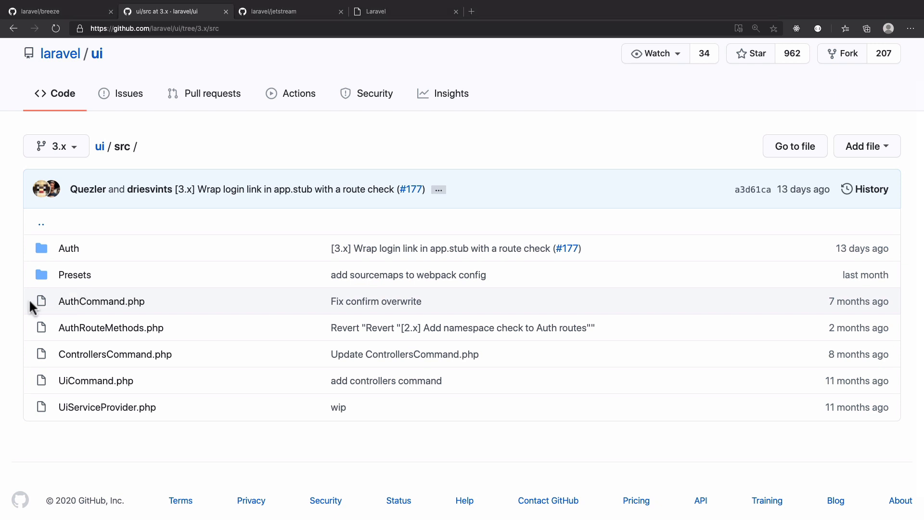
click(56, 11)
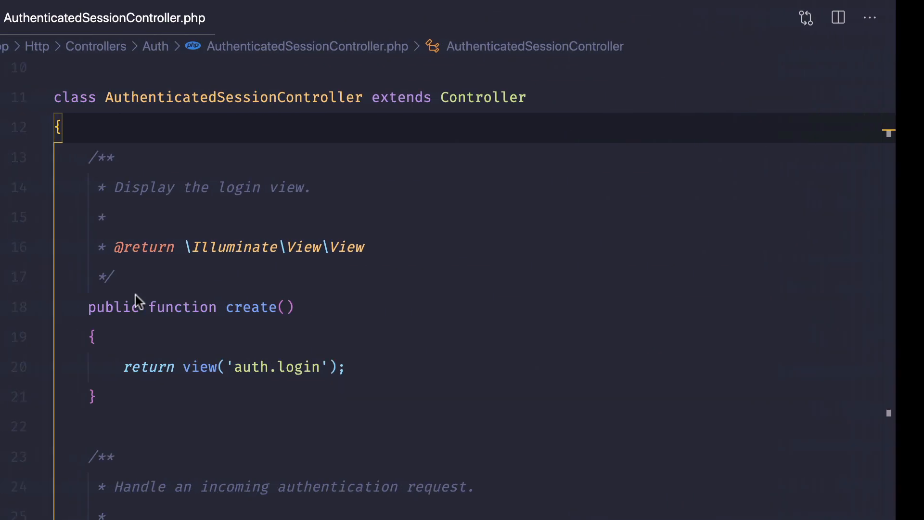
Check composer.json shows laravel/breeze ^0.0.5 under require-dev, then view the local app in the browser
key(Ctrl+p)
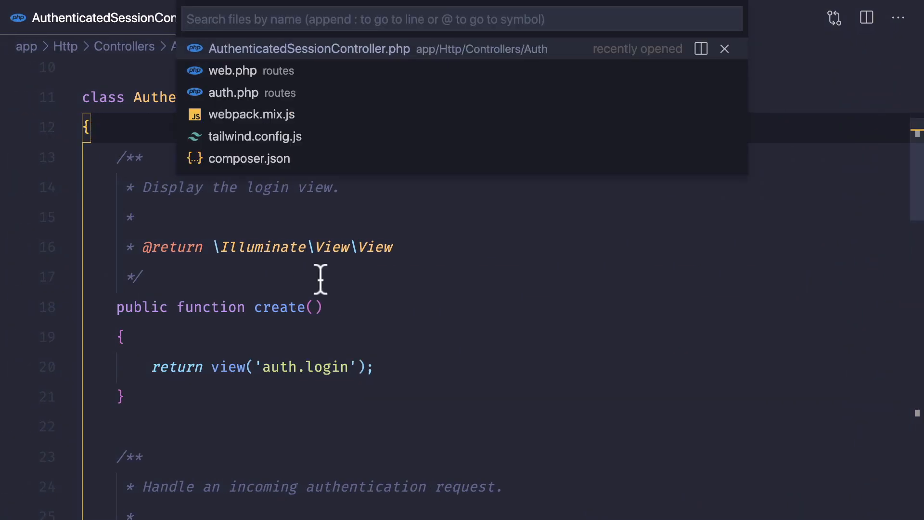
click(249, 158)
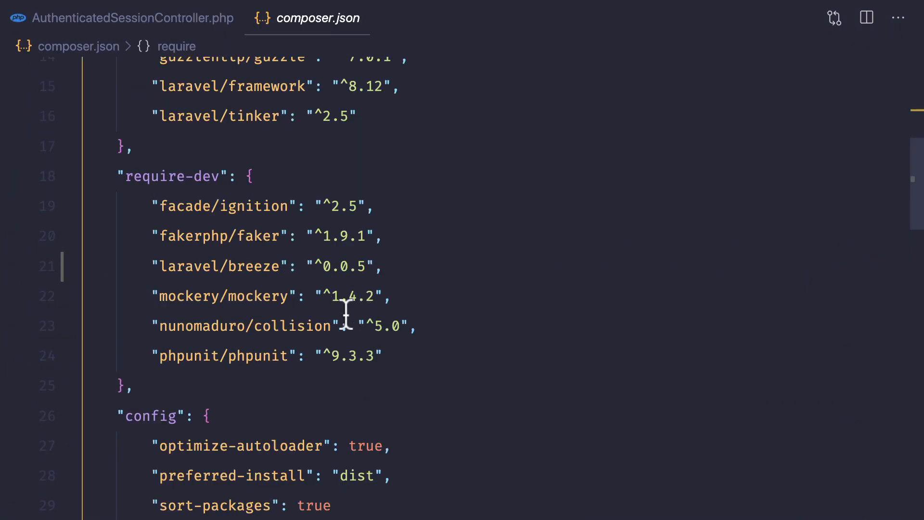
click(131, 18)
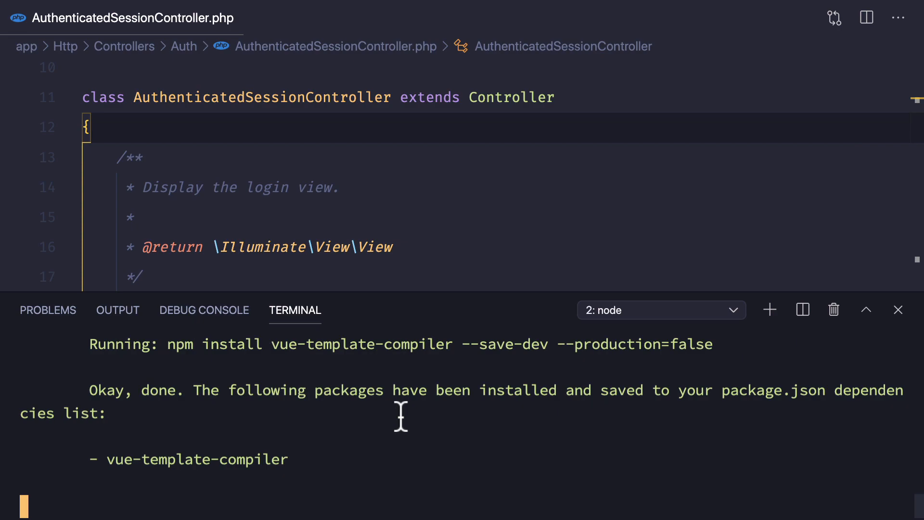
click(405, 12)
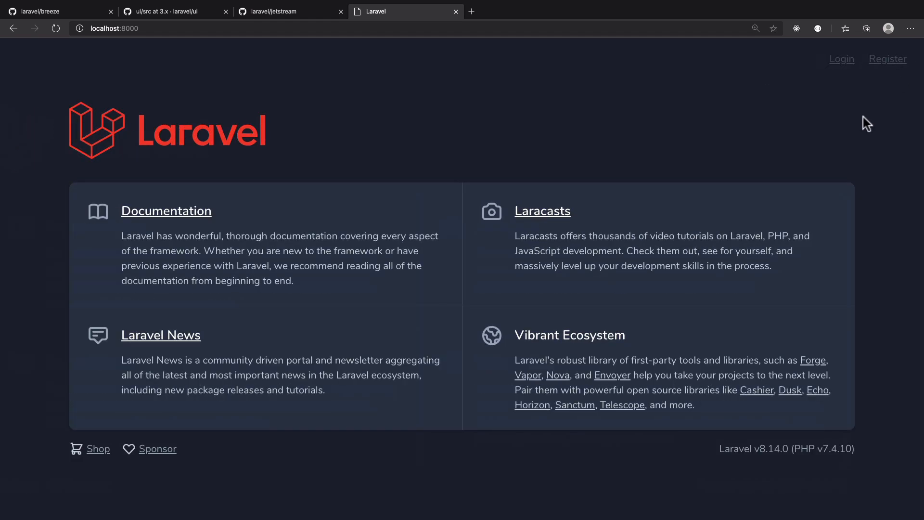
View the Breeze registration form at localhost:8000 with Name, Email, Password and Confirm Password fields
click(888, 58)
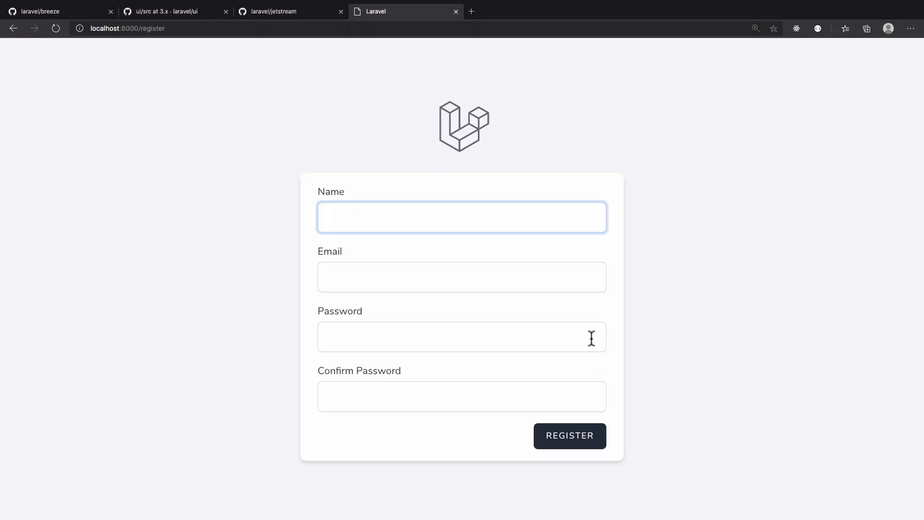
click(568, 435)
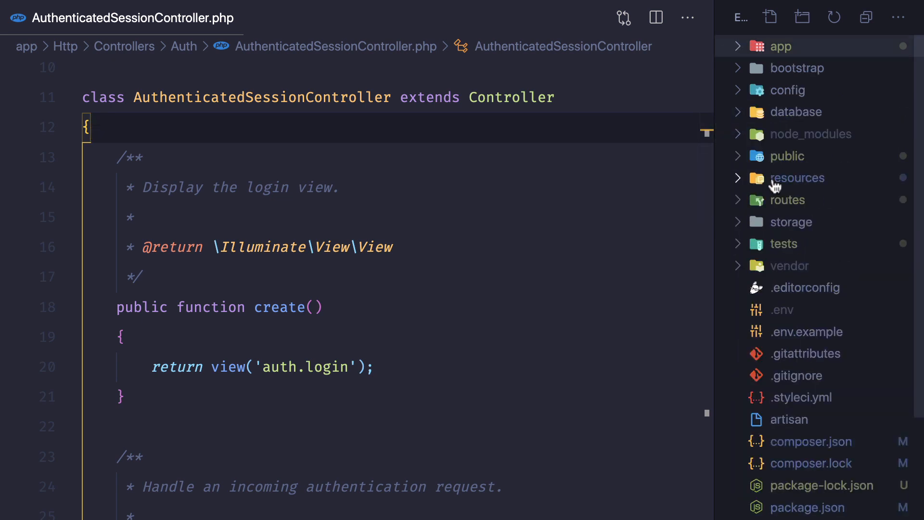
Open register.blade.php from resources/views/auth in the Explorer
click(800, 177)
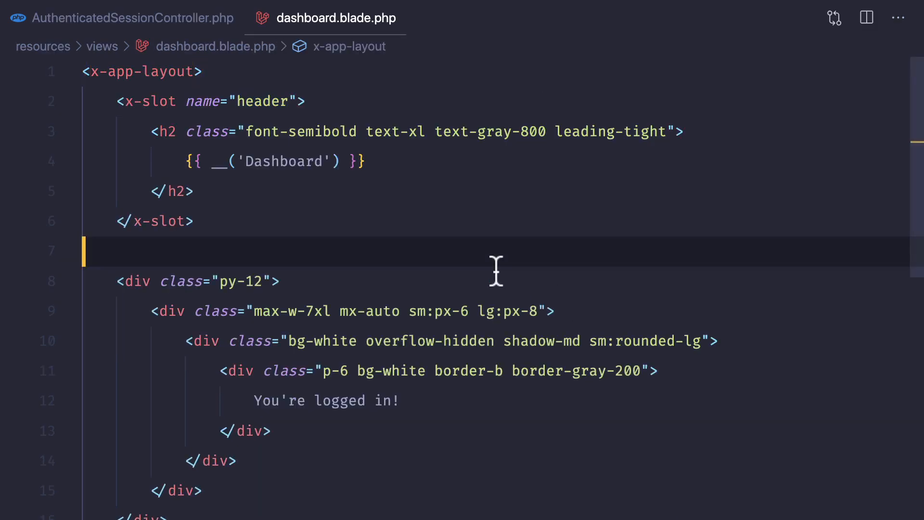
mouse_move(277, 133)
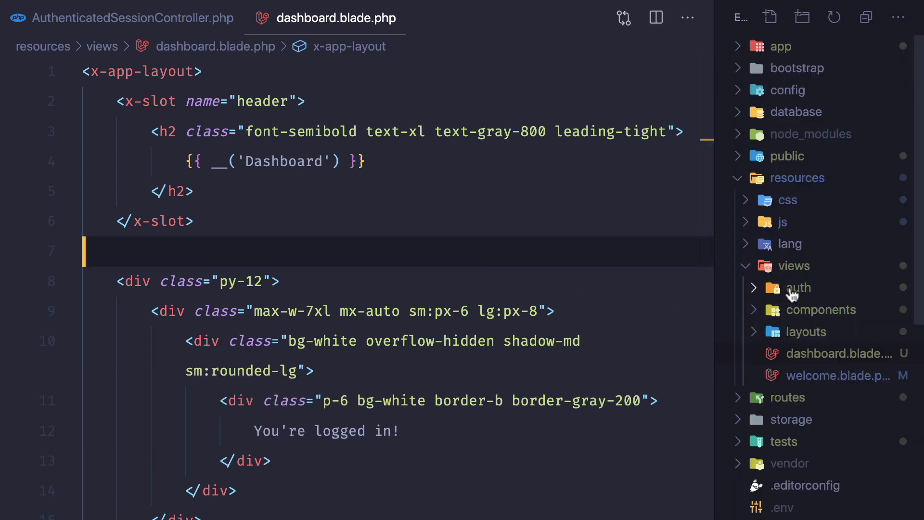
click(798, 288)
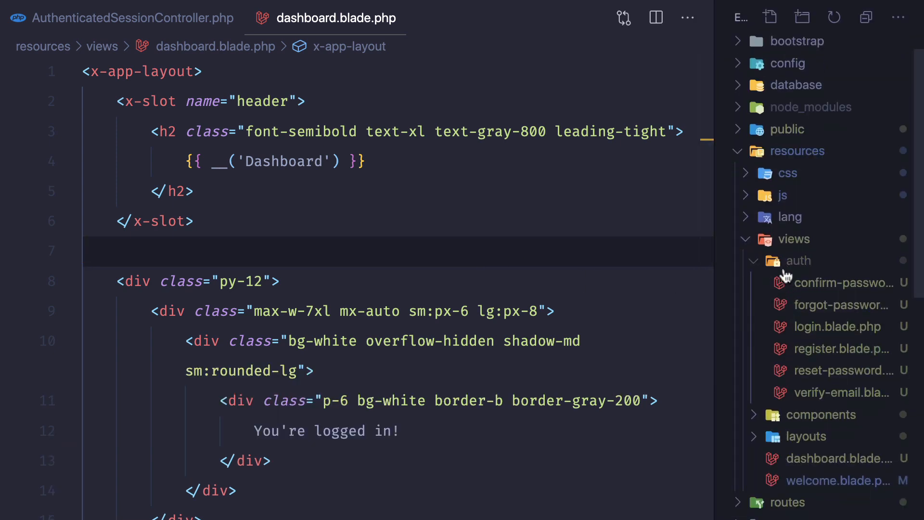
click(842, 348)
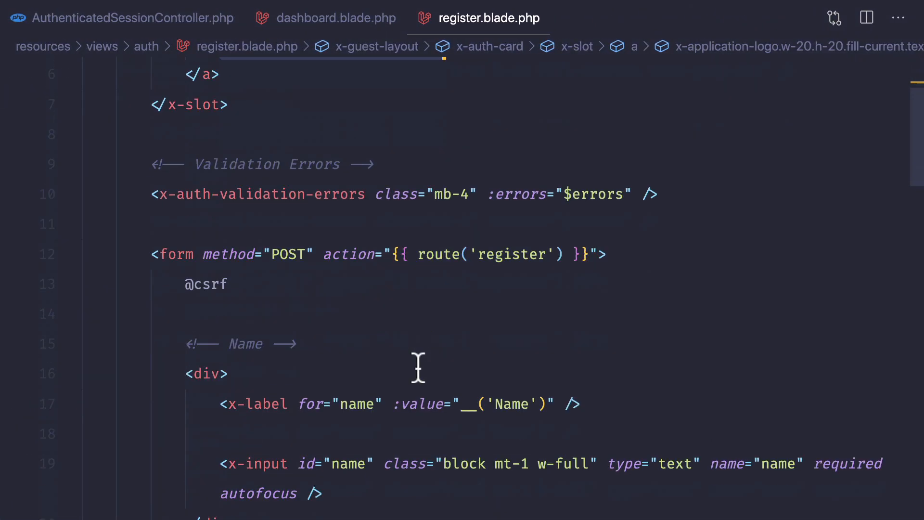
Read the registration form markup, including the name, email label component and password inputs
scroll(down, 3)
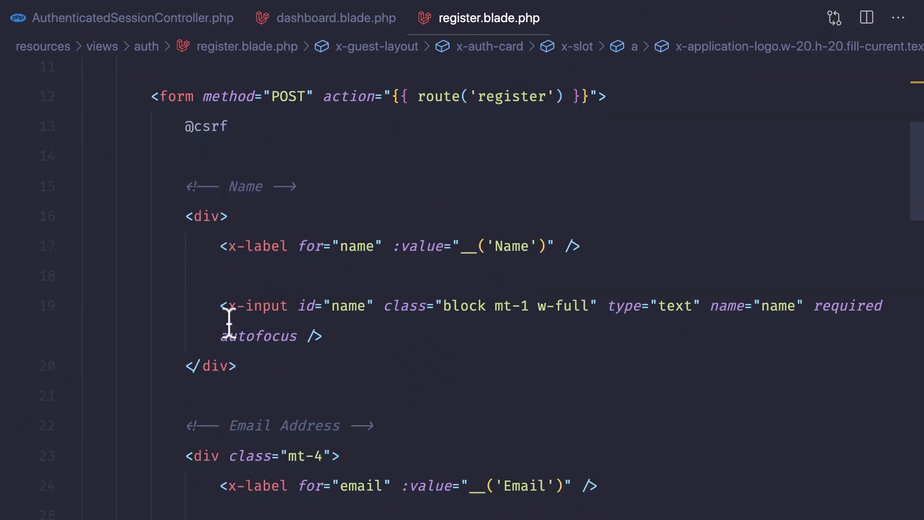
scroll(down, 3)
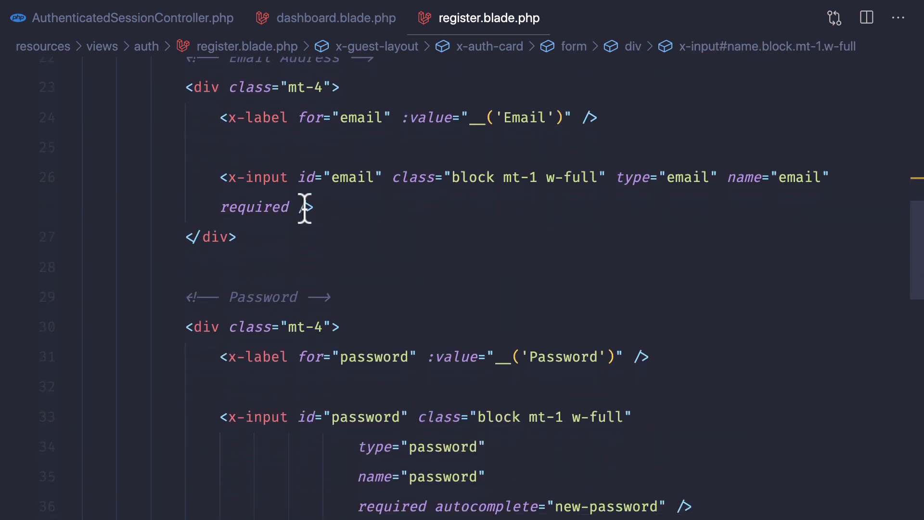
mouse_move(303, 218)
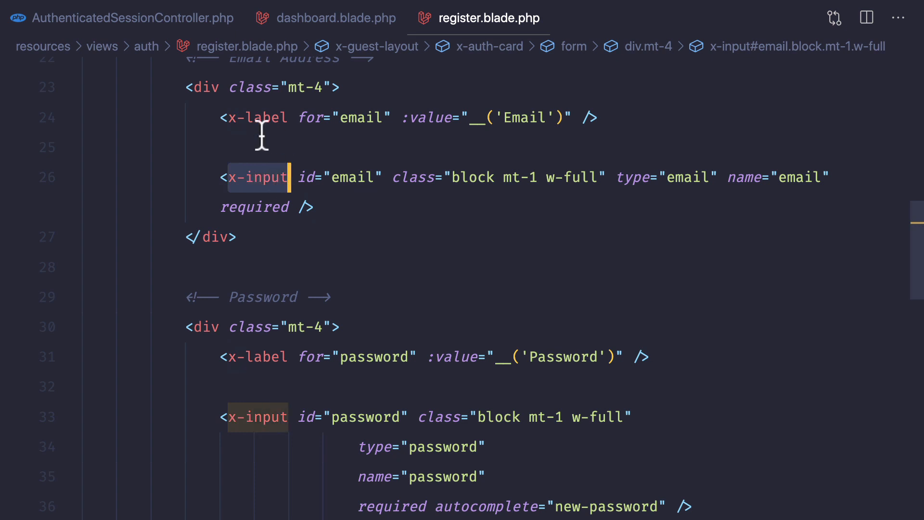
click(258, 117)
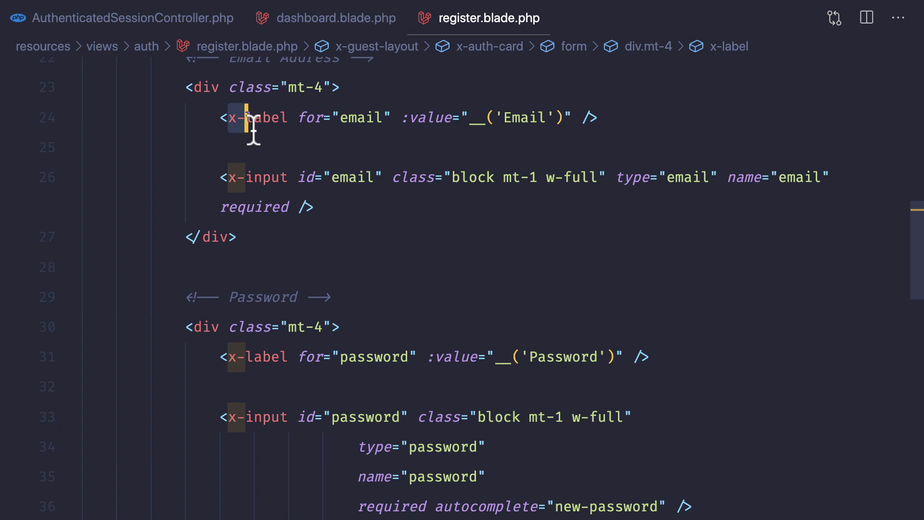
scroll(down, 3)
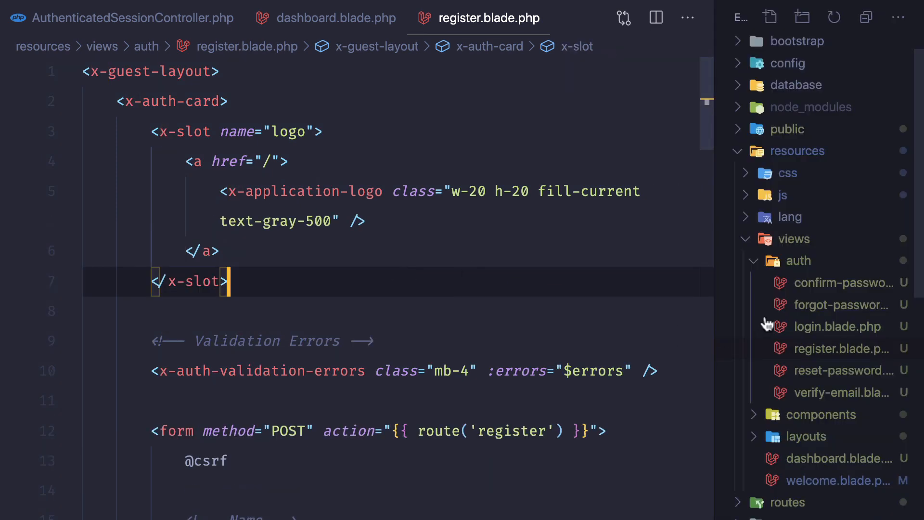
Open components/input.blade.php and inspect the merged form-input rounded-md shadow-sm classes
click(797, 261)
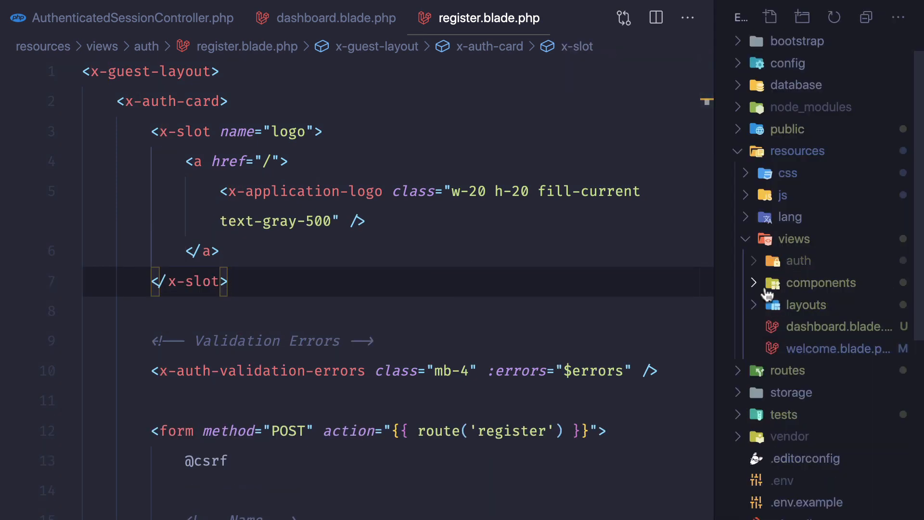
click(821, 282)
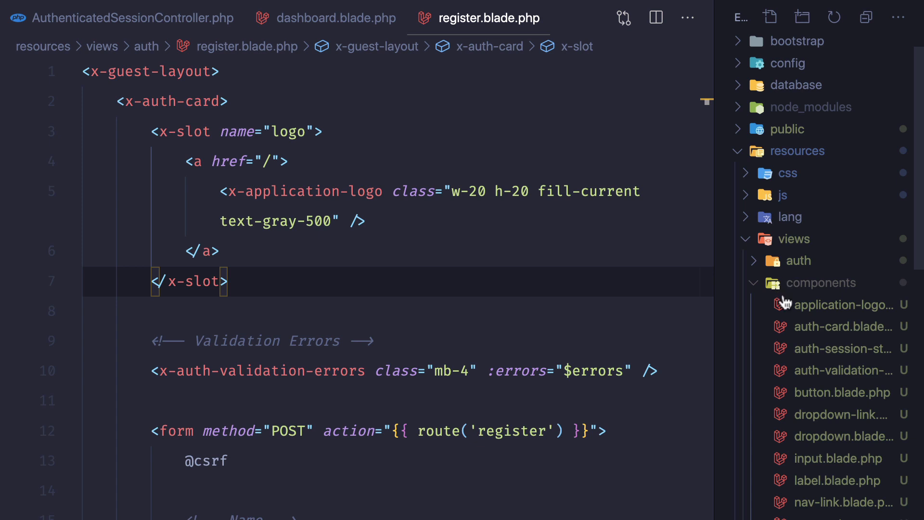
scroll(down, 3)
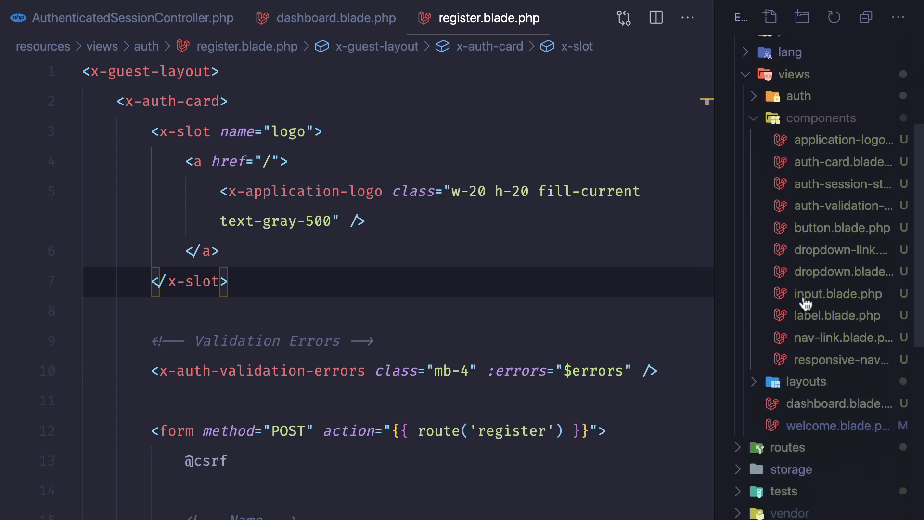
mouse_move(838, 294)
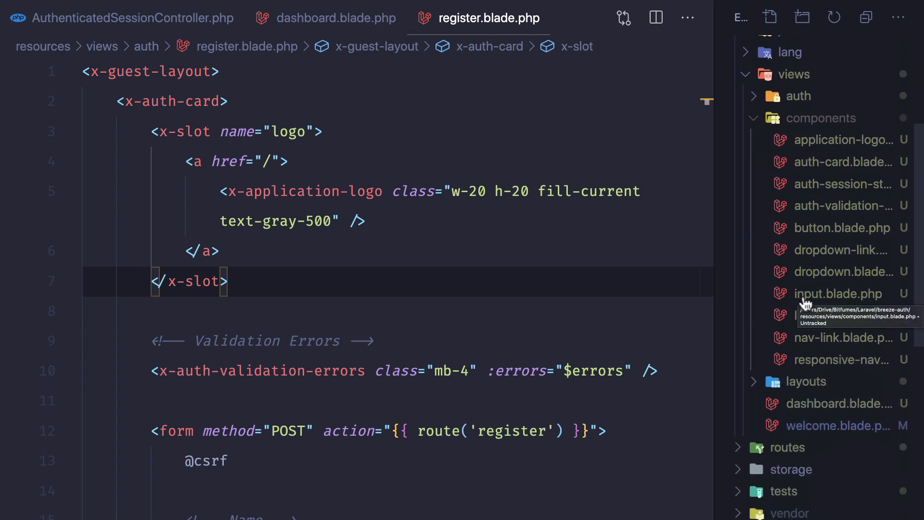
click(838, 294)
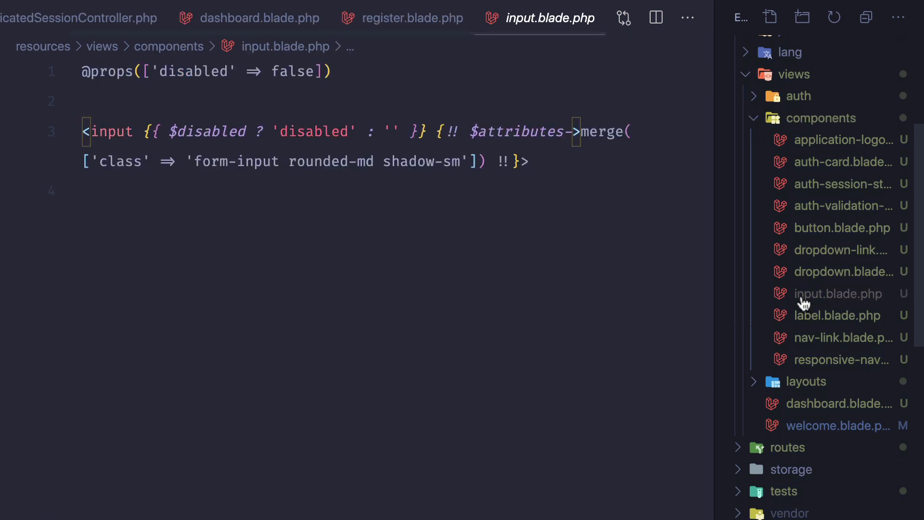
mouse_move(723, 264)
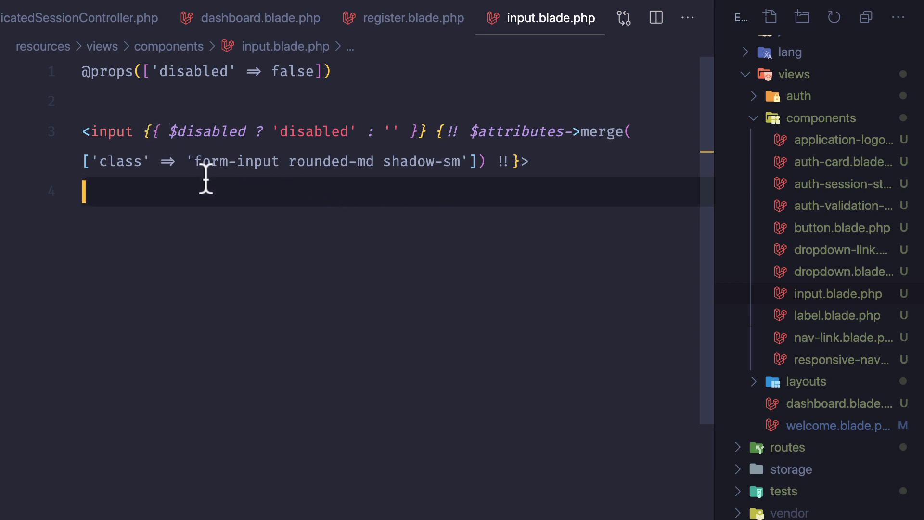
double_click(124, 162)
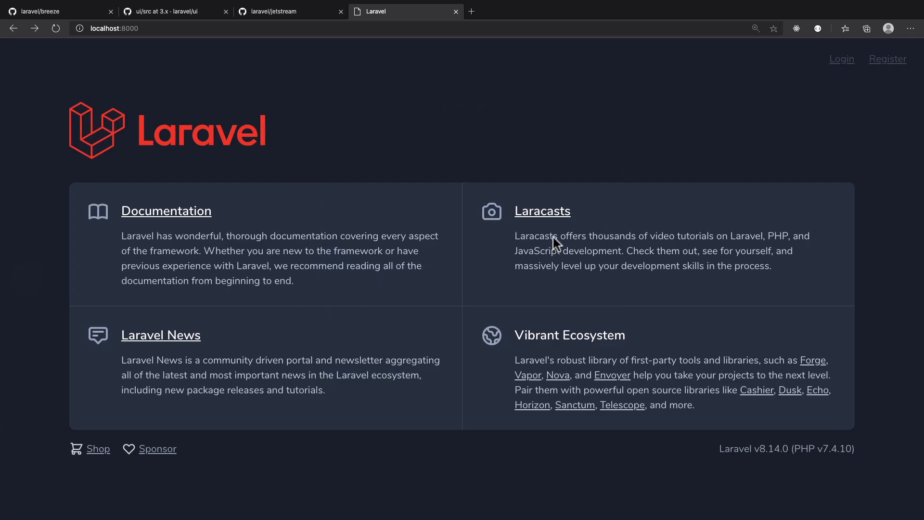
View the app's login and forgot-password pages, briefly checking the laravel/ui tab in between
click(841, 59)
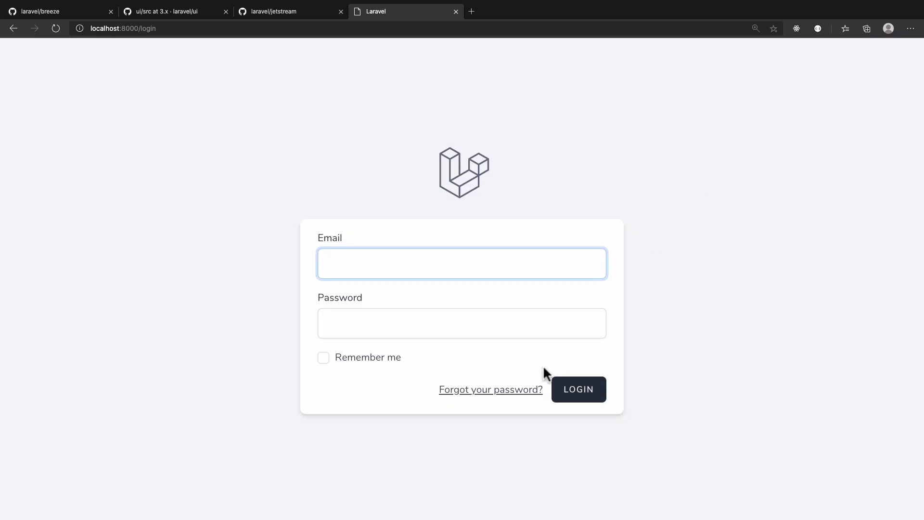
click(490, 389)
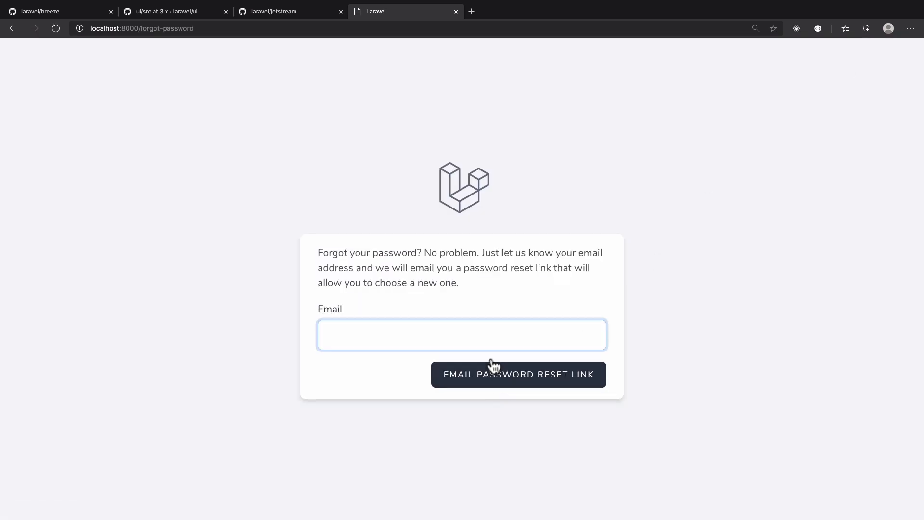
mouse_move(478, 269)
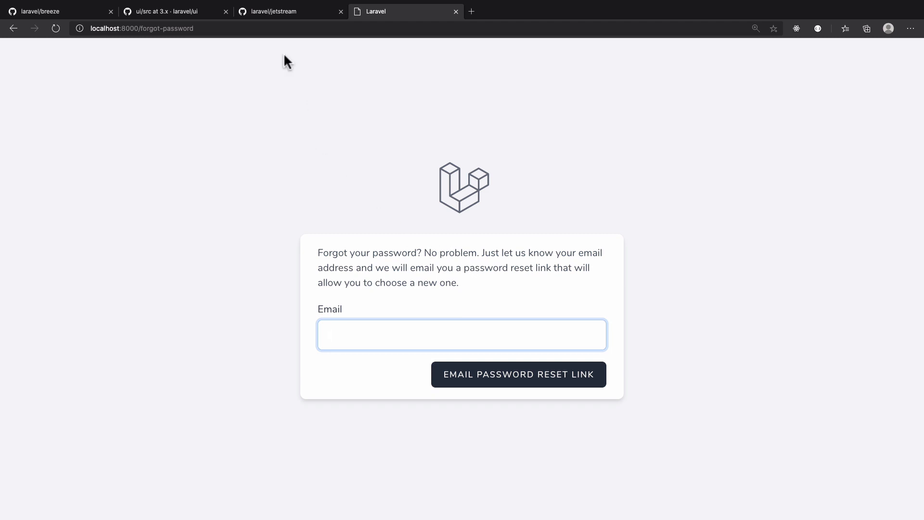
click(171, 11)
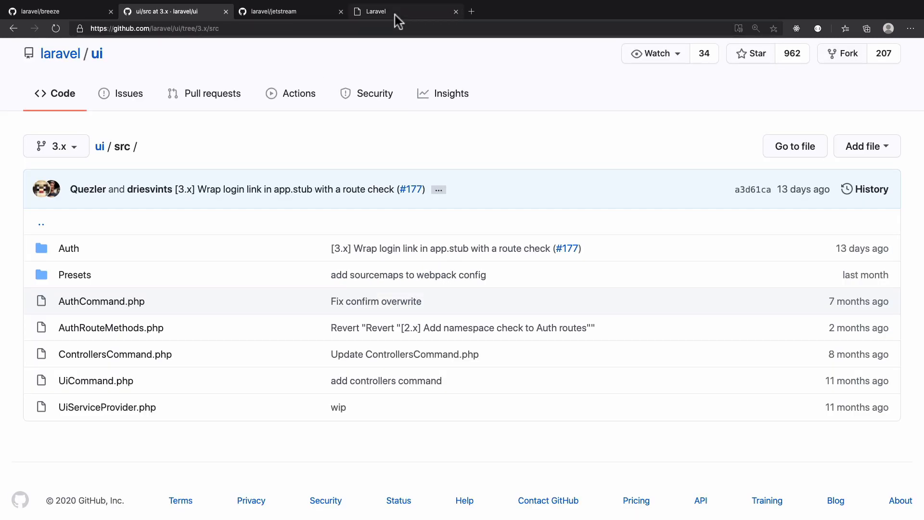
click(381, 11)
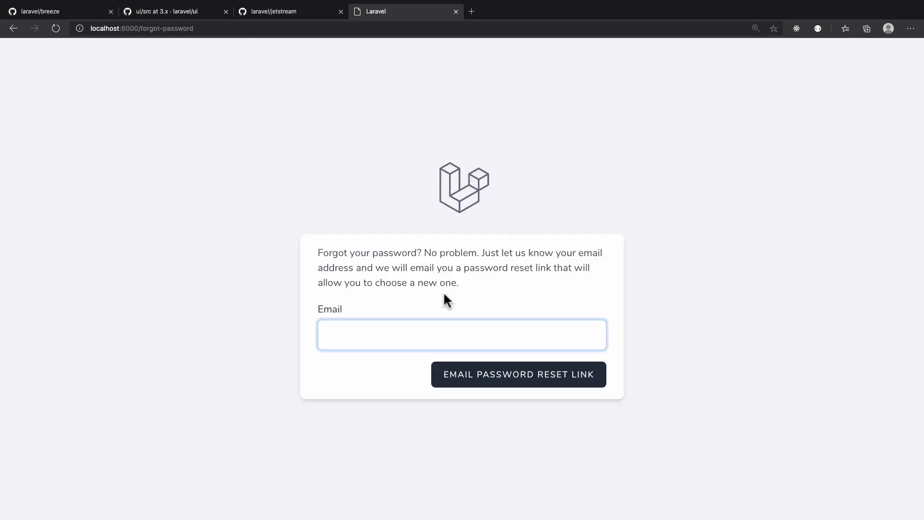
click(13, 28)
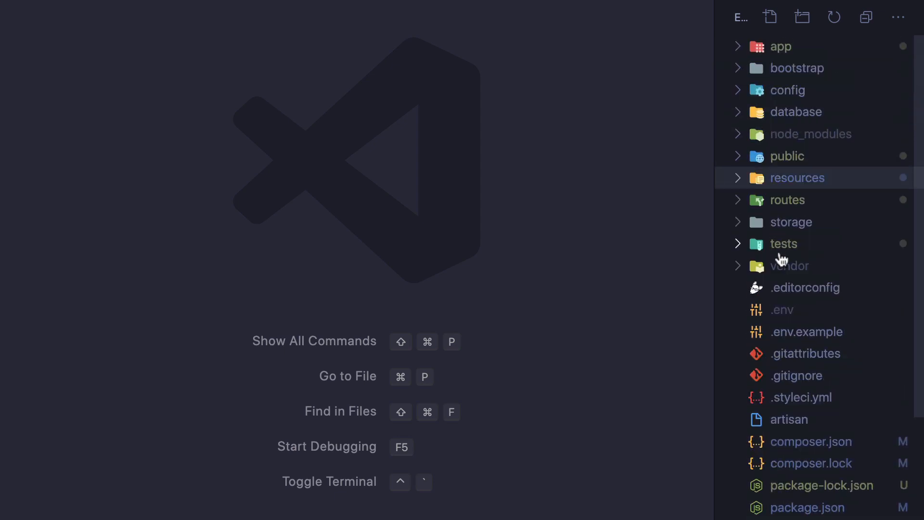
Expand tests > Feature and read AuthenticationTest.php's login-screen and authentication tests
click(784, 244)
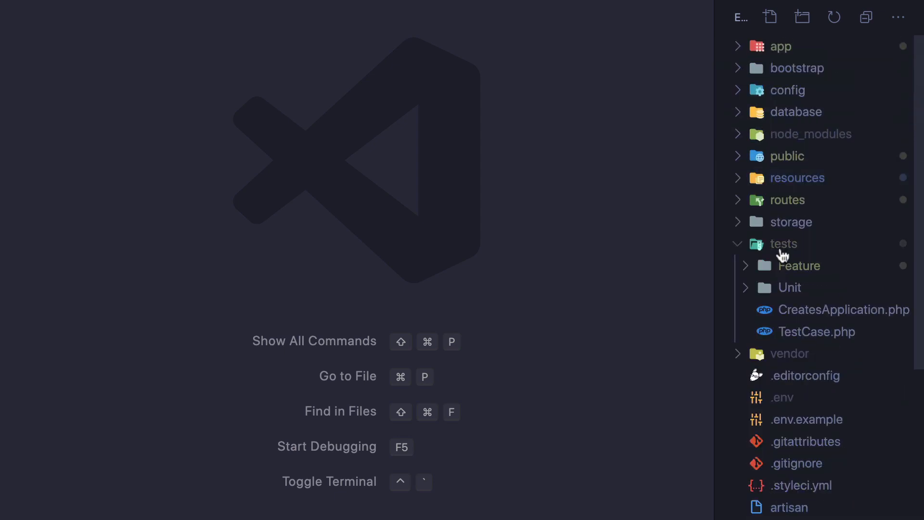
mouse_move(783, 256)
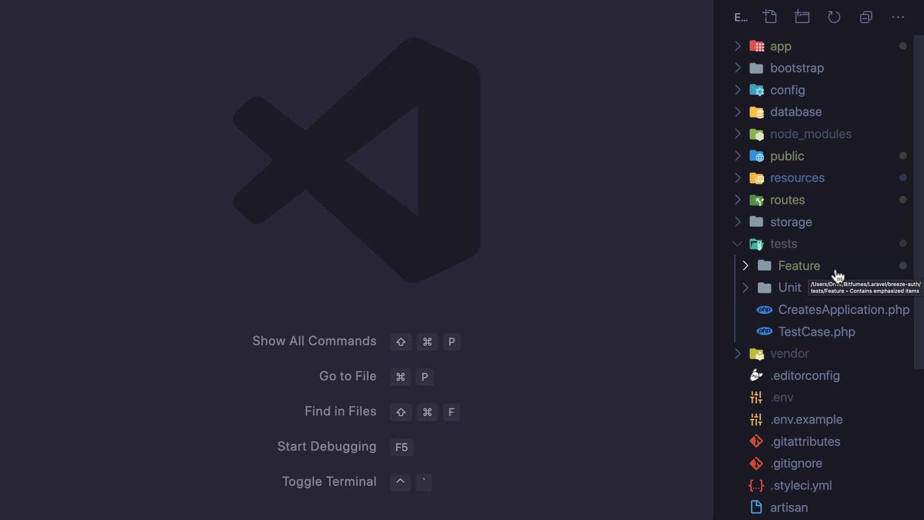
click(800, 266)
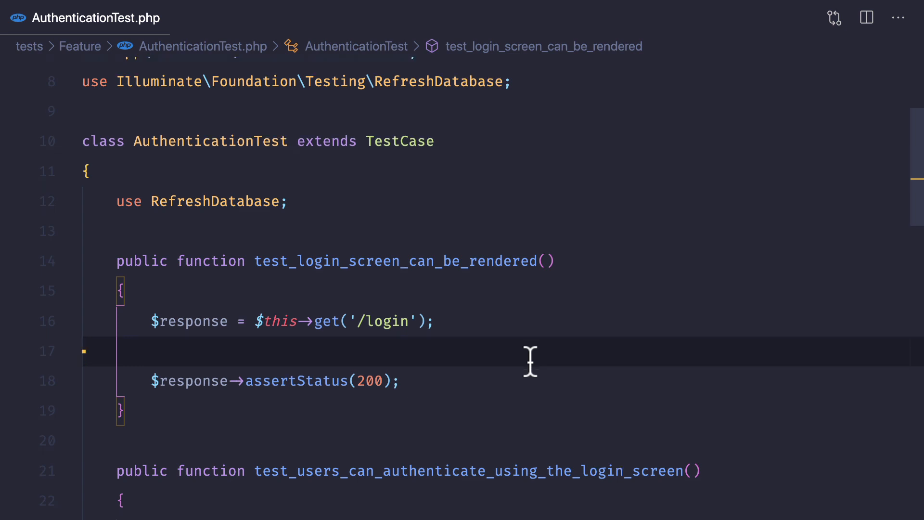
scroll(down, 3)
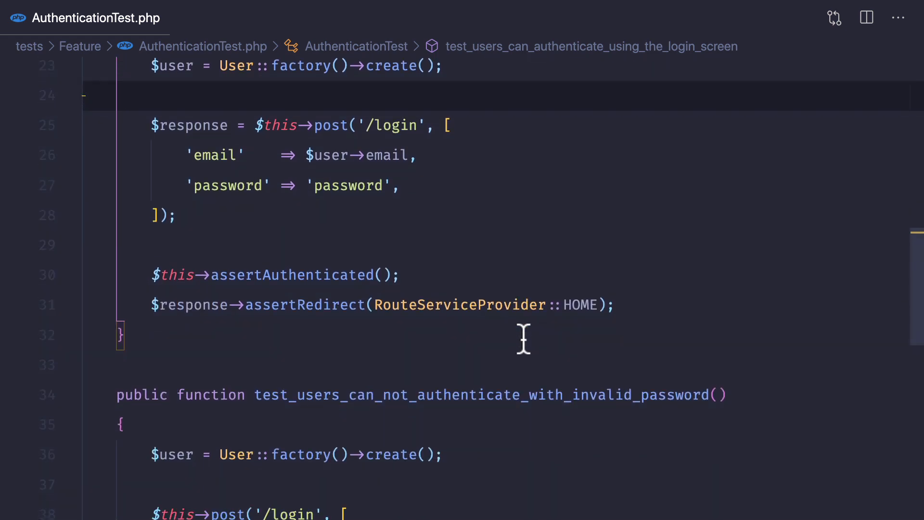
scroll(down, 3)
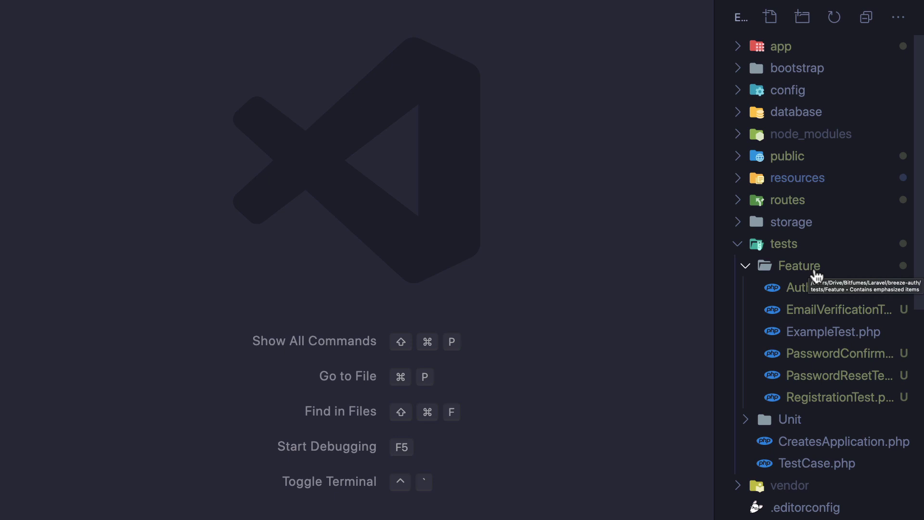
Browse app/Http in the explorer to AuthenticatedSessionController and focus its store method
click(783, 244)
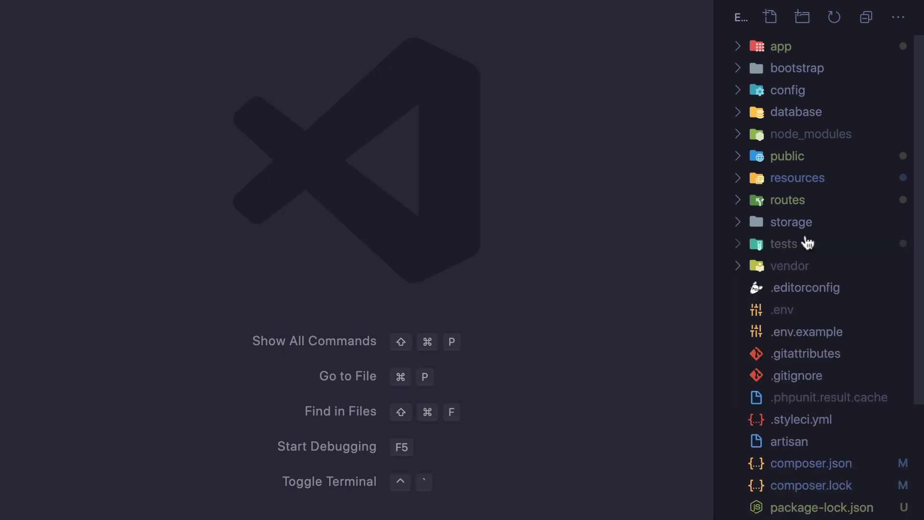
mouse_move(805, 171)
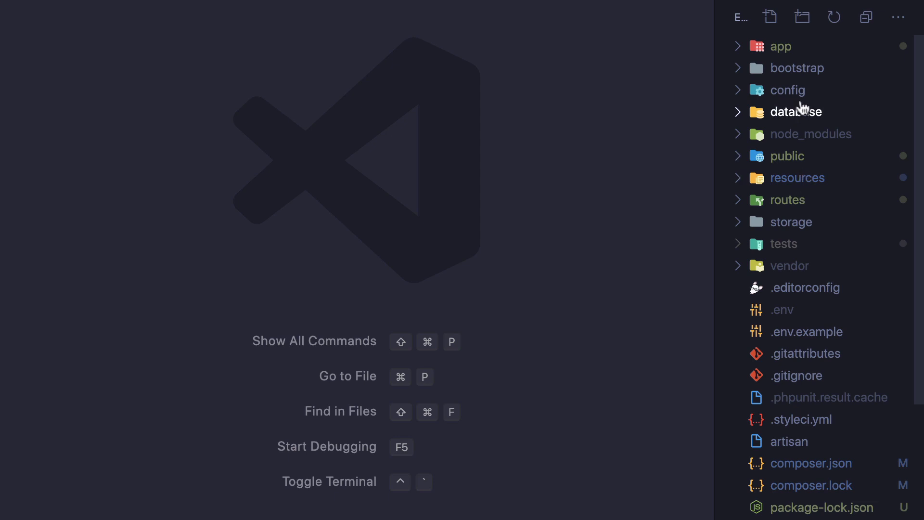
click(781, 47)
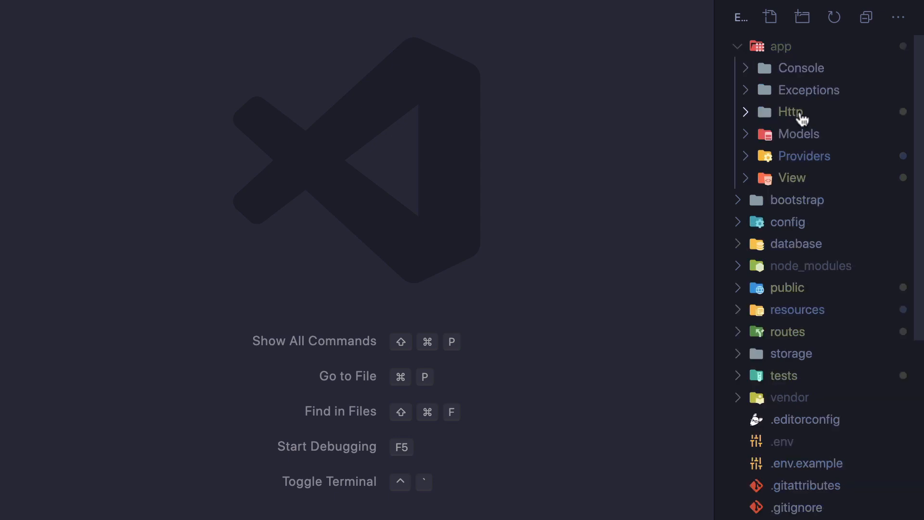
click(789, 112)
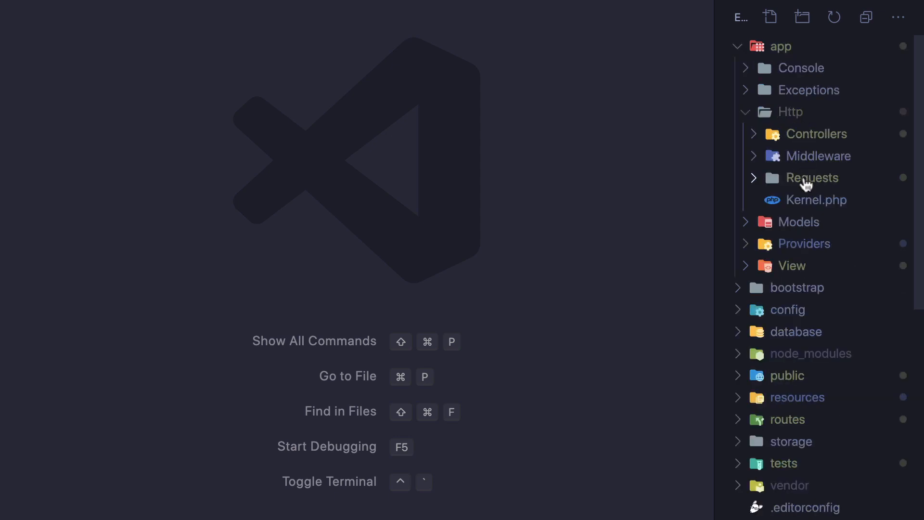
click(813, 177)
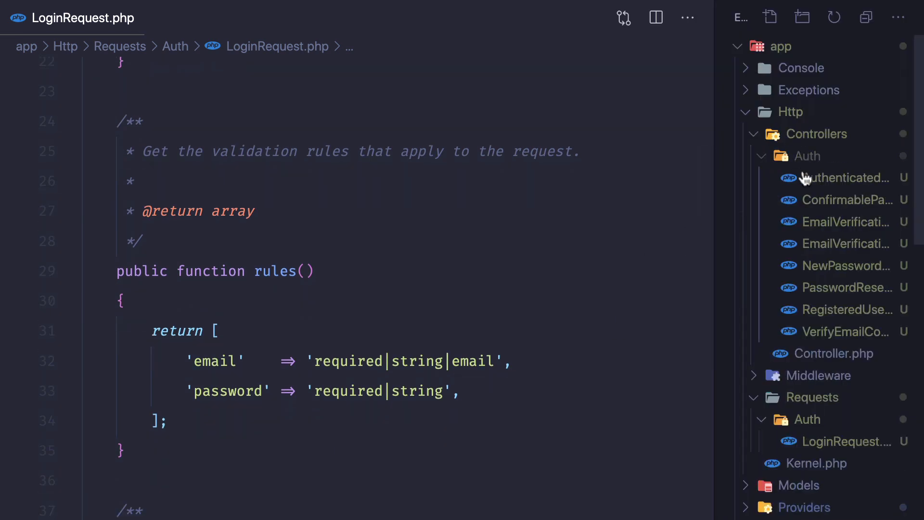
click(845, 178)
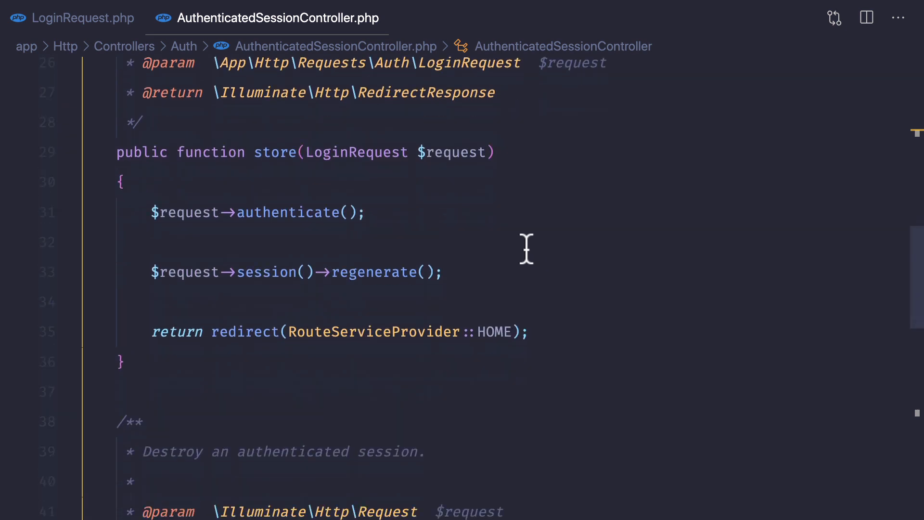
click(289, 152)
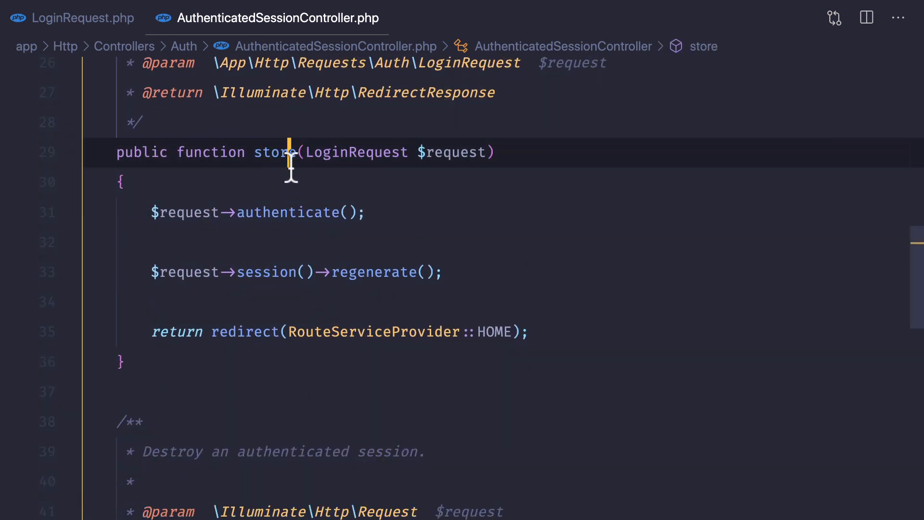
Find 'auth' files, view routes/auth.php, then follow the store method's authenticate call into LoginRequest.php
text(auth)
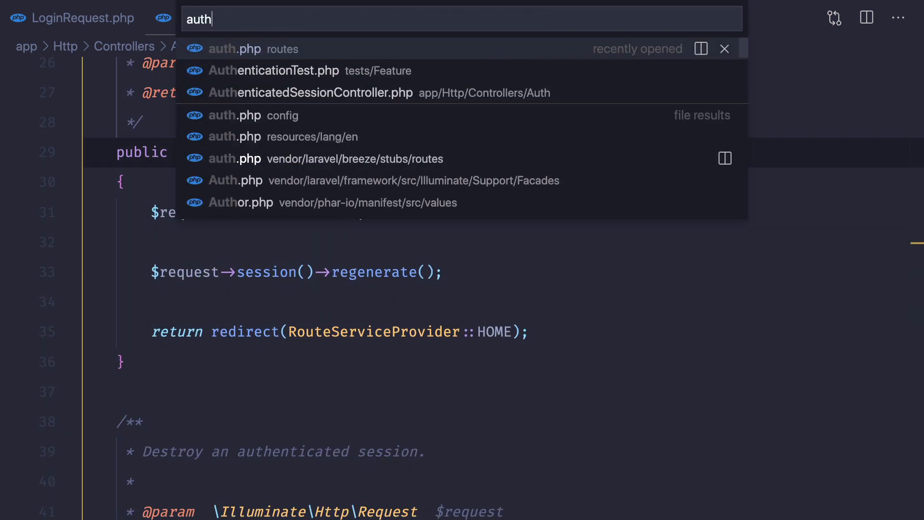
click(253, 49)
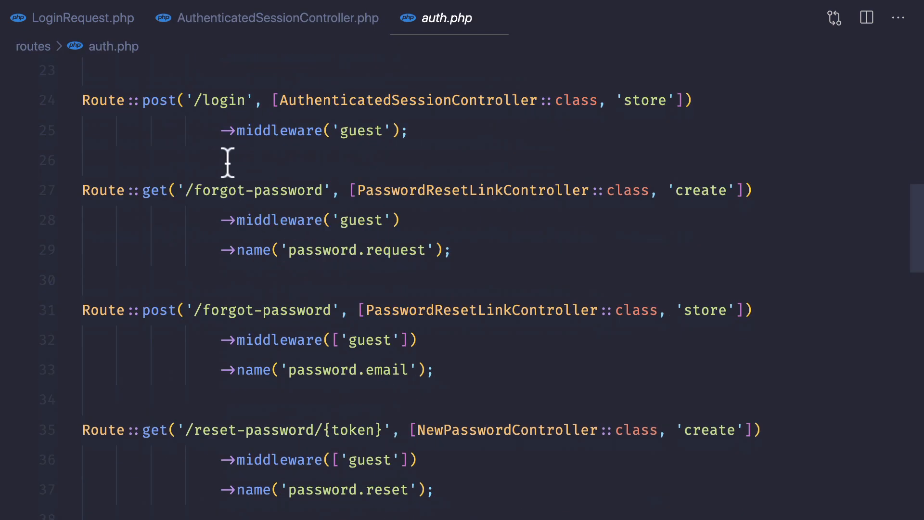
double_click(219, 99)
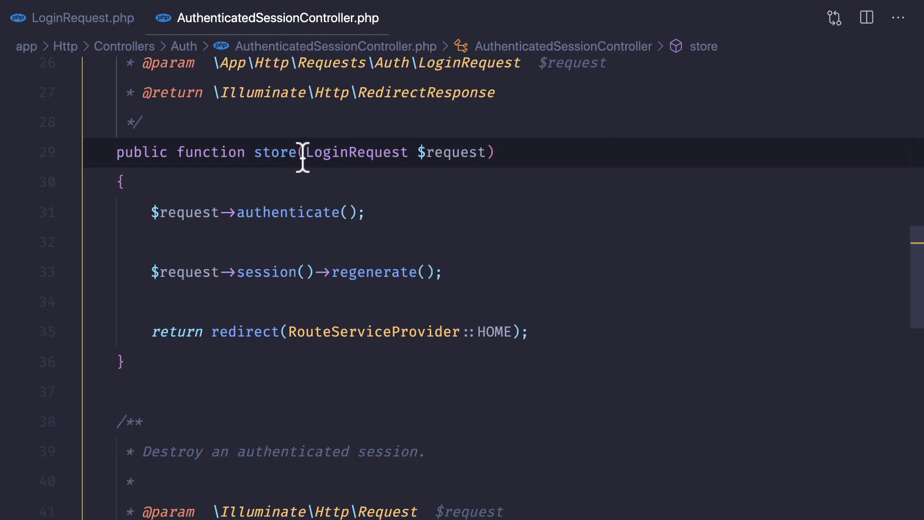
click(183, 211)
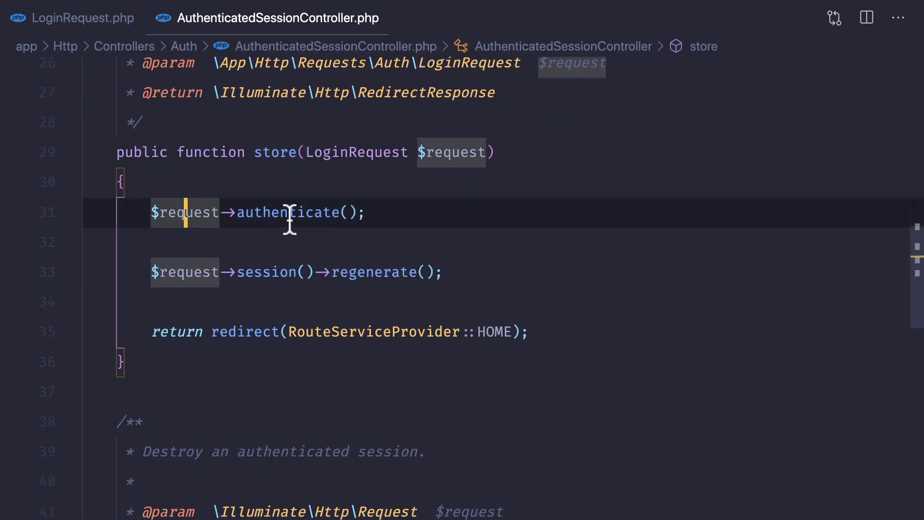
click(83, 18)
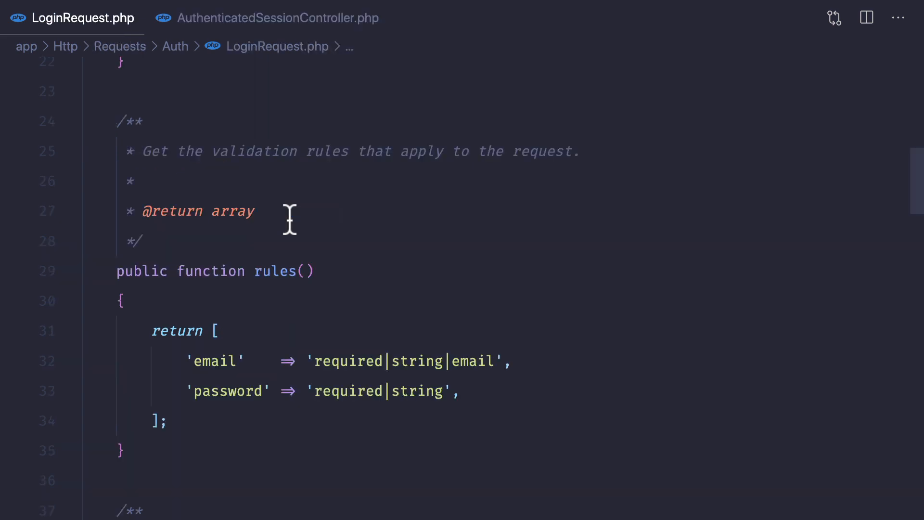
Read LoginRequest's authenticate method and its ensureIsNotRateLimited helper
scroll(down, 3)
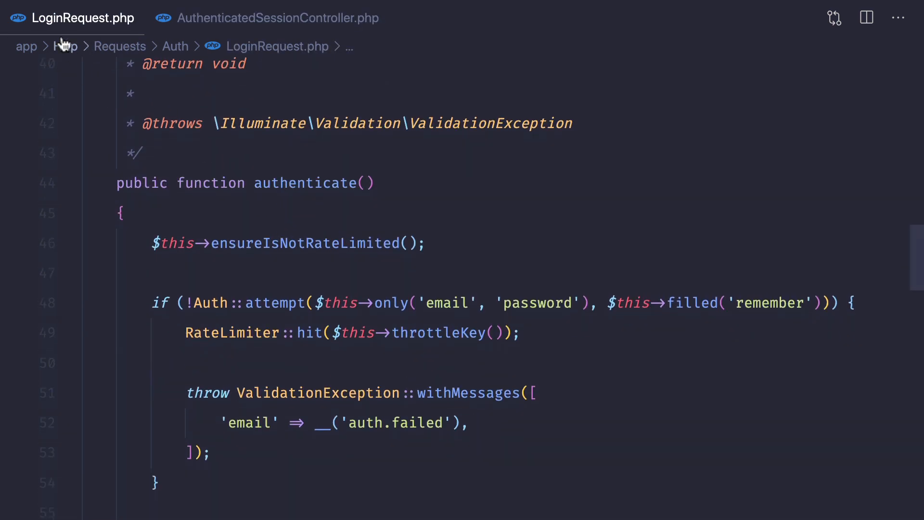
scroll(down, 3)
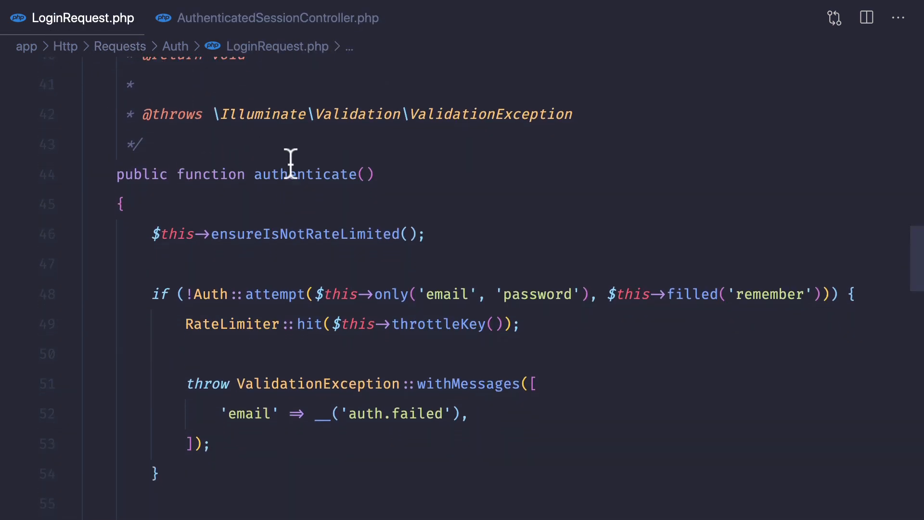
double_click(303, 175)
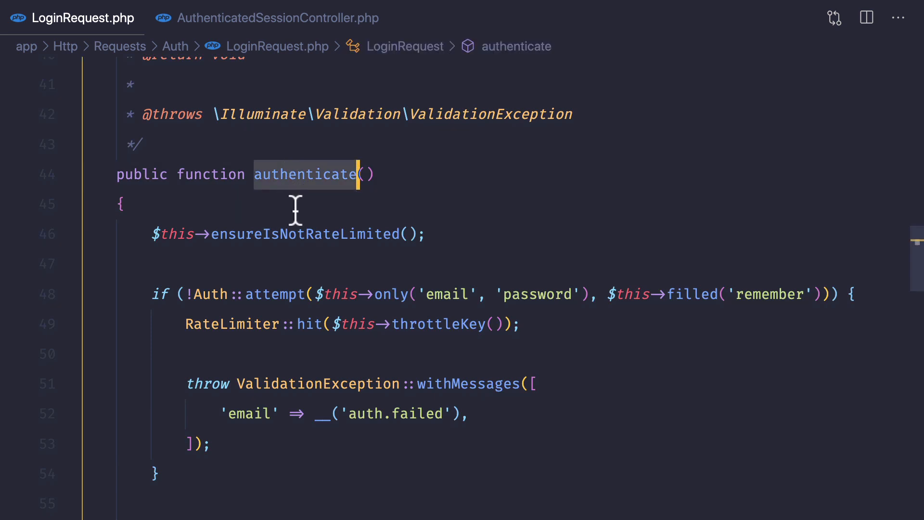
double_click(303, 234)
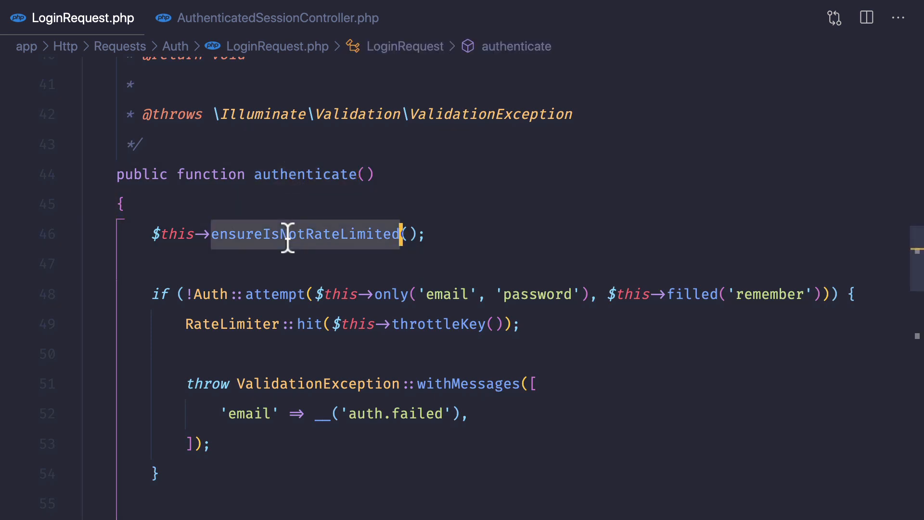
scroll(down, 3)
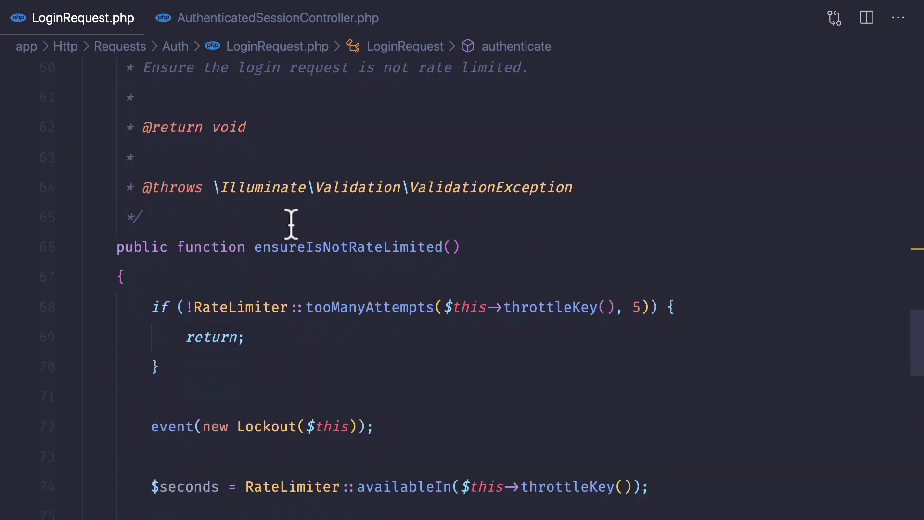
click(124, 254)
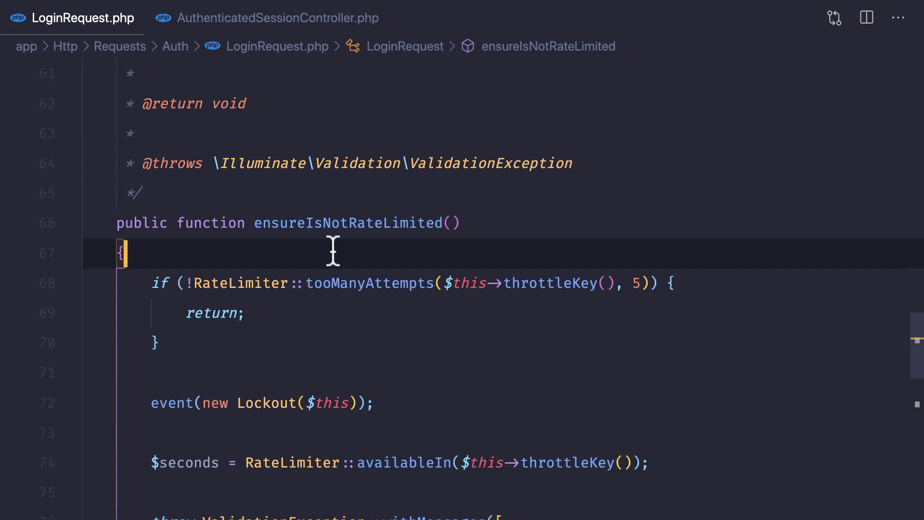
scroll(down, 3)
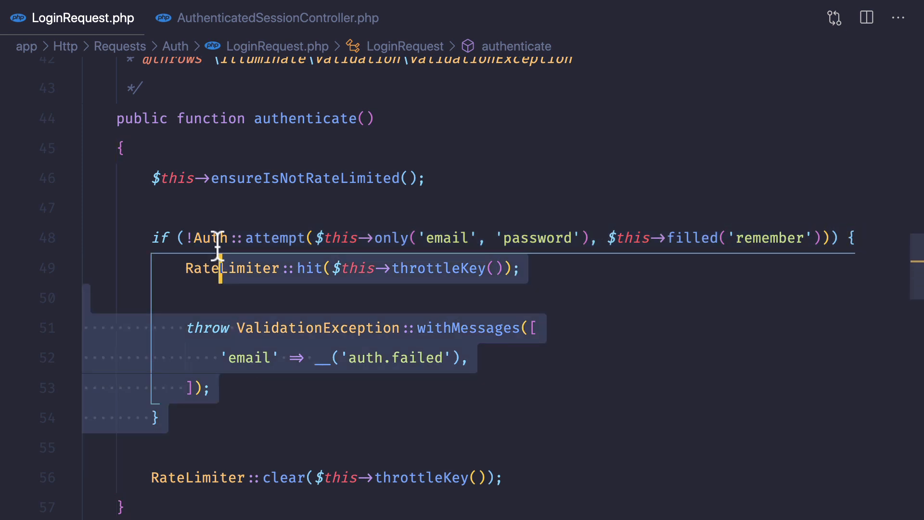
Add an 'isActive' => true entry to the credentials after 'password' in Auth::attempt
click(235, 208)
text(,)
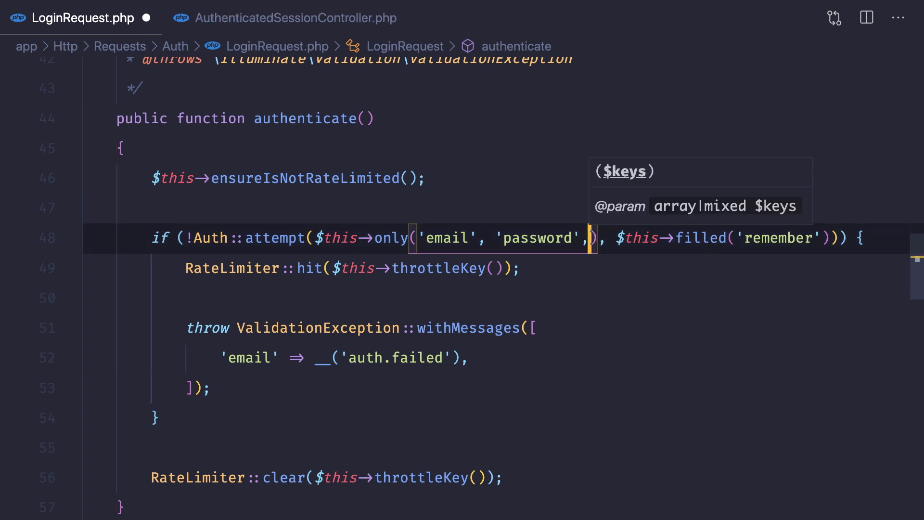
text('isActive'=>)
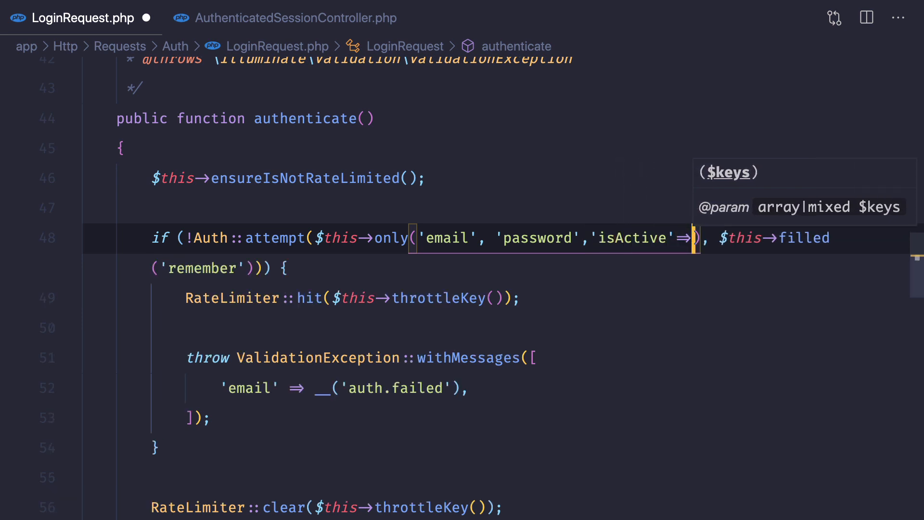
text(true)
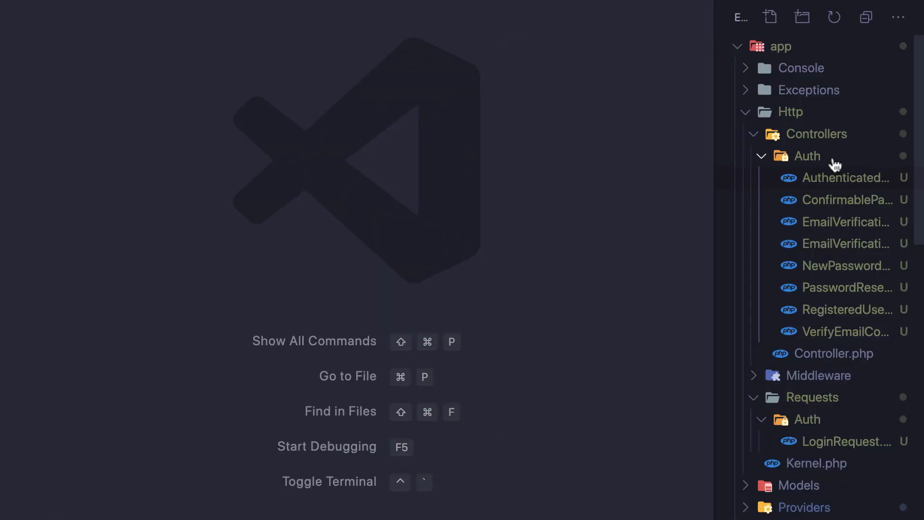
mouse_move(808, 156)
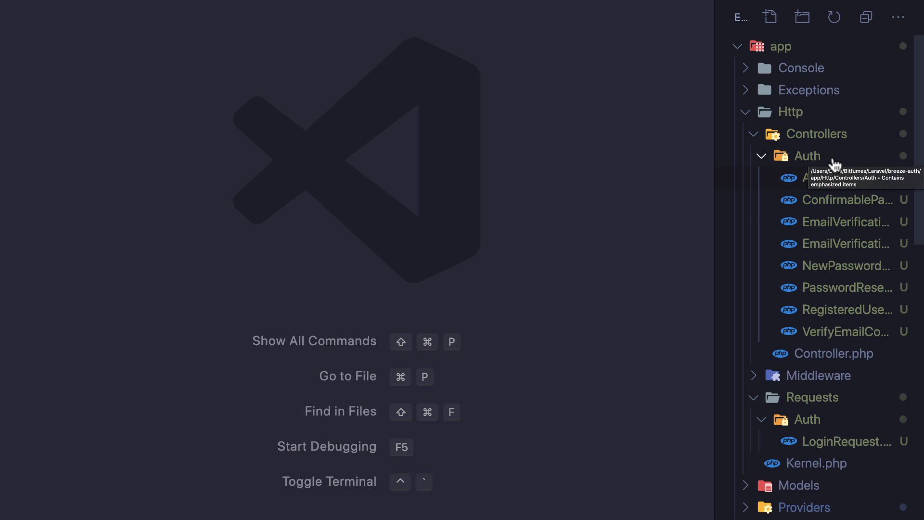
mouse_move(835, 164)
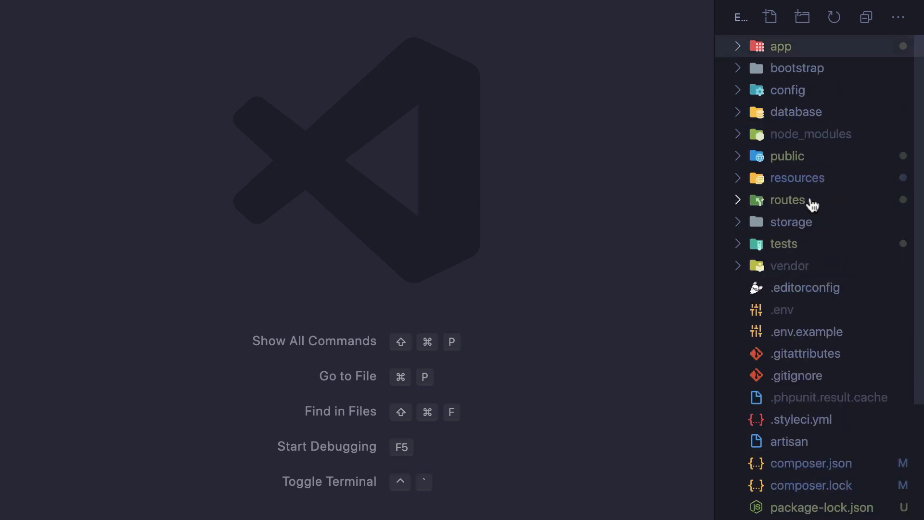
Scroll the explorer file tree after collapsing the app folder
scroll(down, 3)
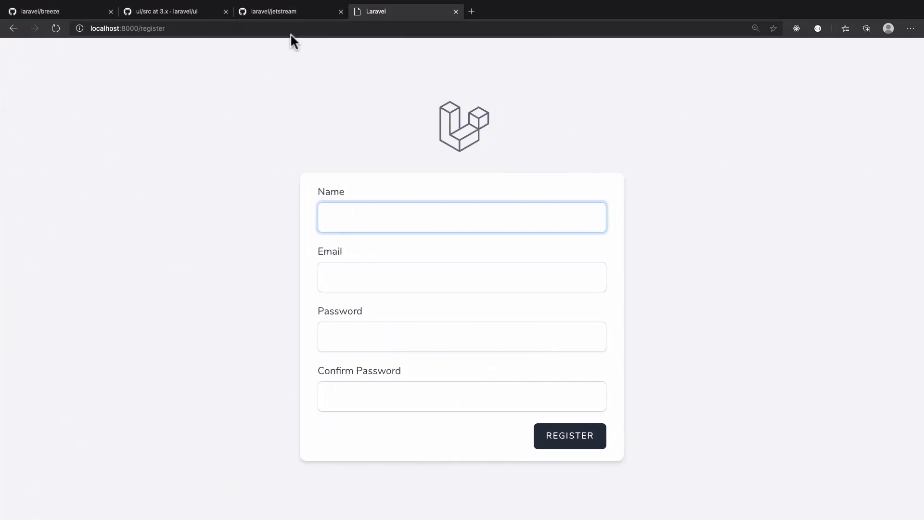
Revisit the laravel/jetstream GitHub tab, then return to the laravel/breeze repository page
click(272, 11)
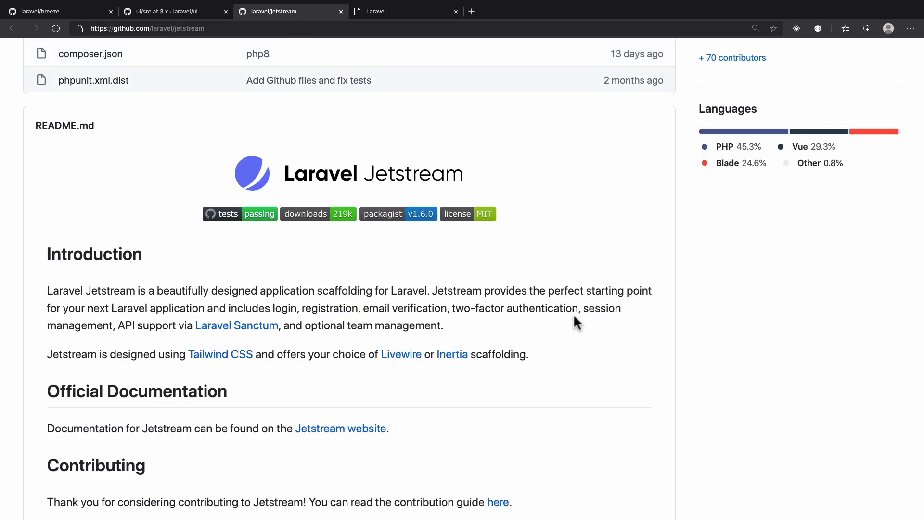
mouse_move(589, 372)
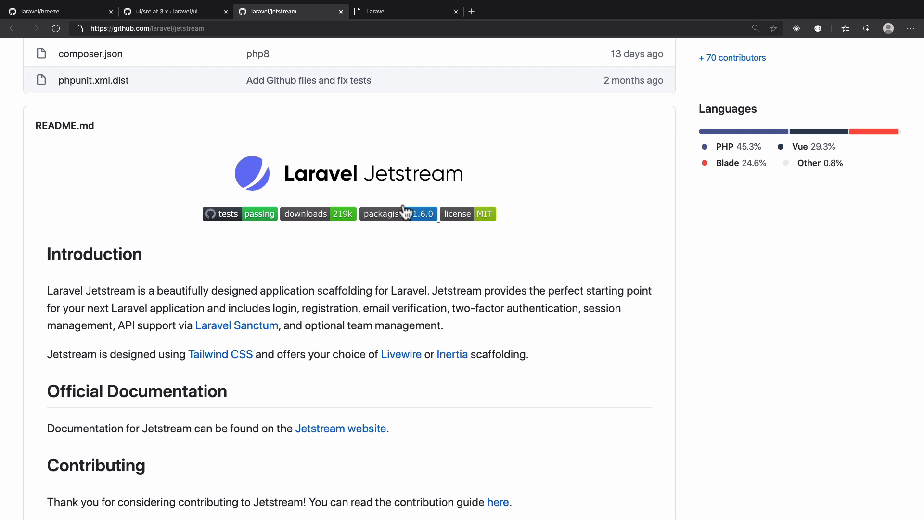
click(50, 12)
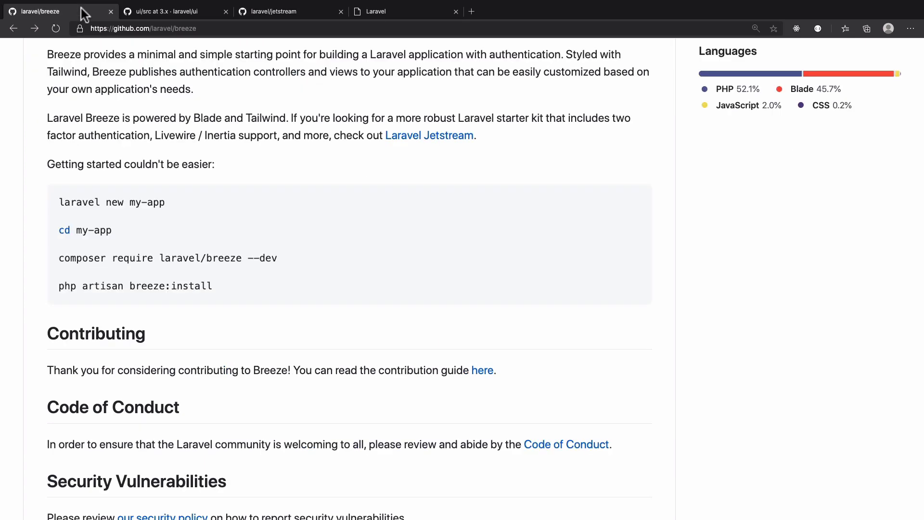
mouse_move(263, 253)
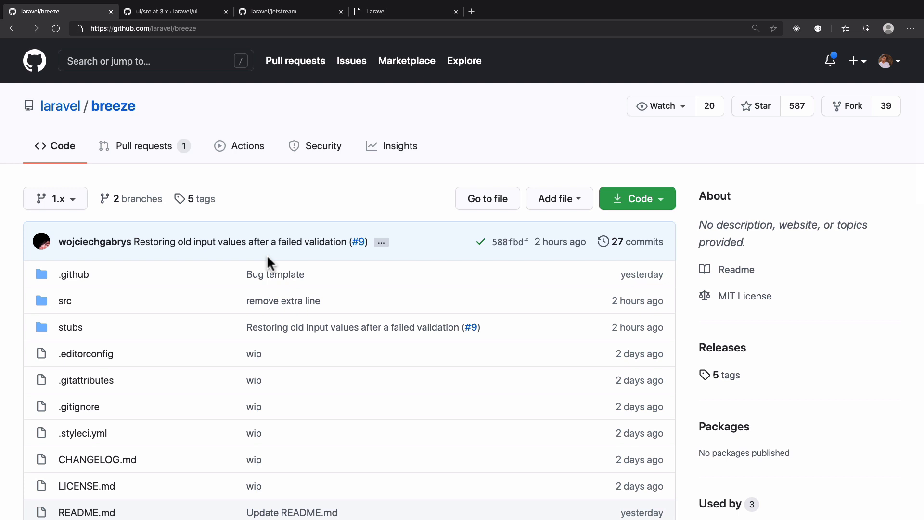
click(586, 12)
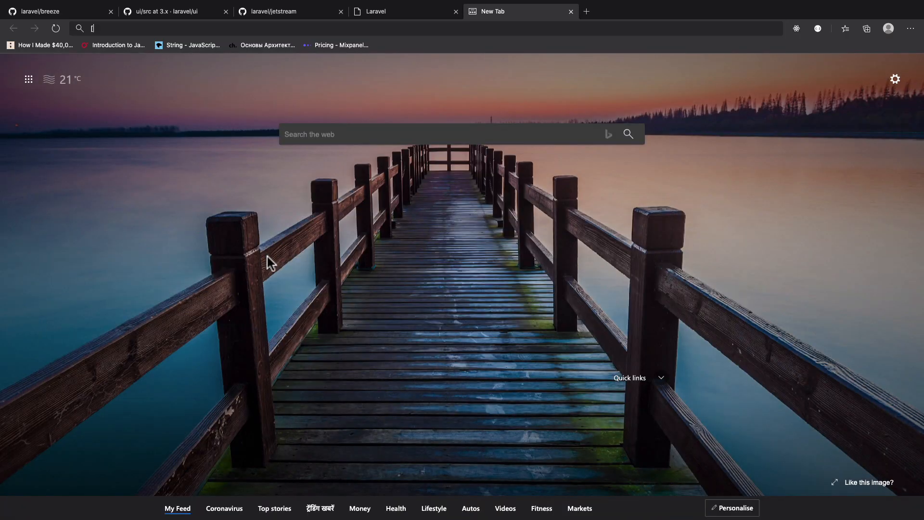
text(patreon.com/bitfumes)
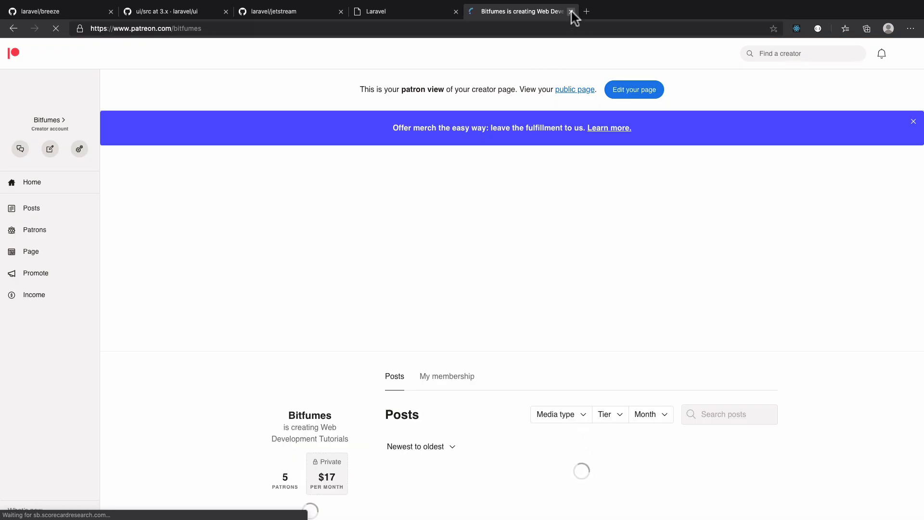
click(569, 12)
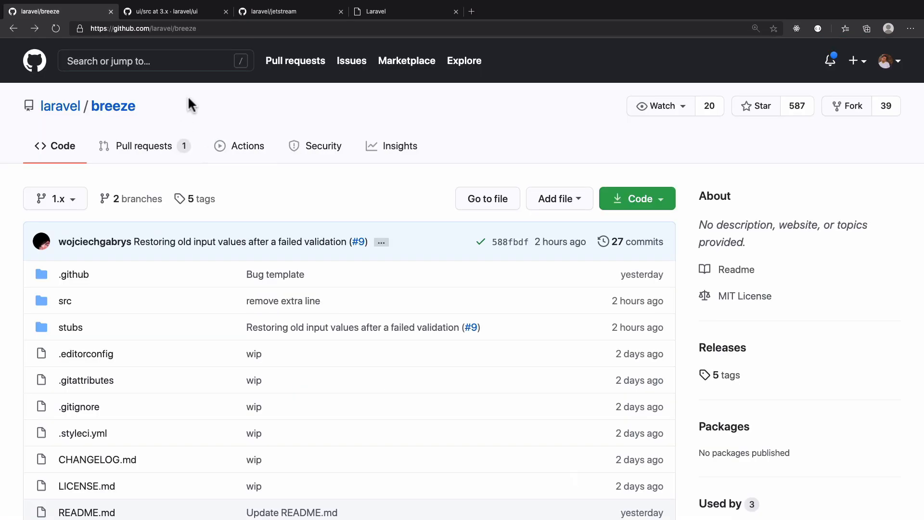
mouse_move(224, 124)
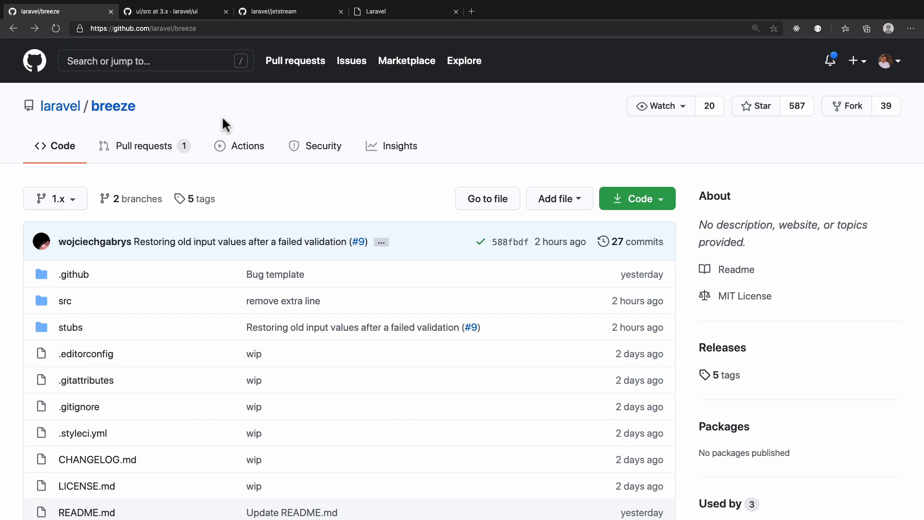